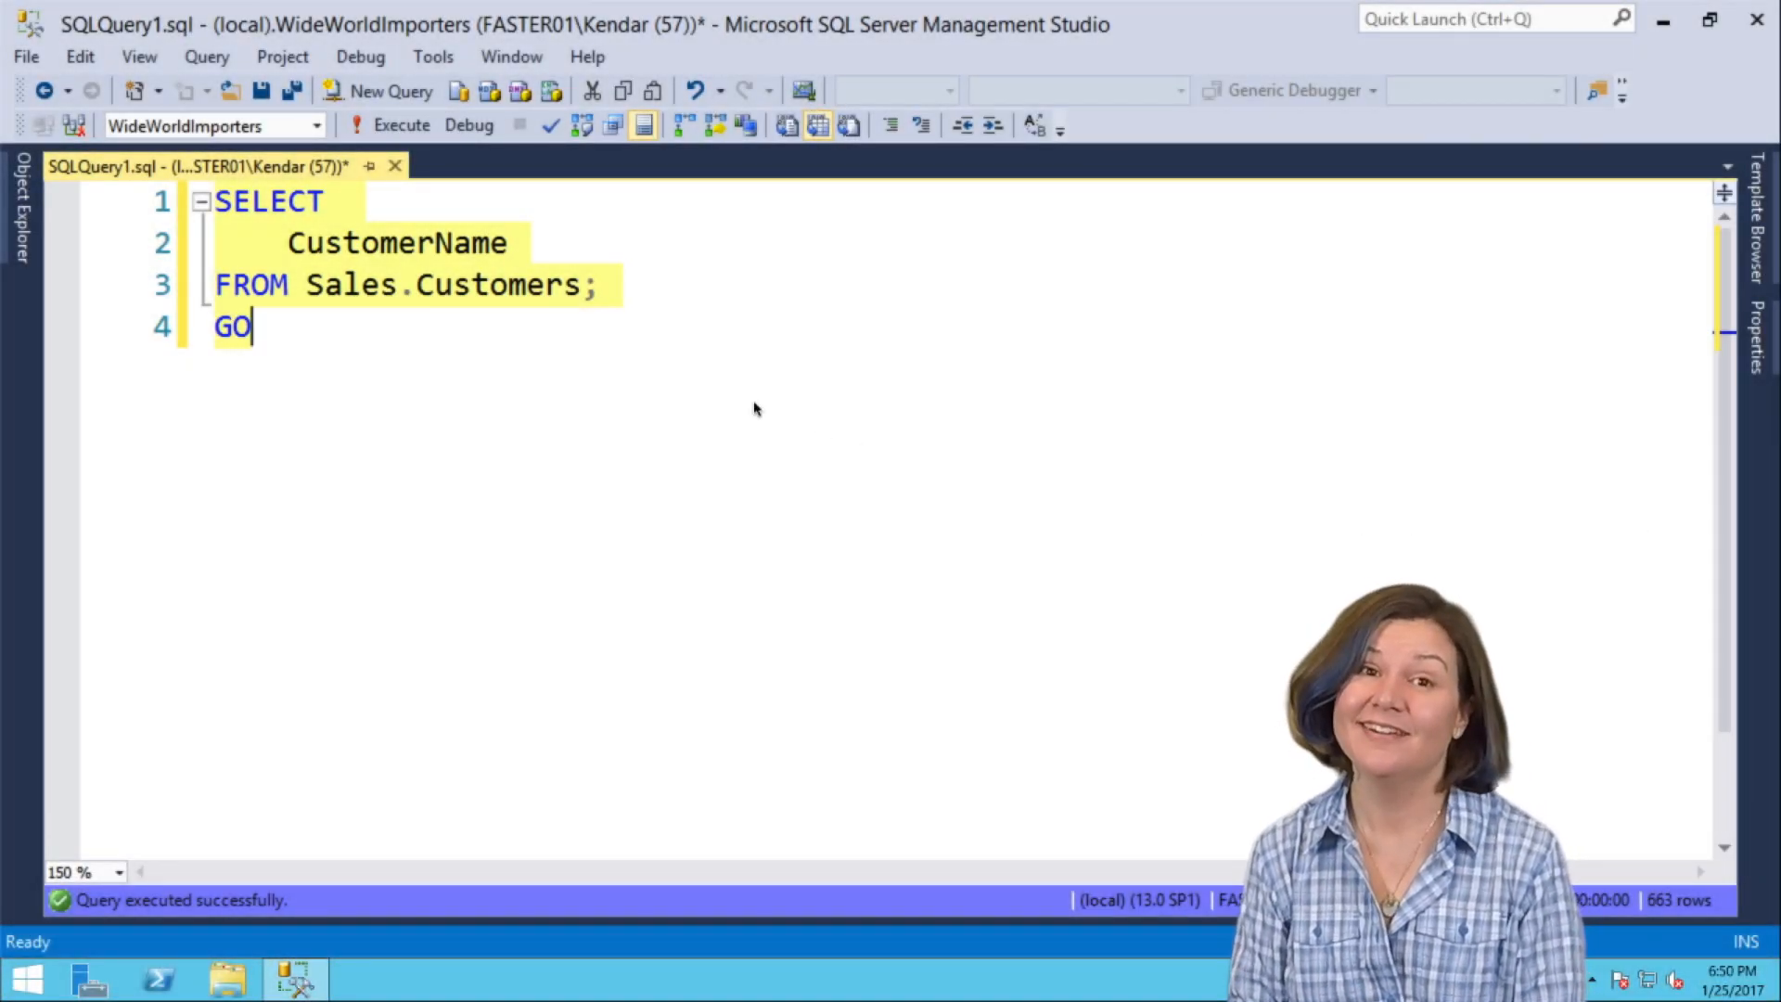
mouse_move(622, 345)
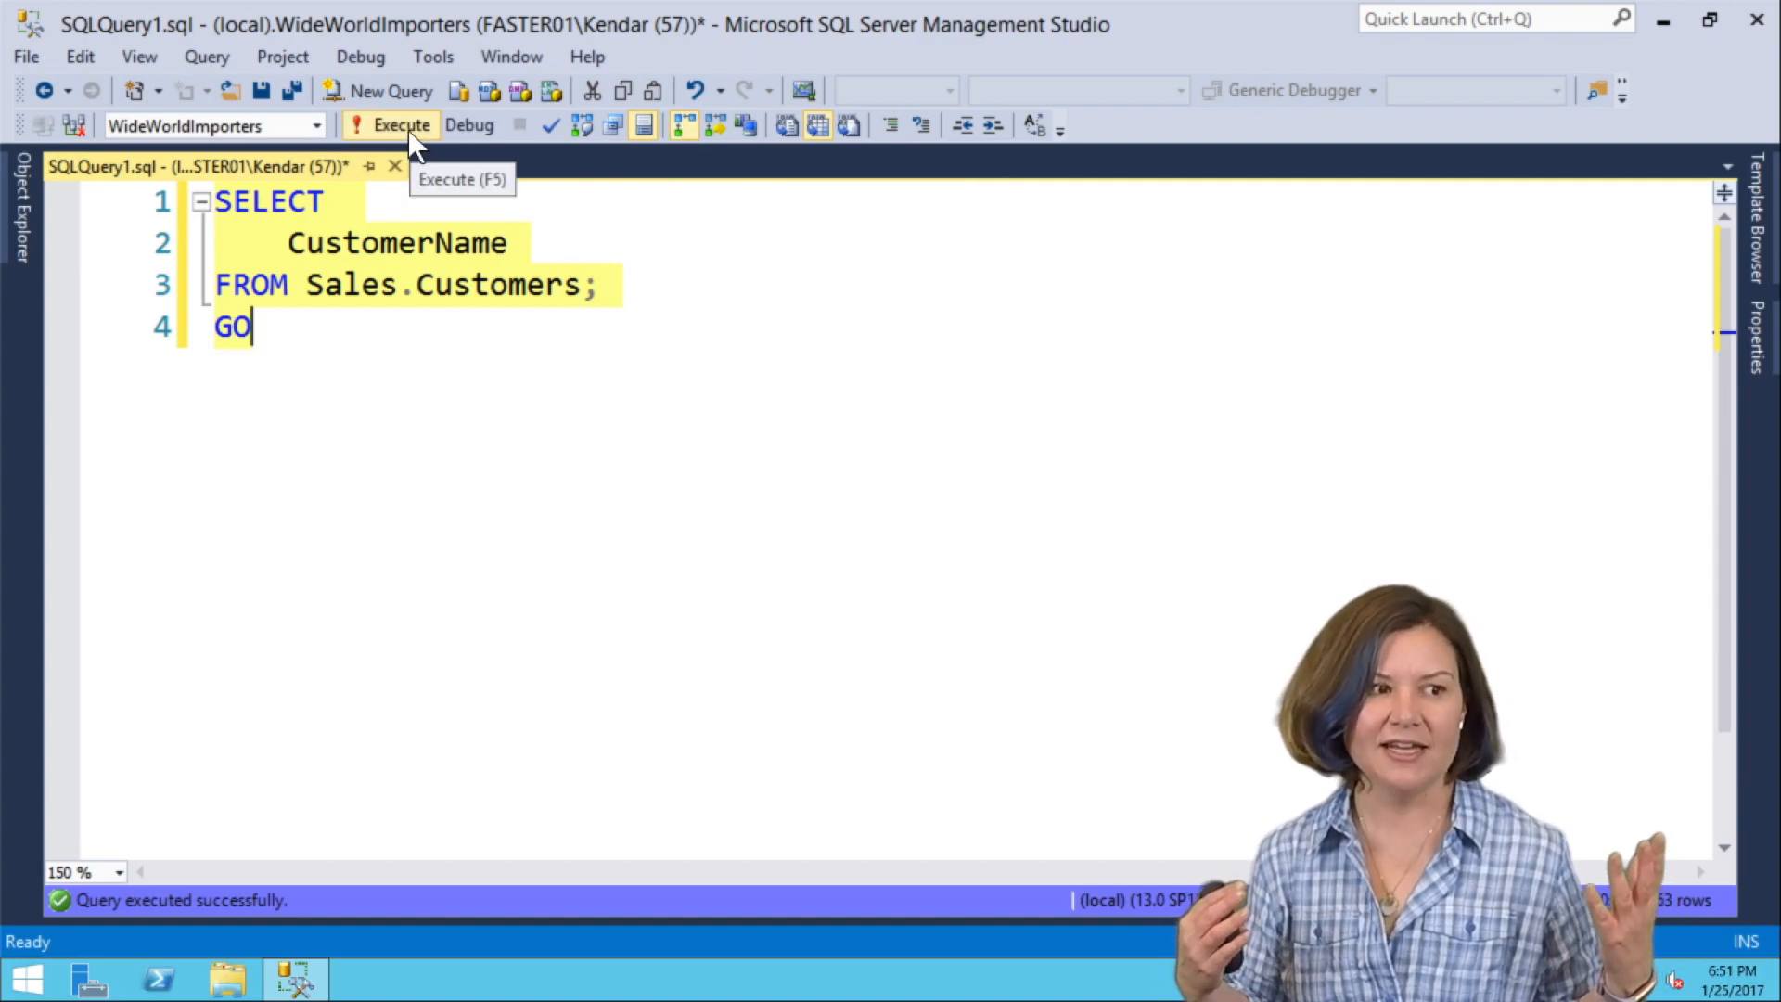
Run the CustomerName query, inspect the Nested Loops join in its plan, and show Object Explorer.
left_click(401, 125)
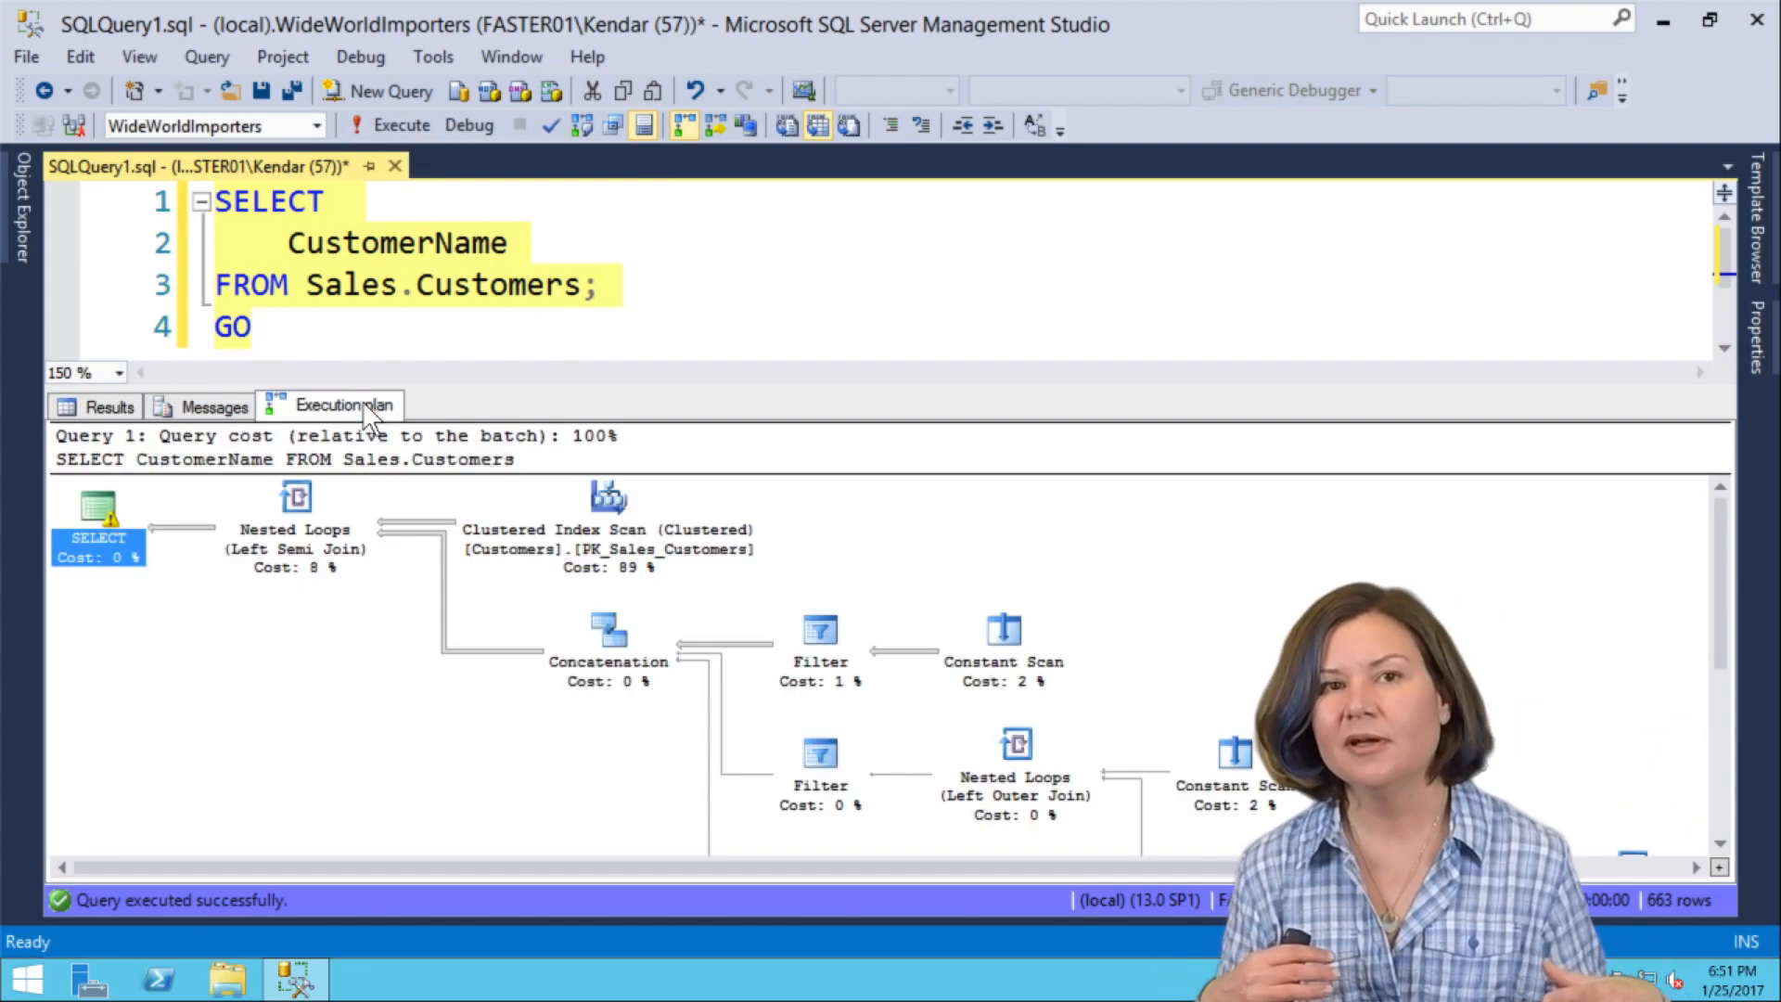
left_click(295, 548)
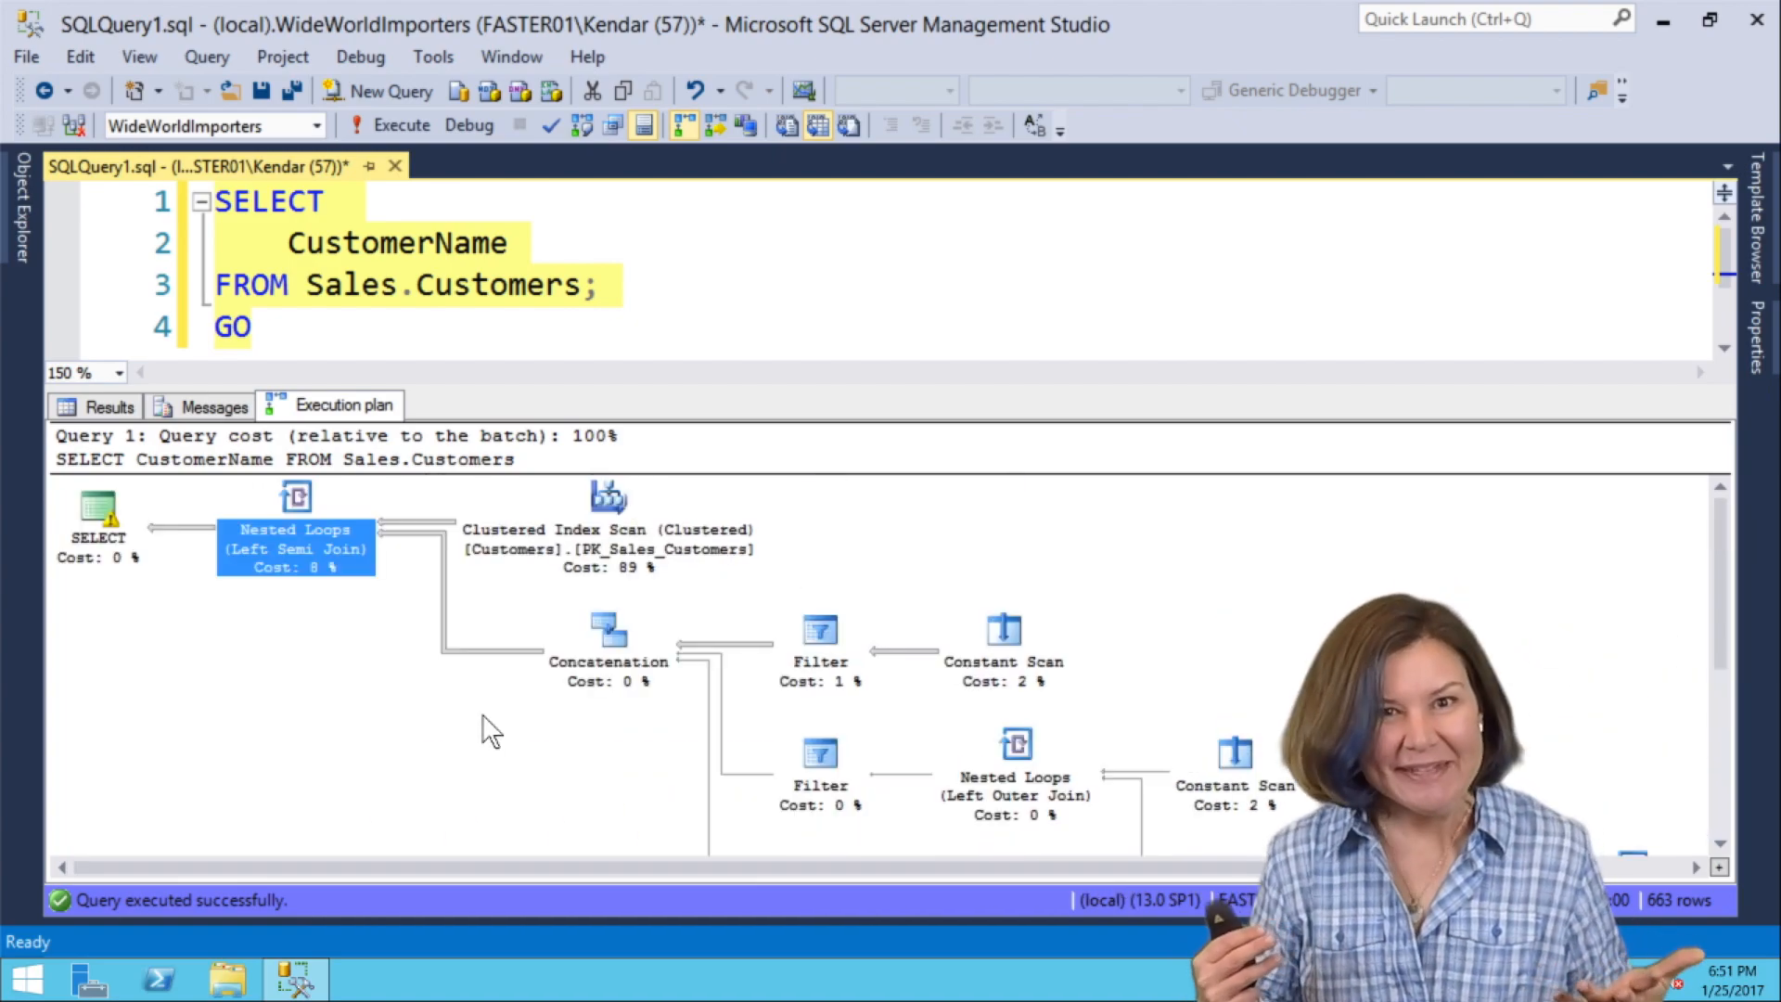
mouse_move(97, 518)
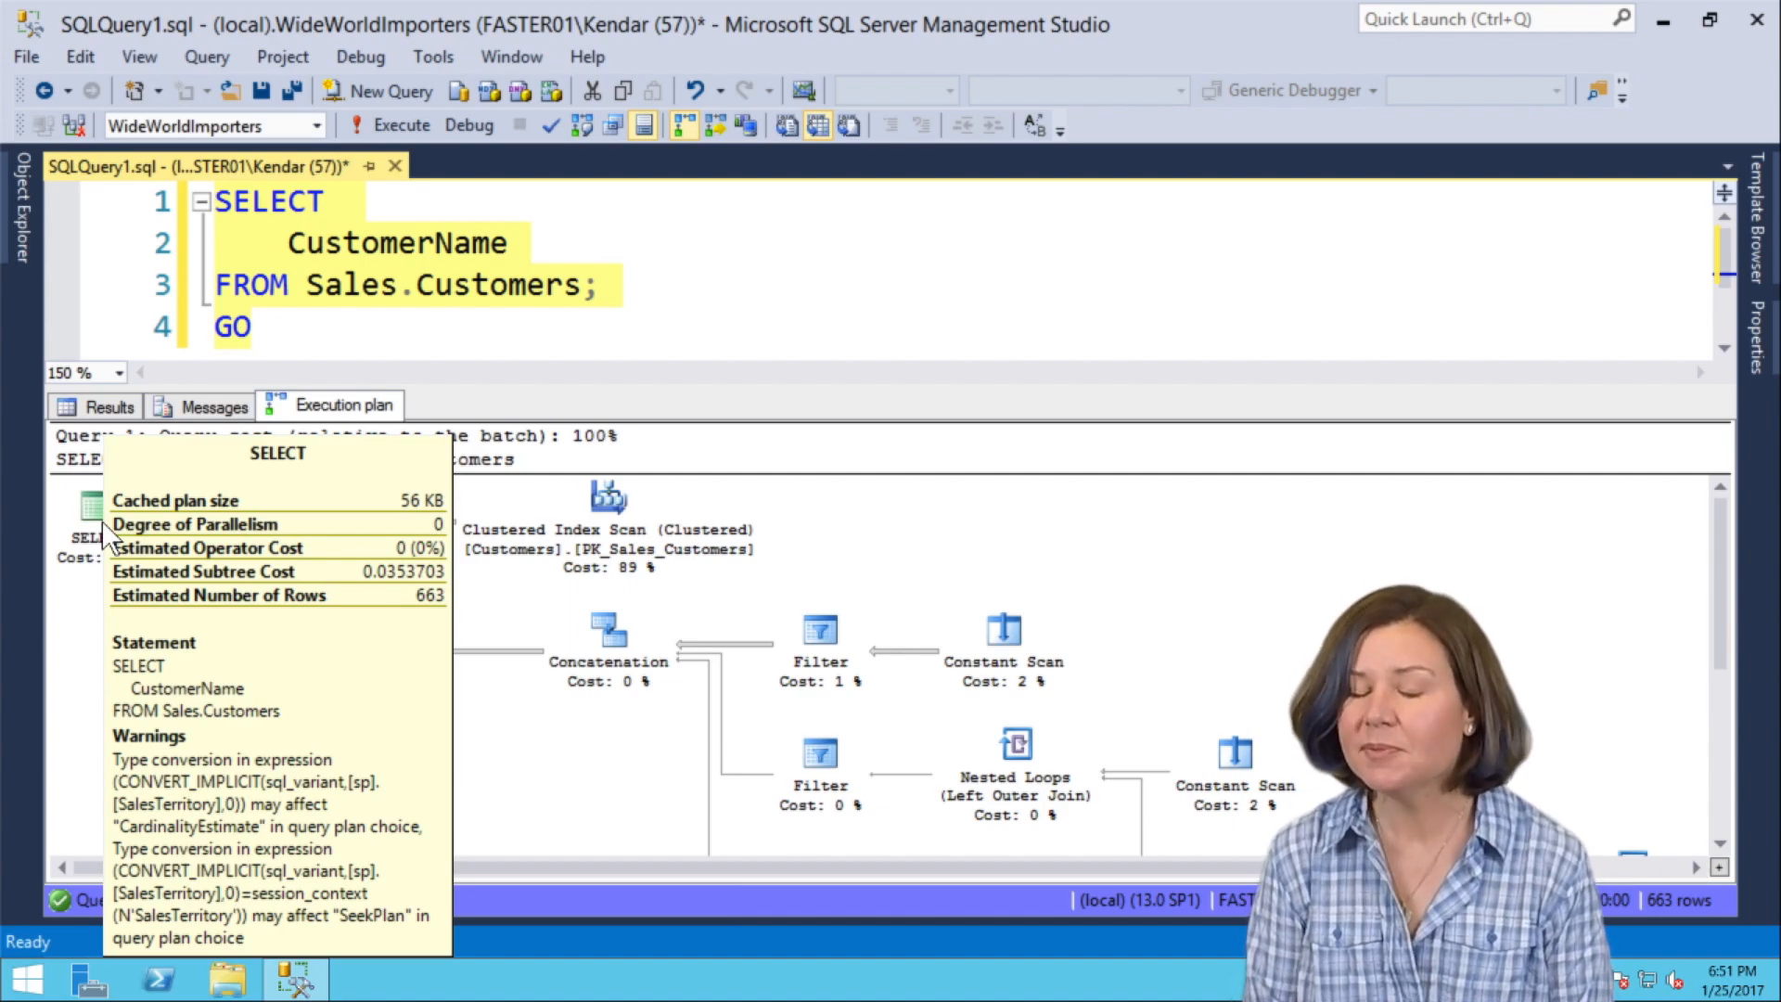
mouse_move(614, 421)
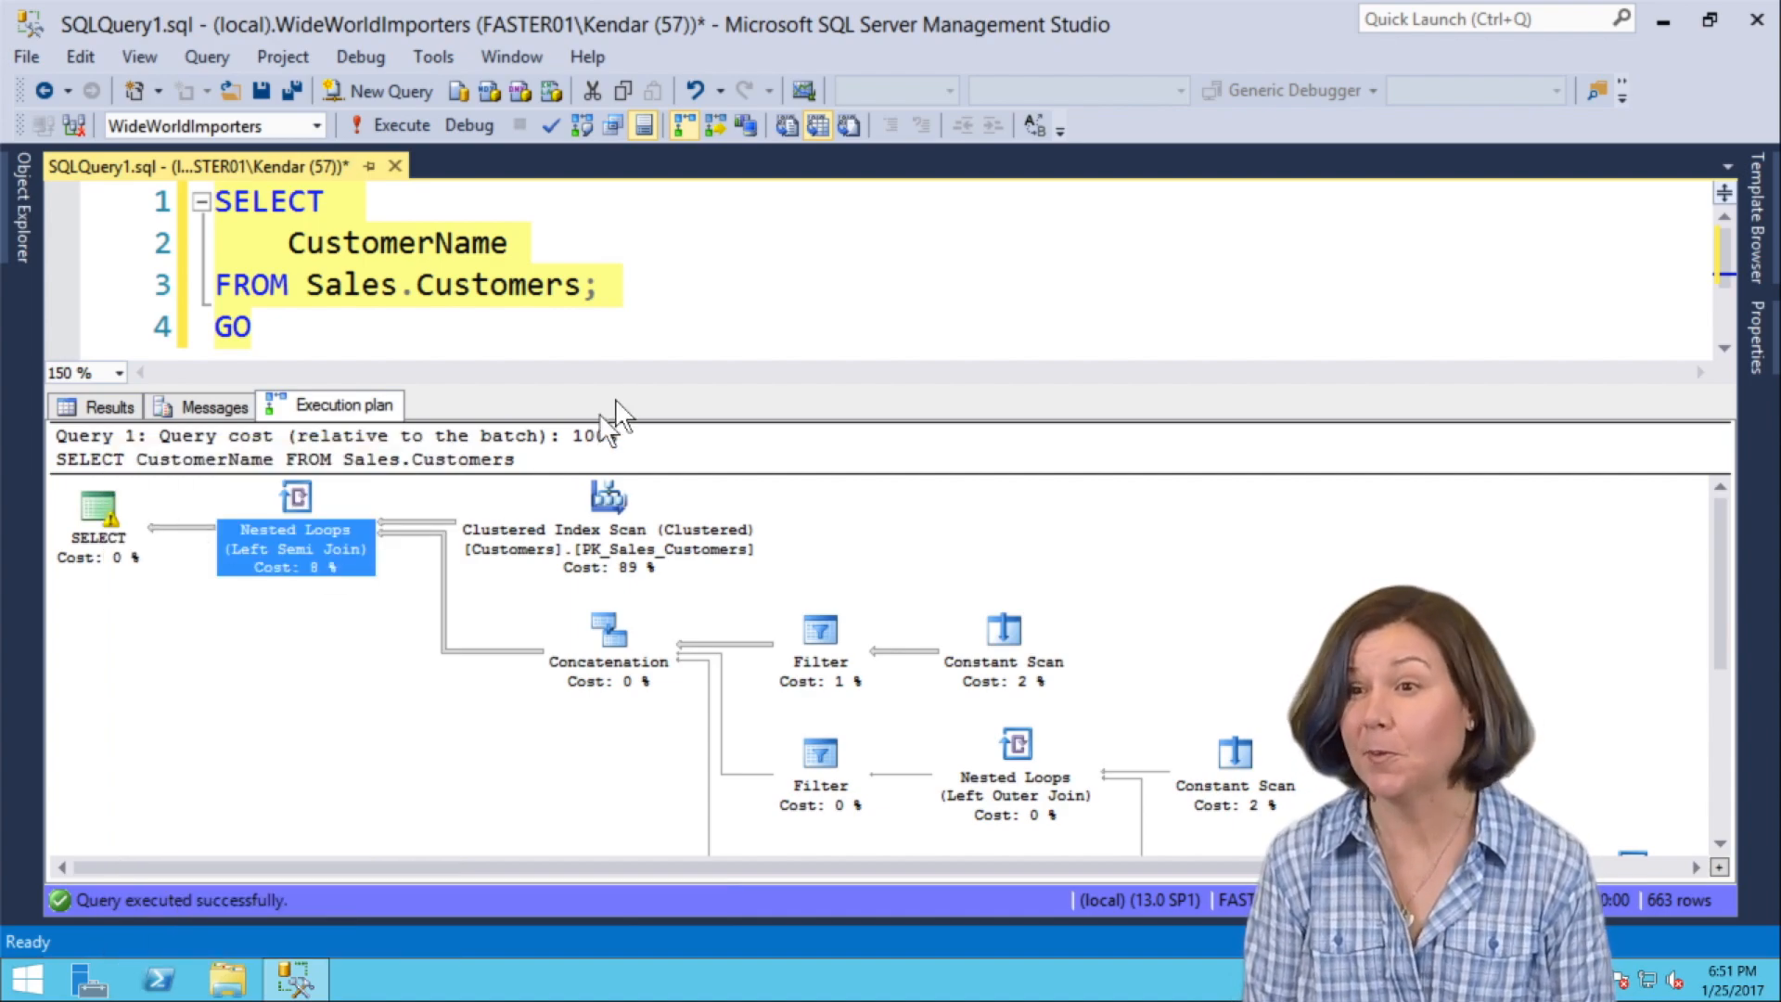
mouse_move(574, 341)
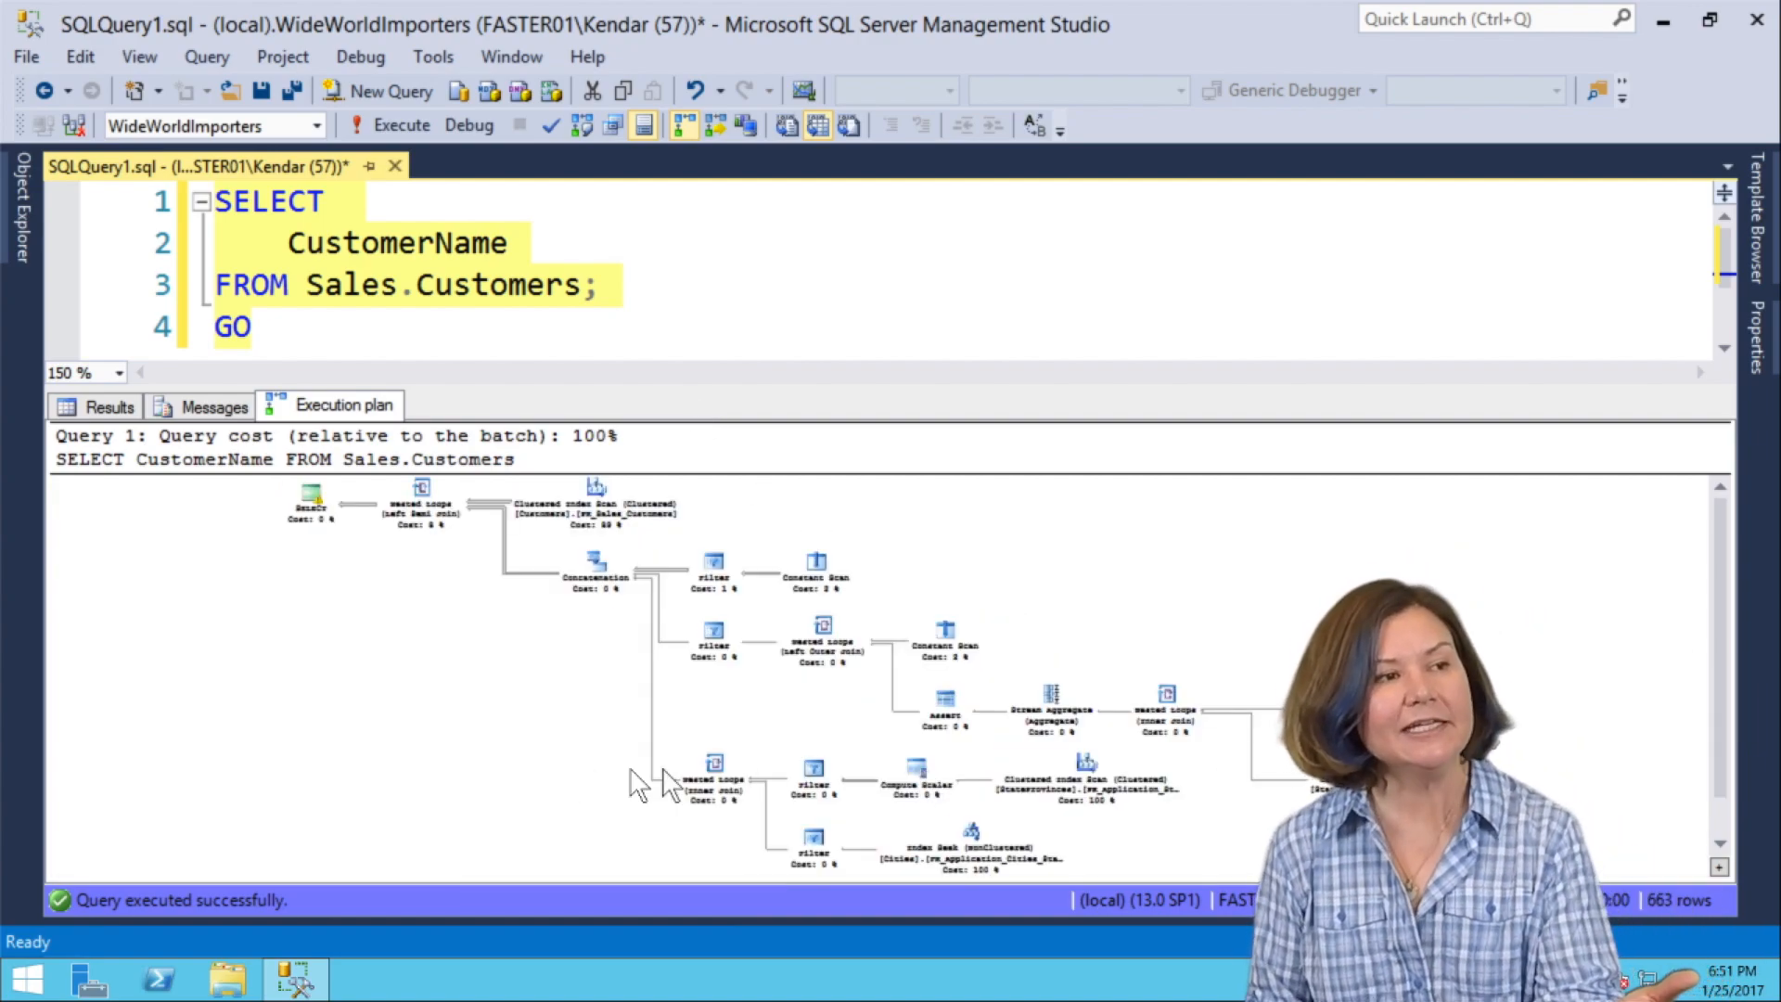
mouse_move(351, 761)
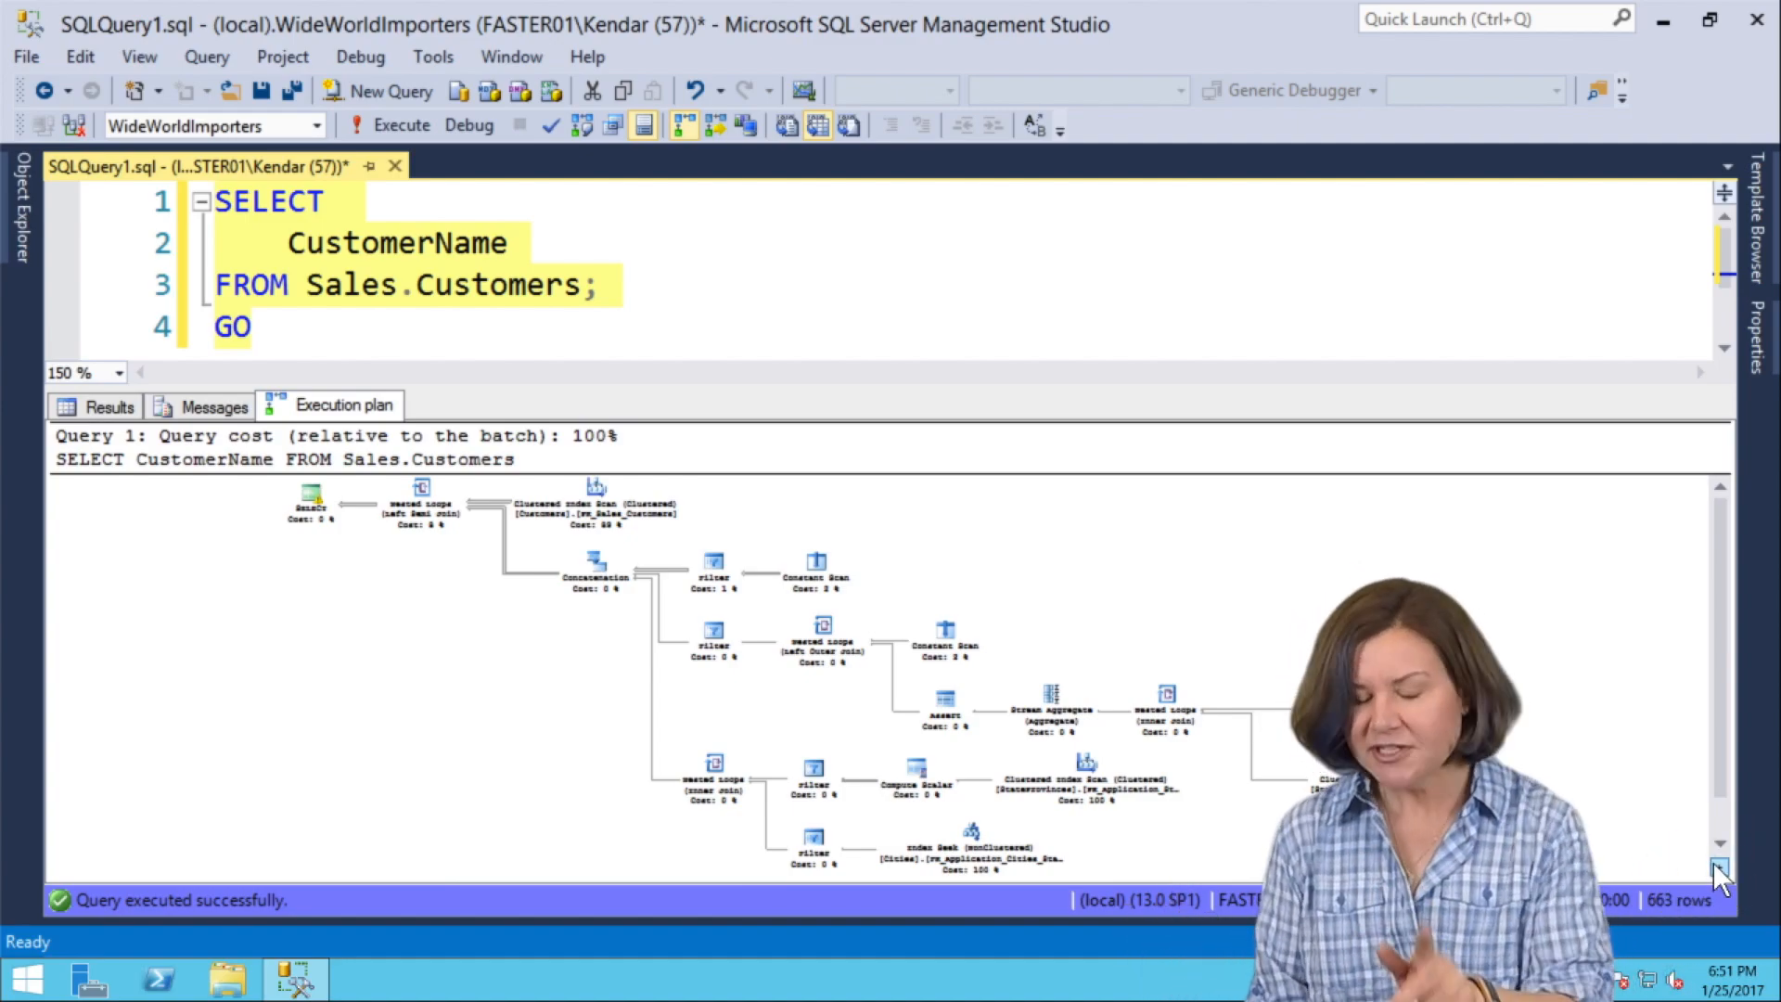
left_click(18, 210)
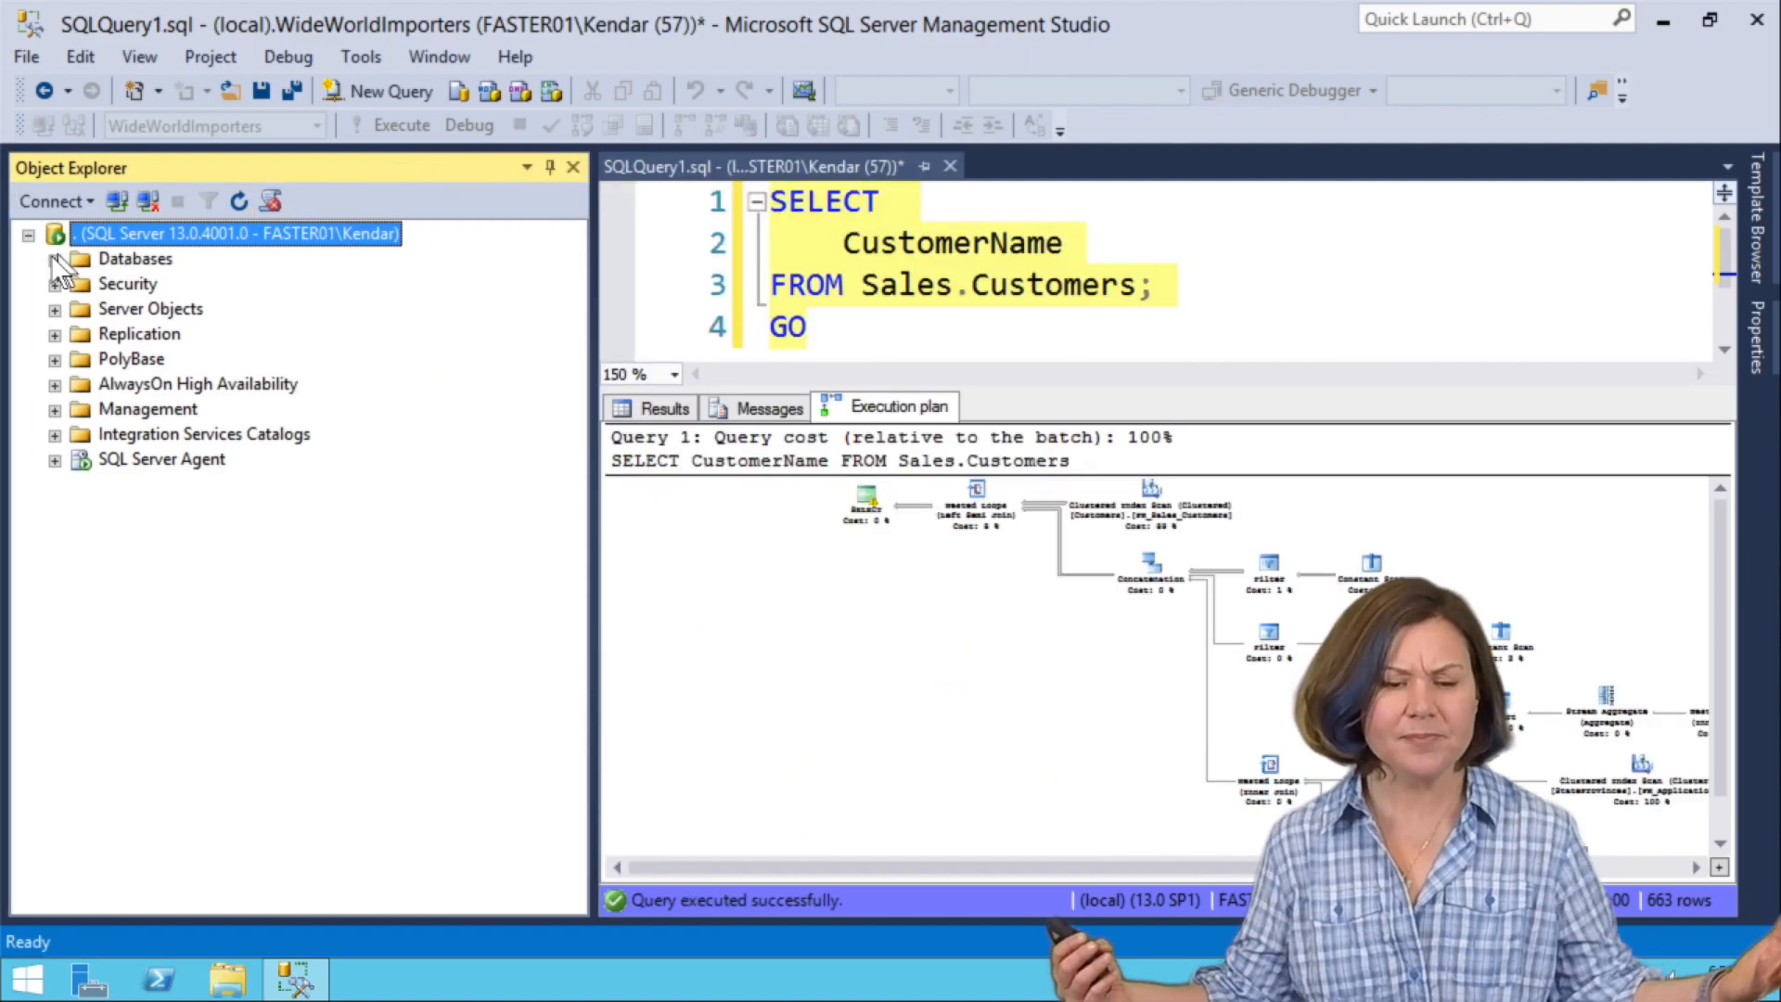
Expand Databases > WideWorldImporters > Sales.Customers to list its columns.
left_click(54, 258)
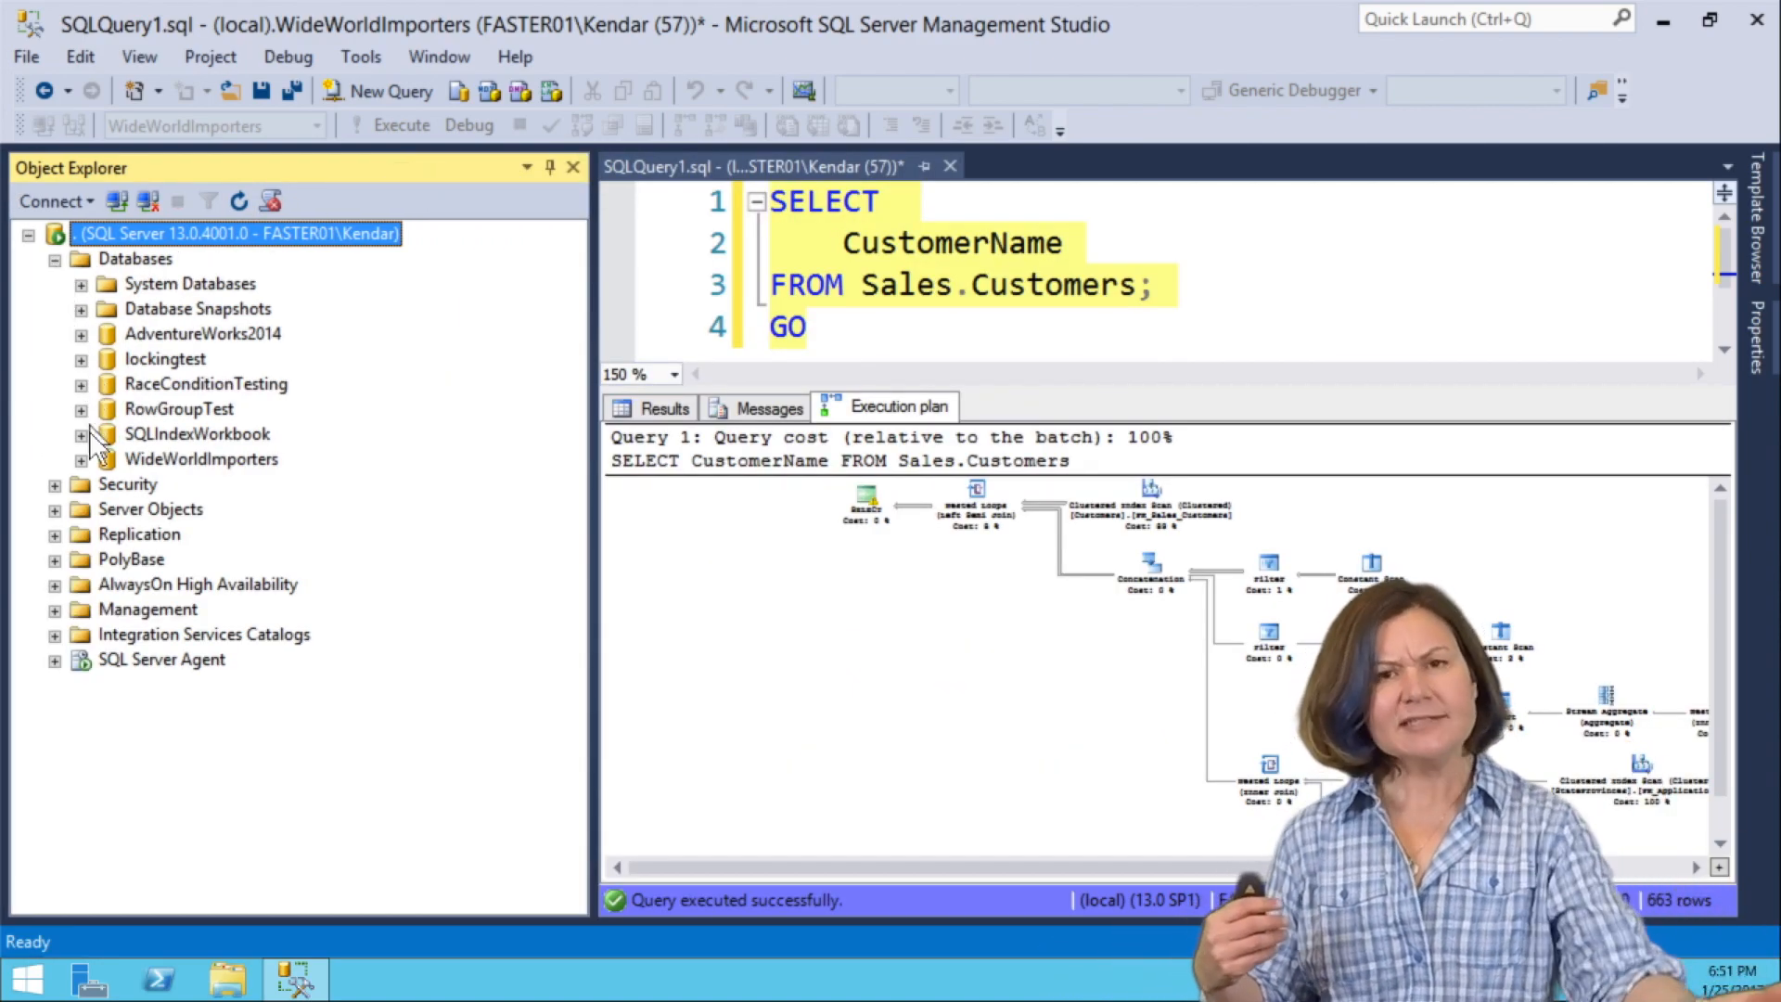
left_click(80, 458)
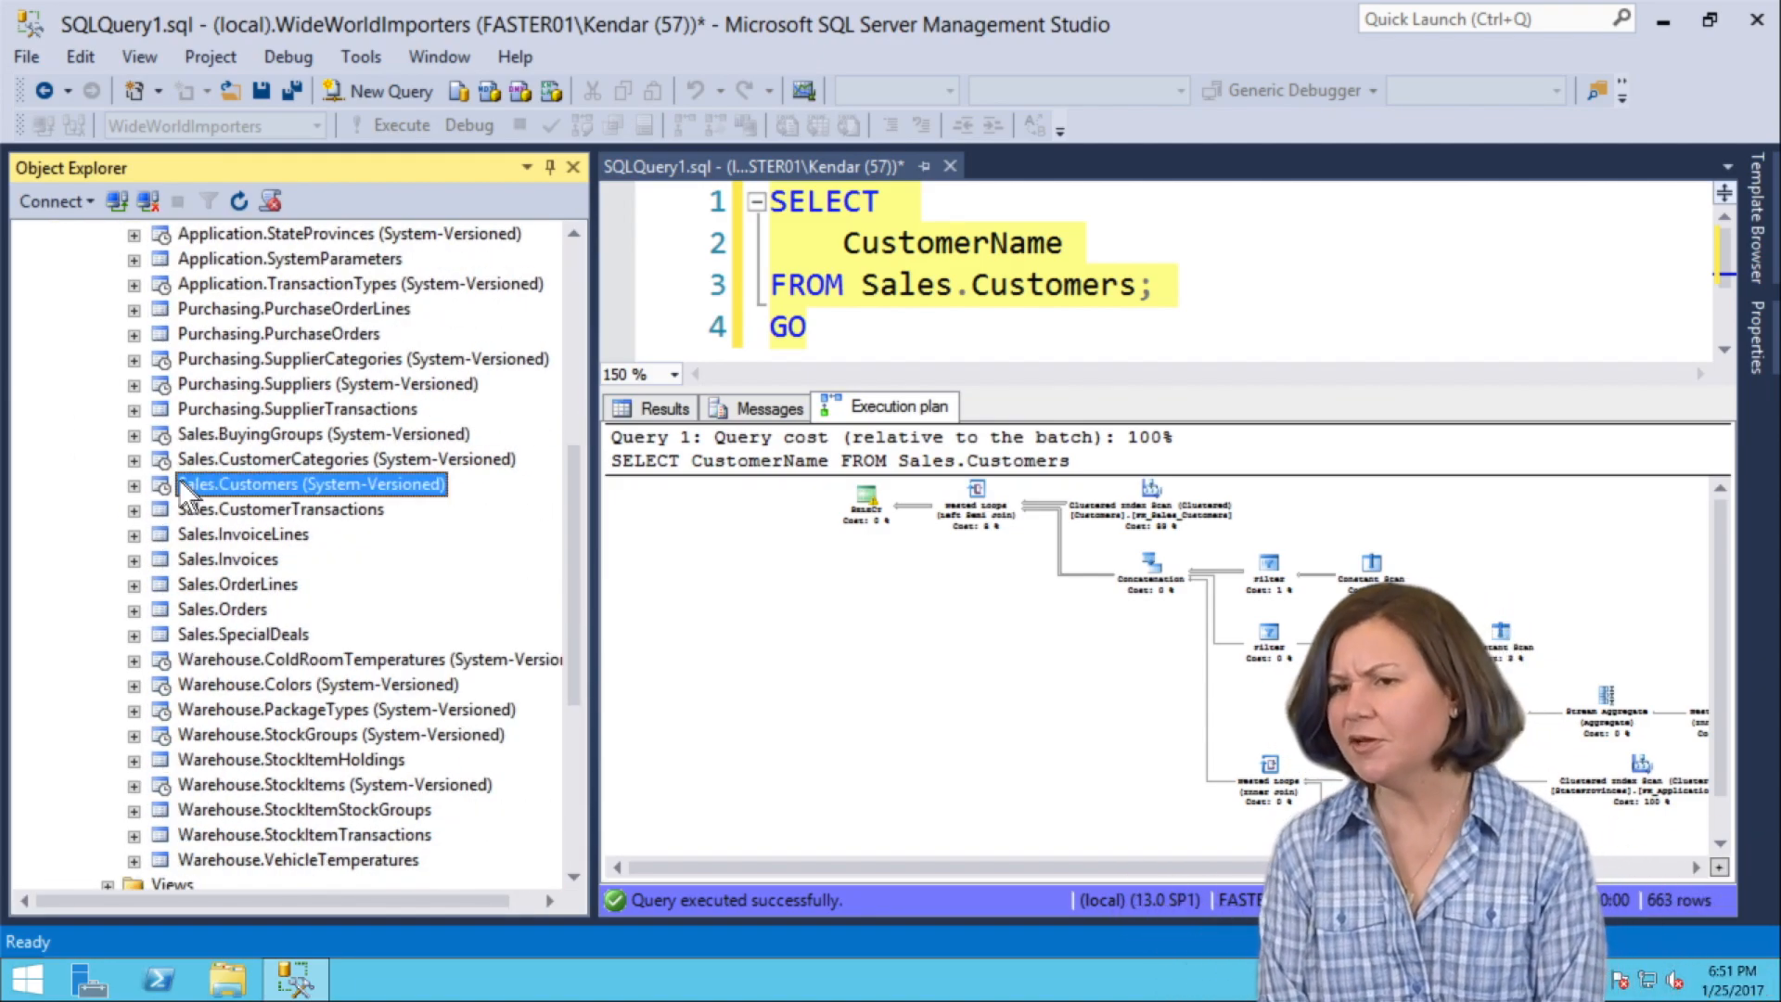
left_click(134, 484)
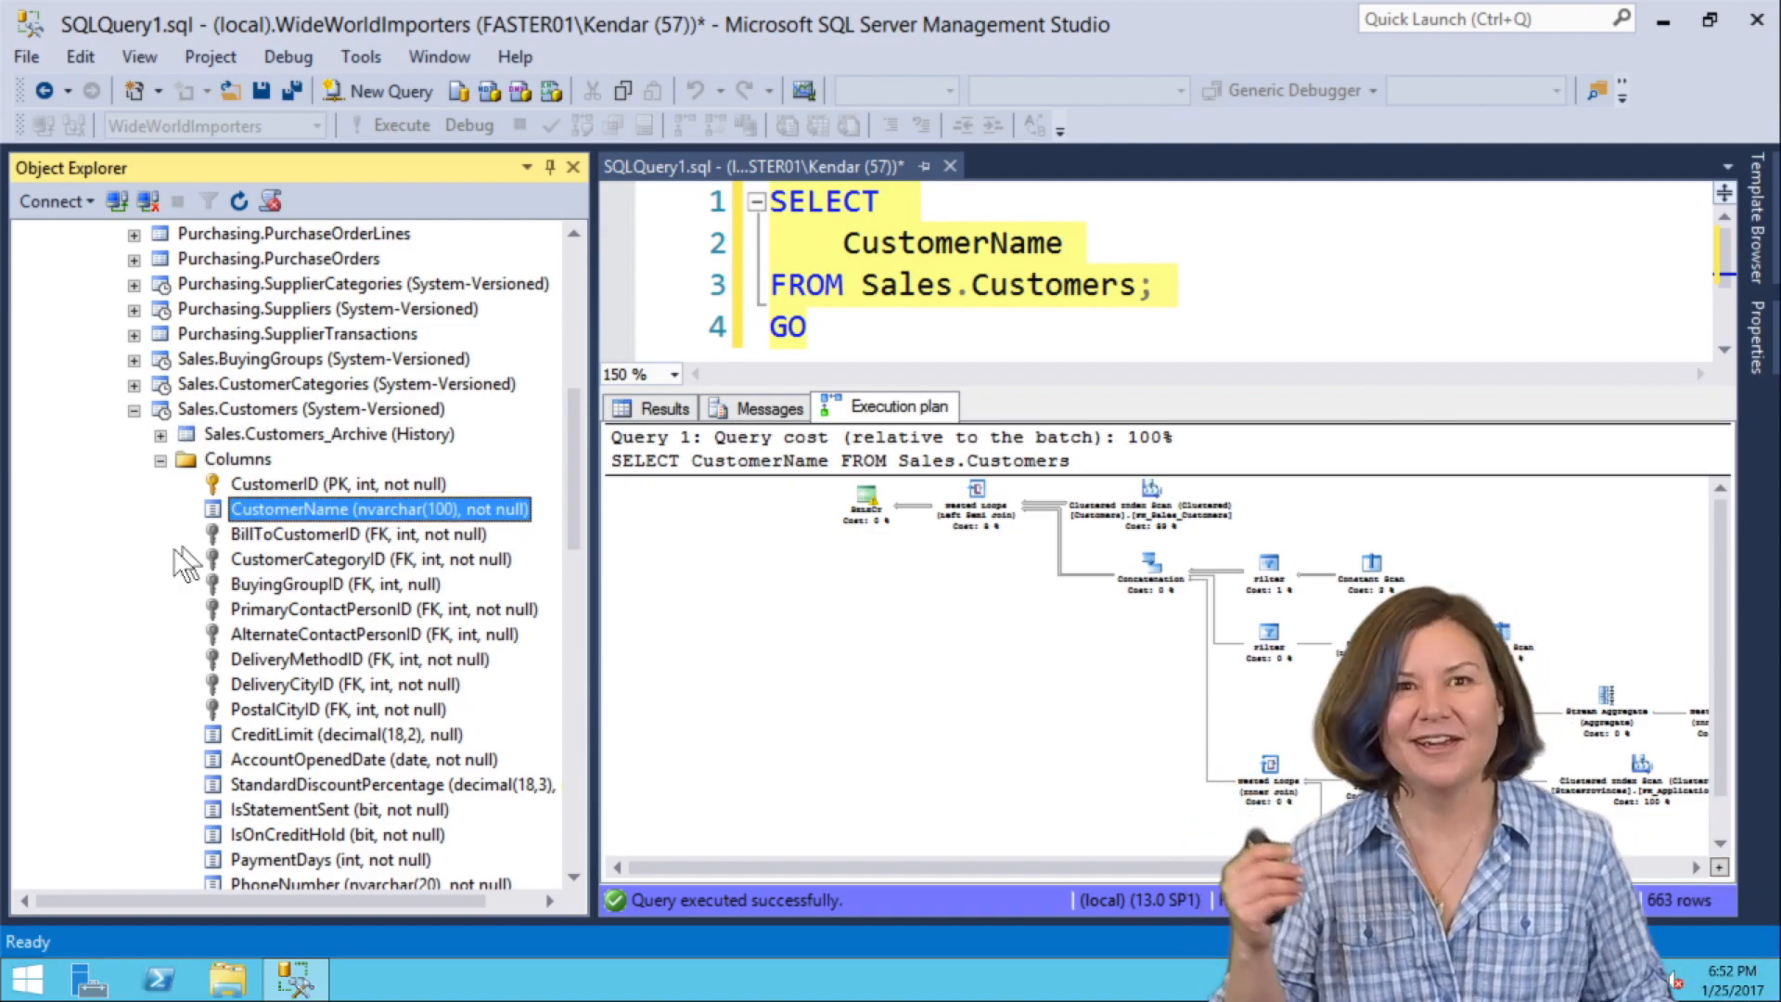
mouse_move(123, 580)
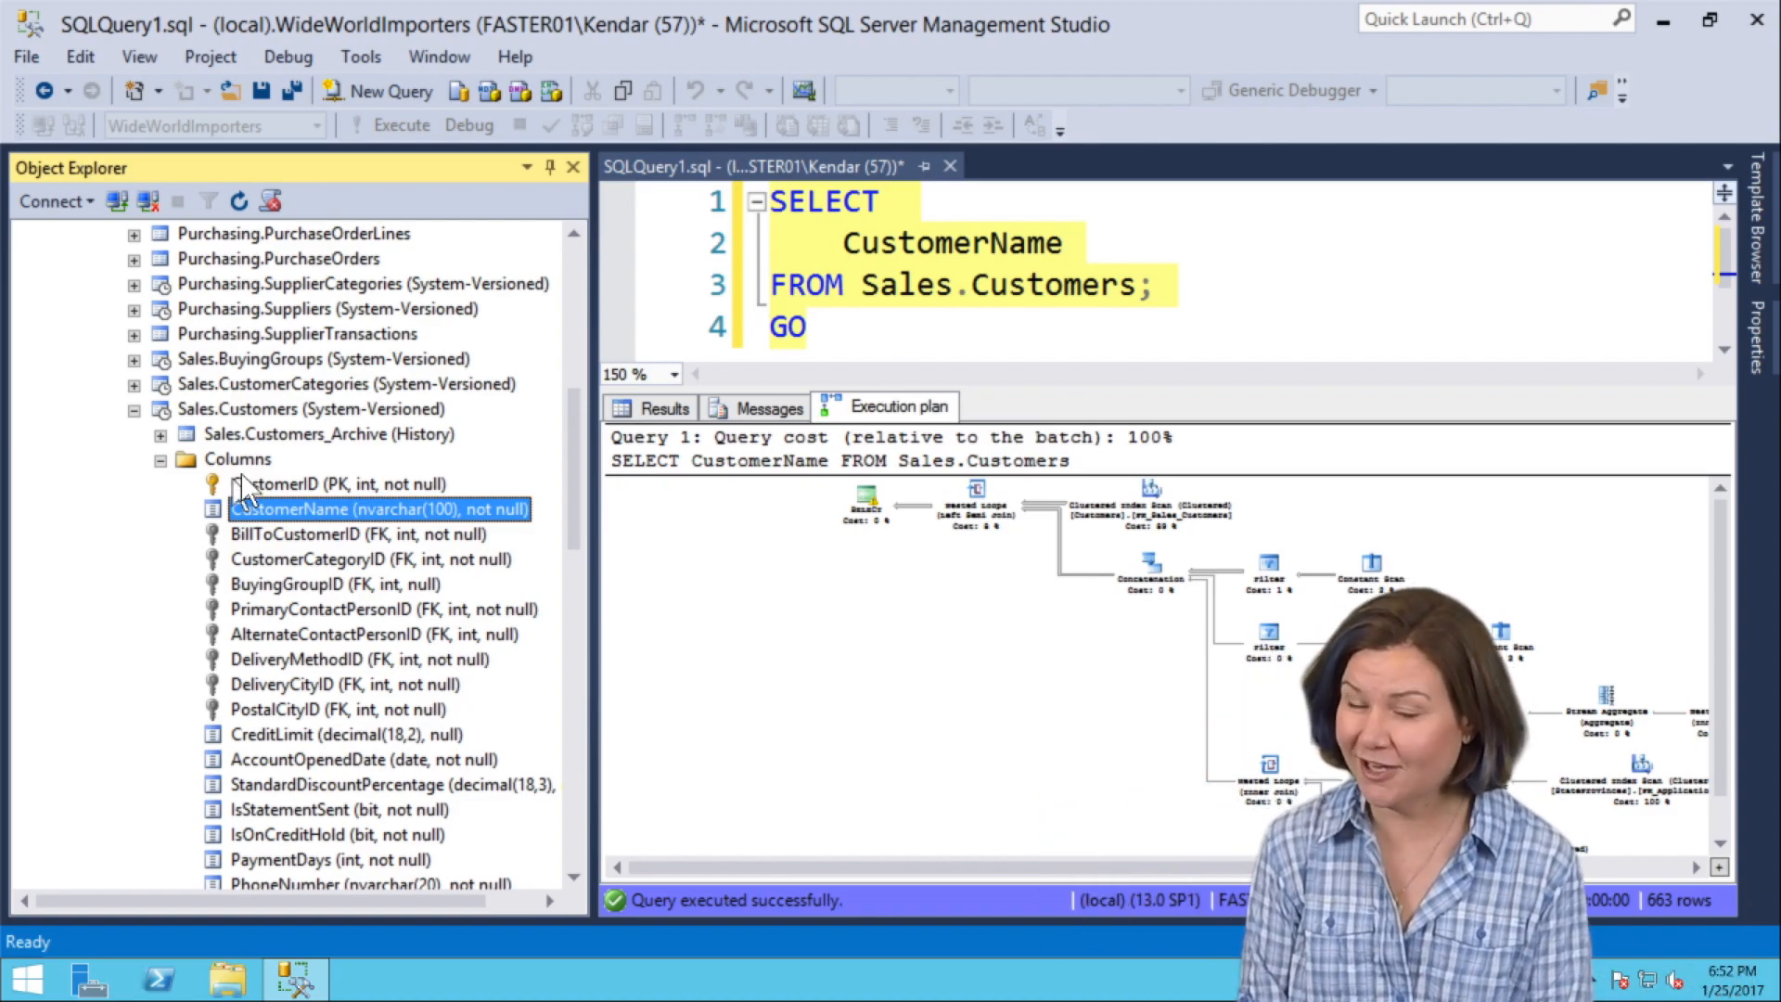
Close the Object Explorer panel so the query editor fills the window.
left_click(550, 167)
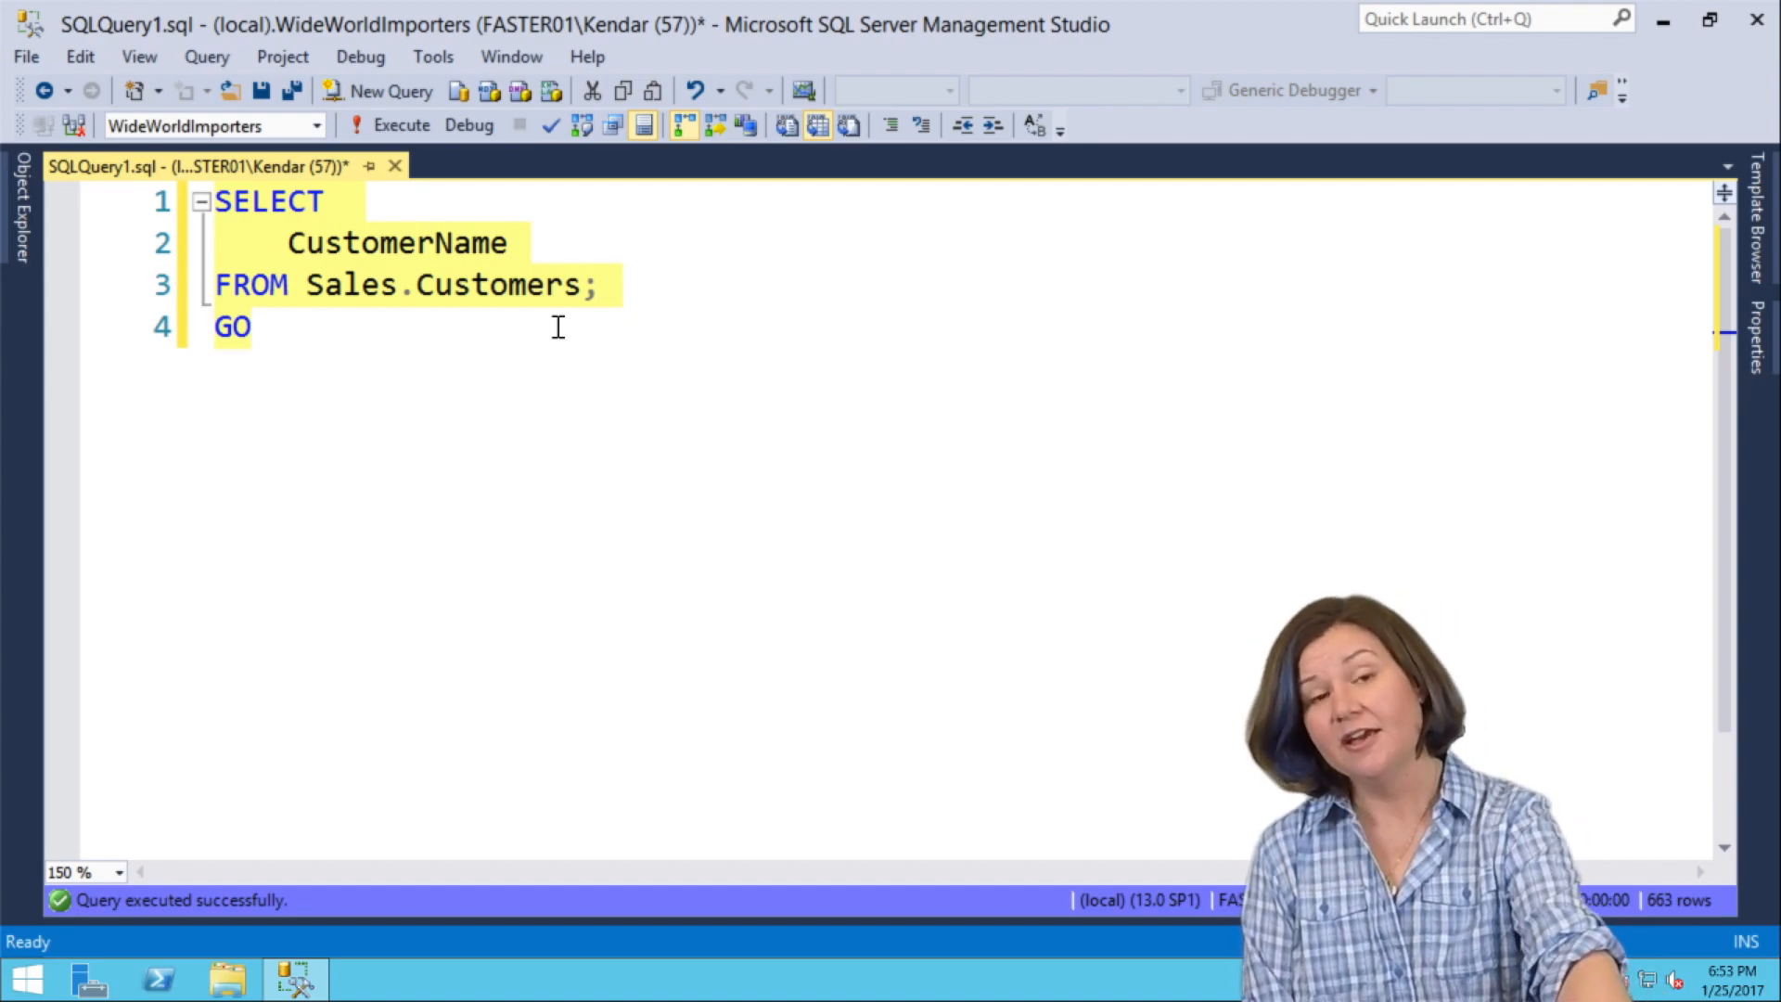
mouse_move(458, 286)
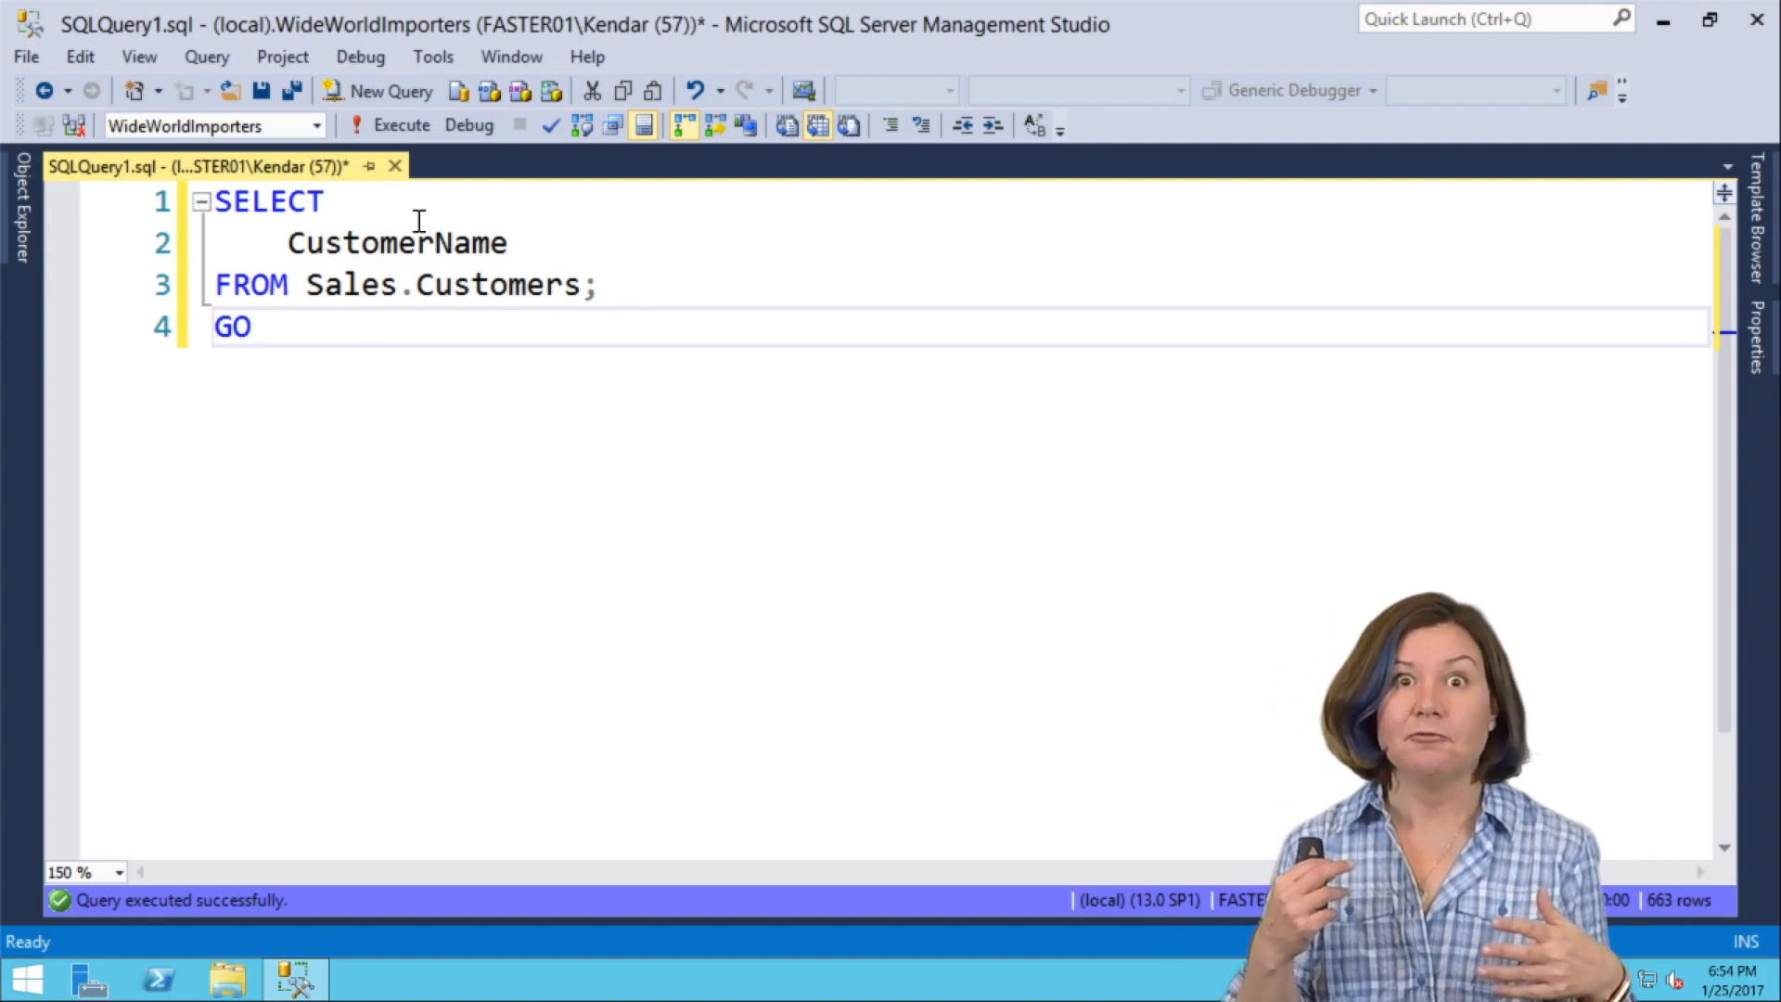
mouse_move(401, 124)
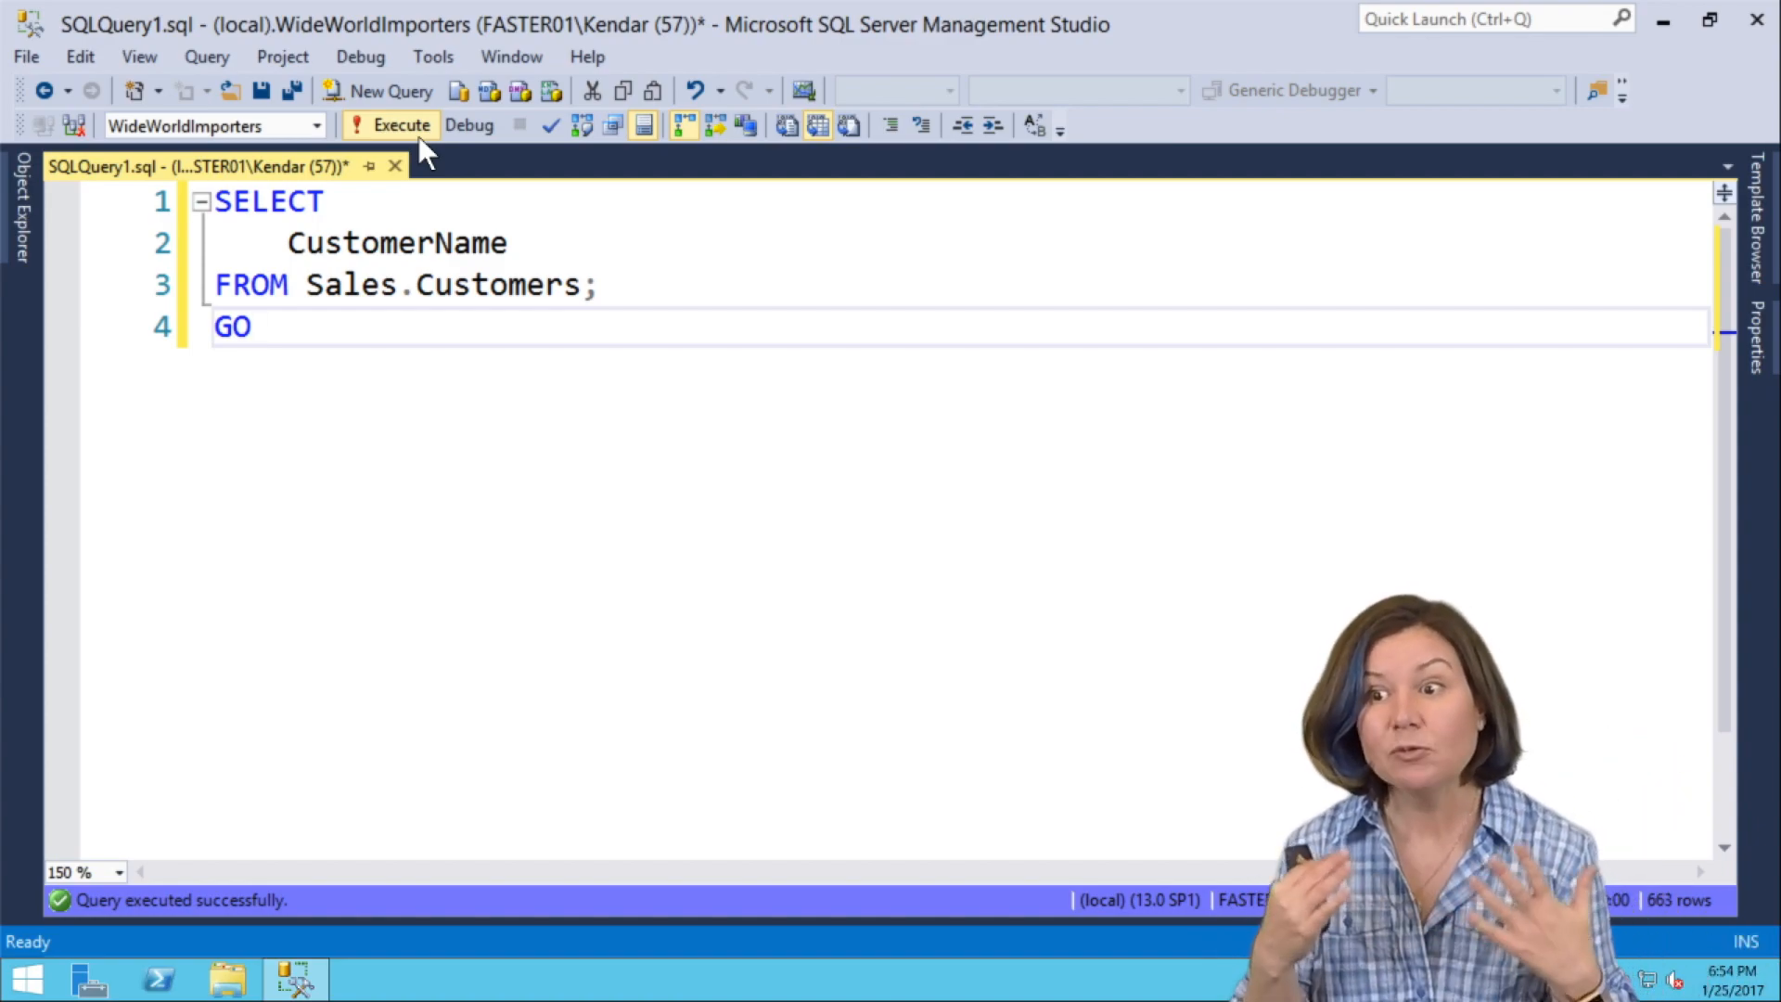
Rerun the CustomerName query and examine the Filter operator and lower branches of its plan.
left_click(401, 124)
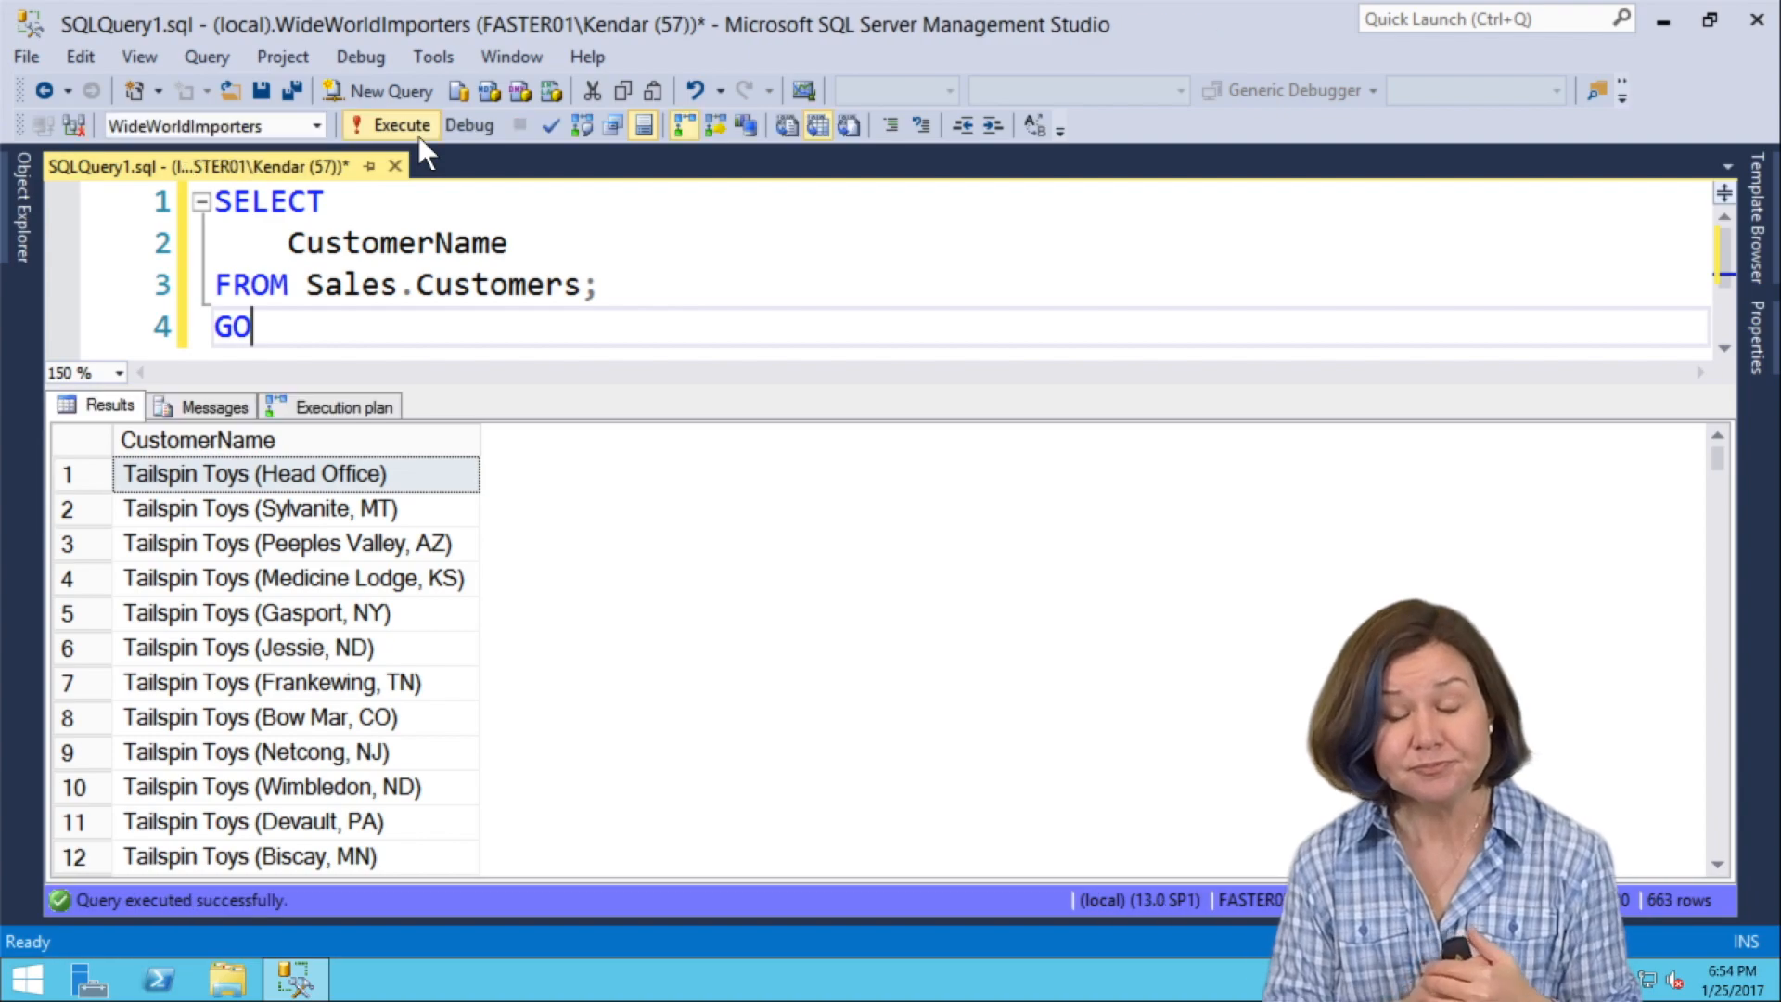
mouse_move(347, 407)
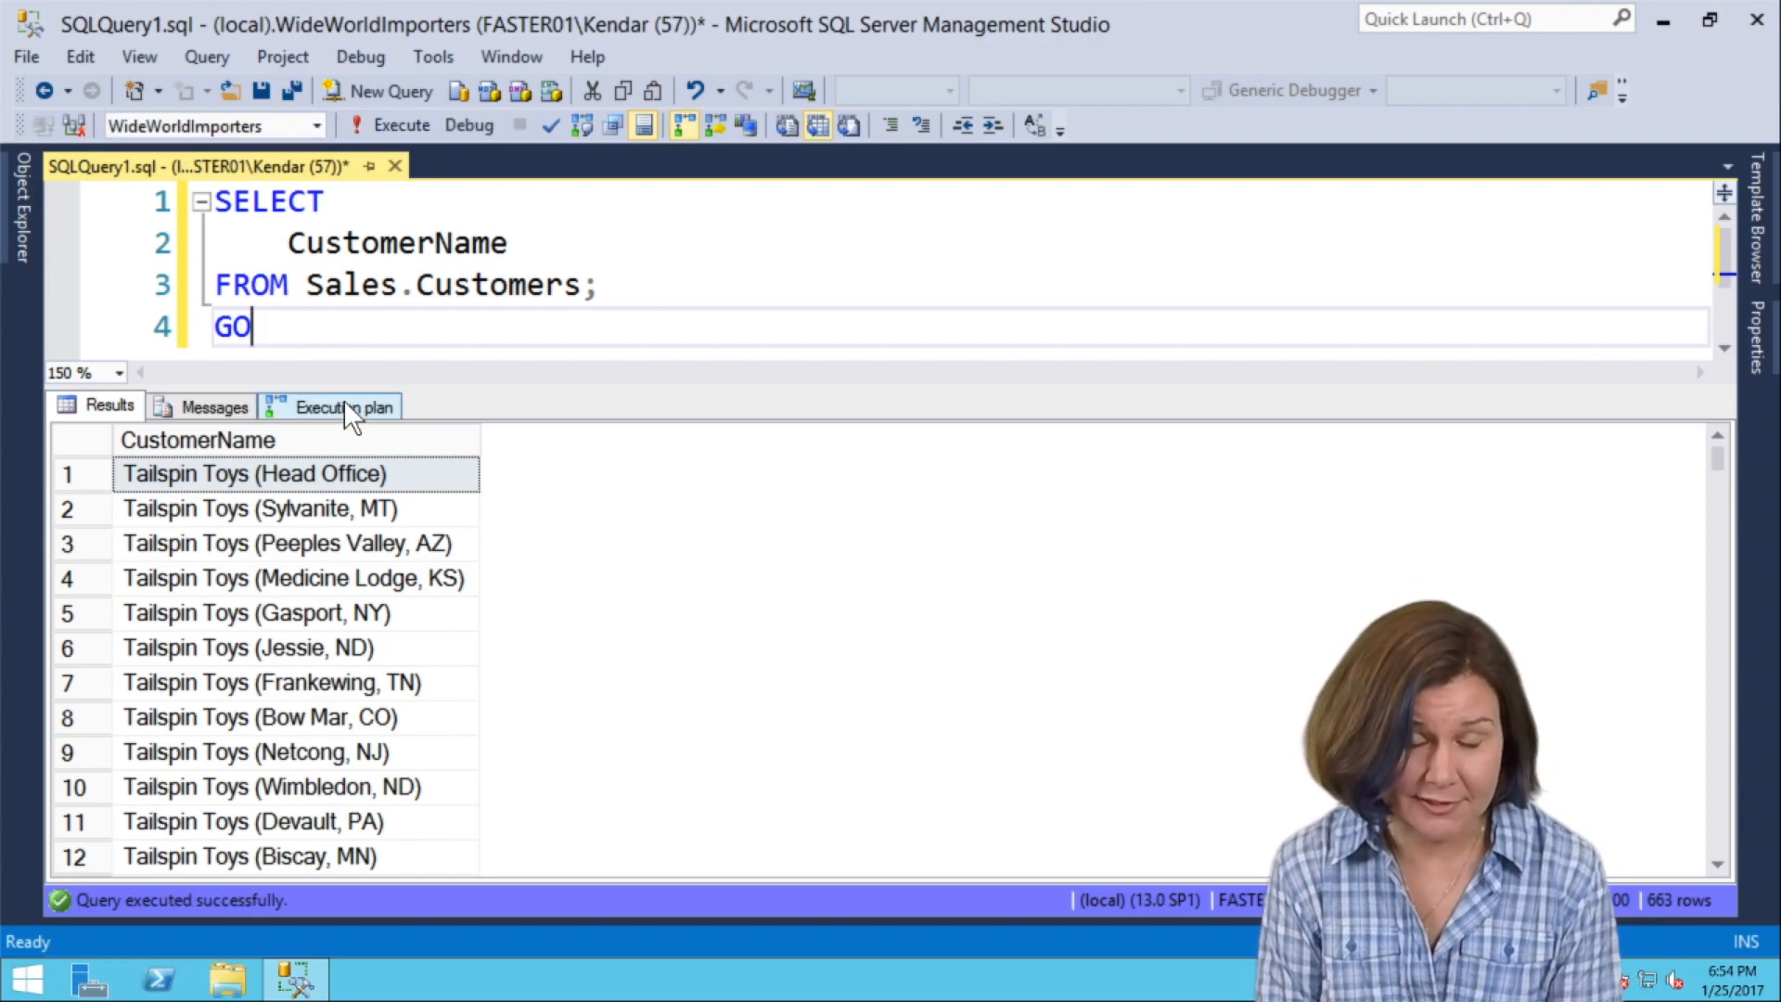
left_click(342, 407)
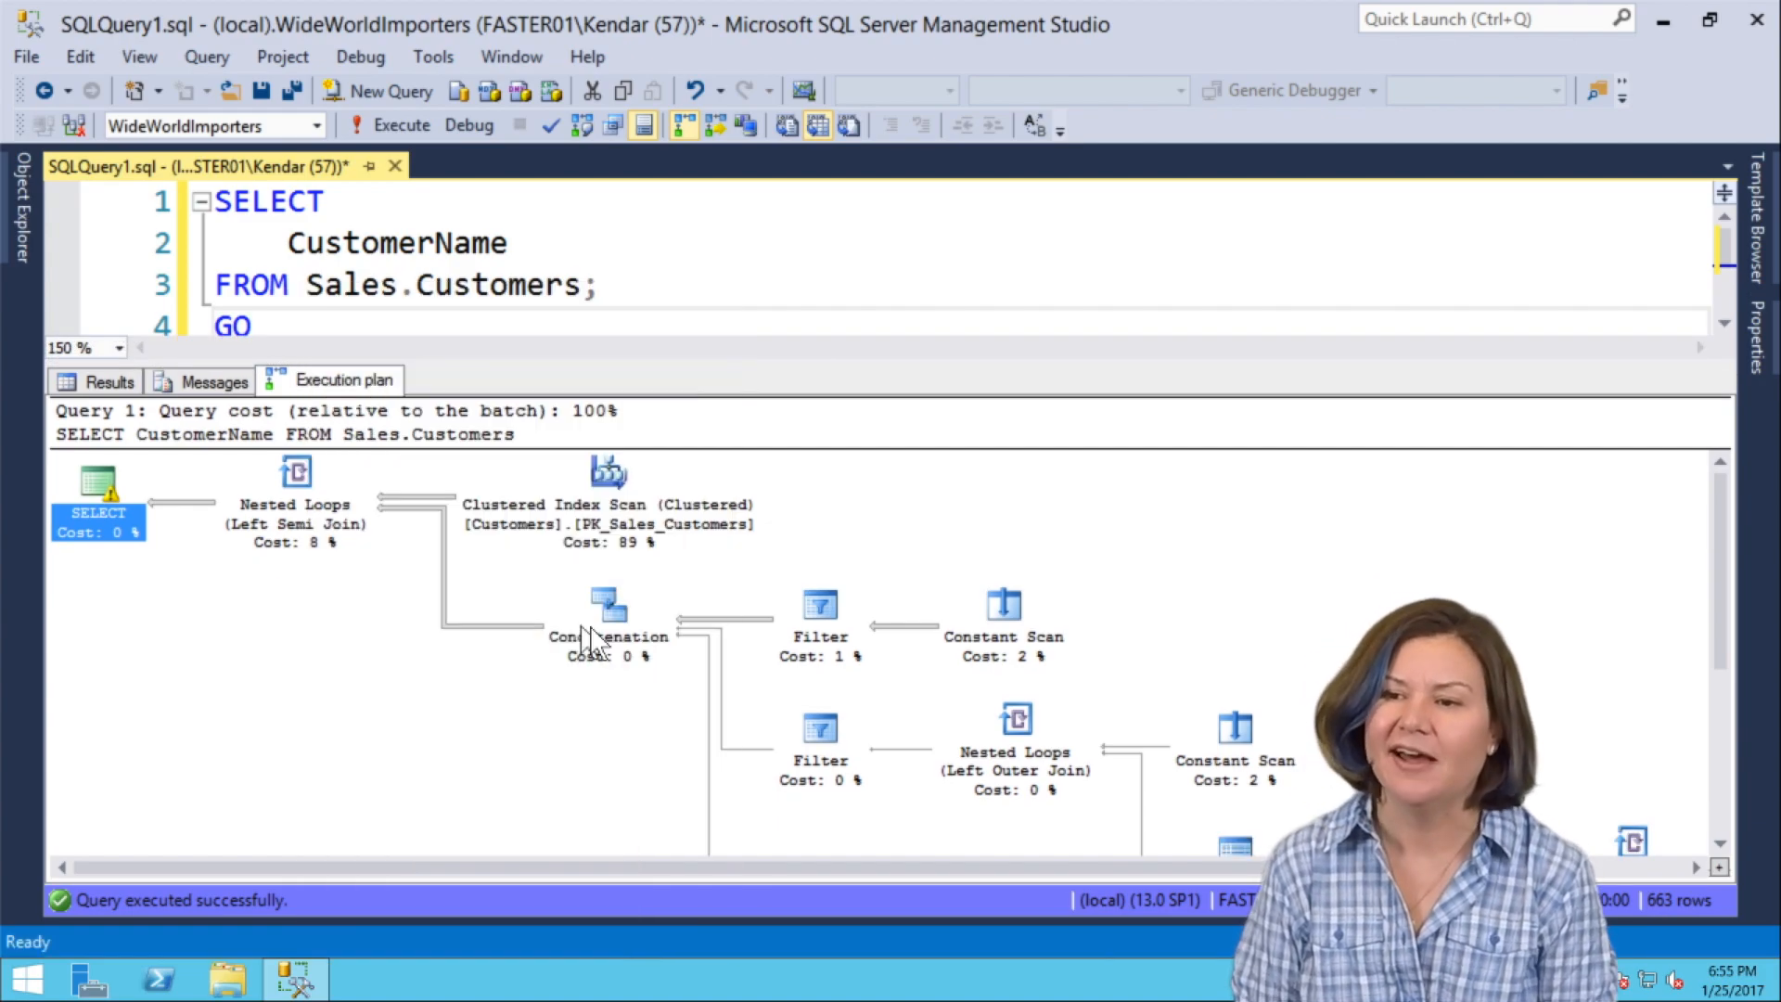
left_click(609, 636)
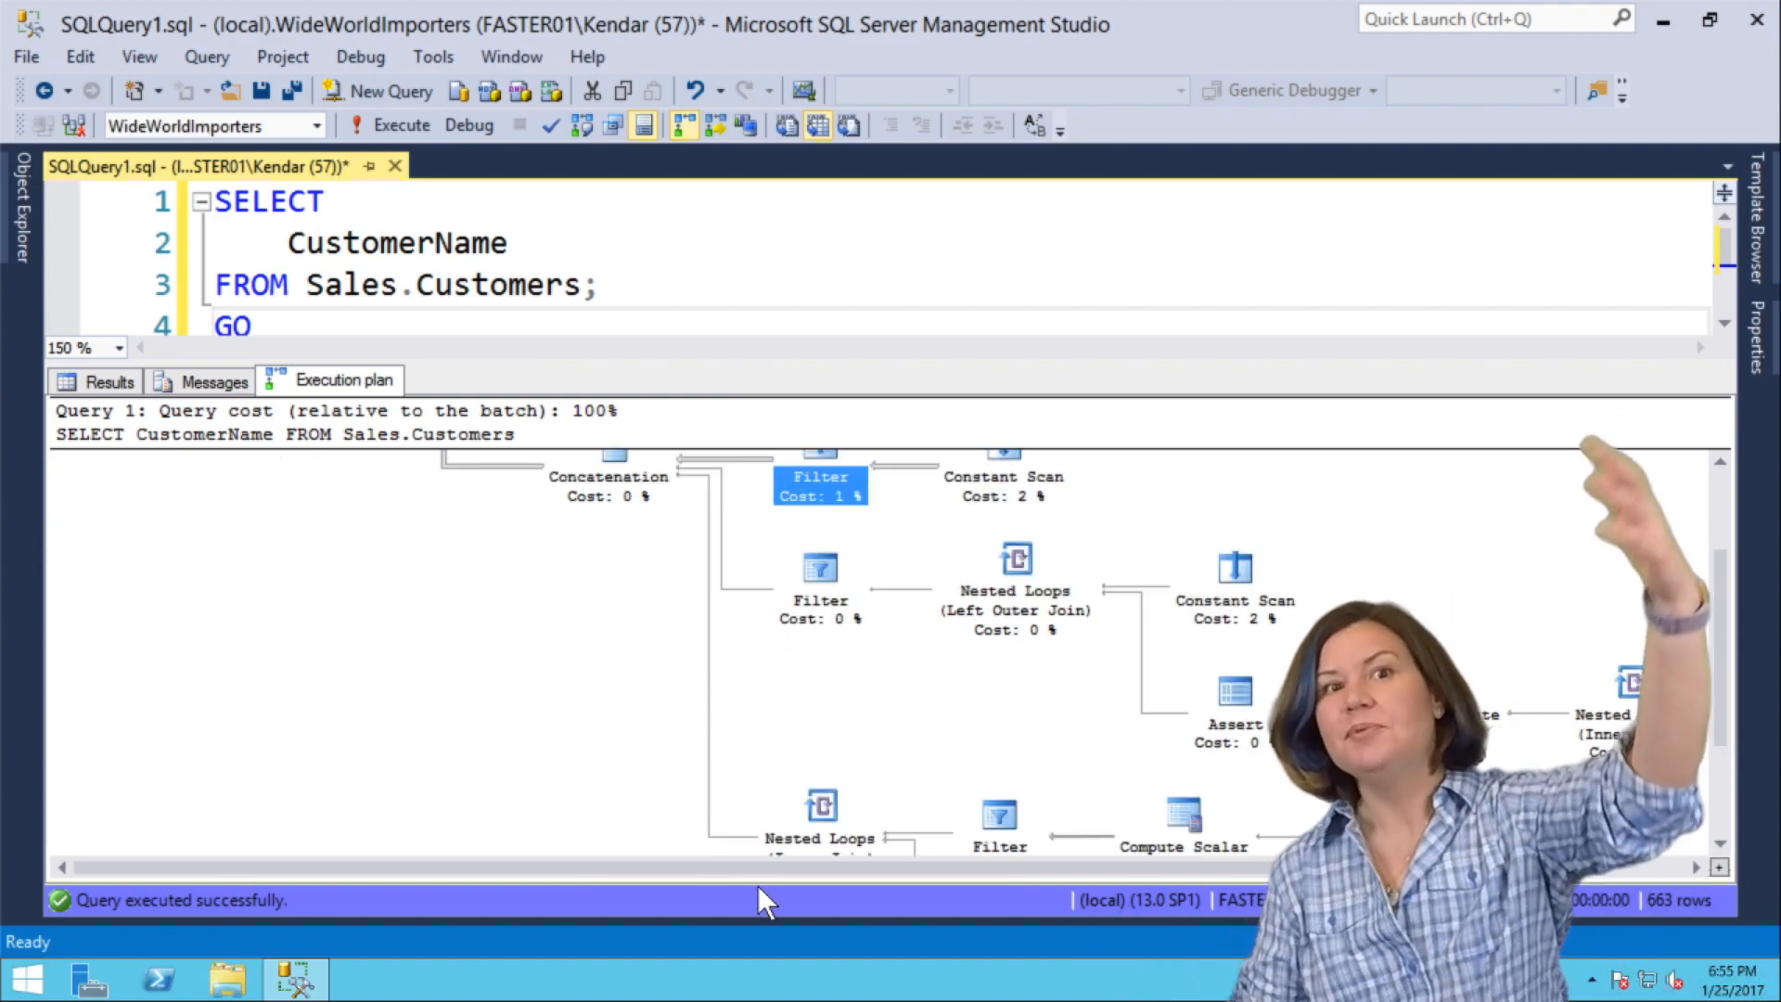
mouse_move(809, 893)
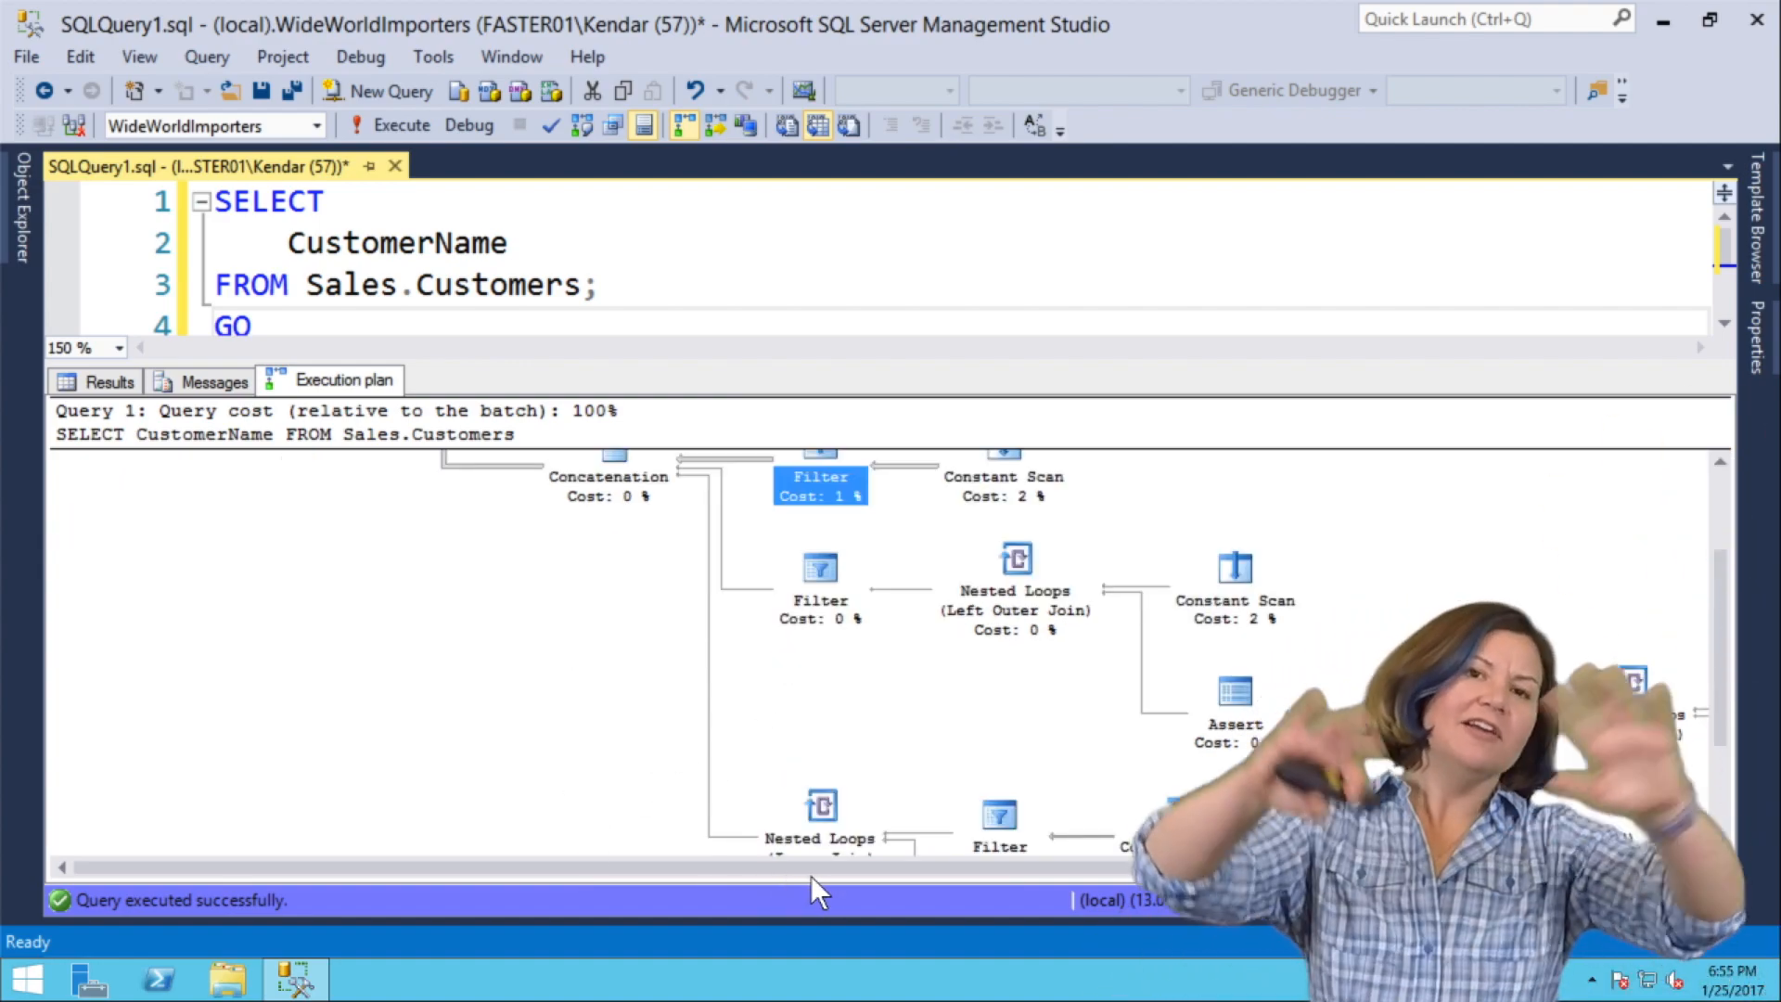
scroll("right", 3)
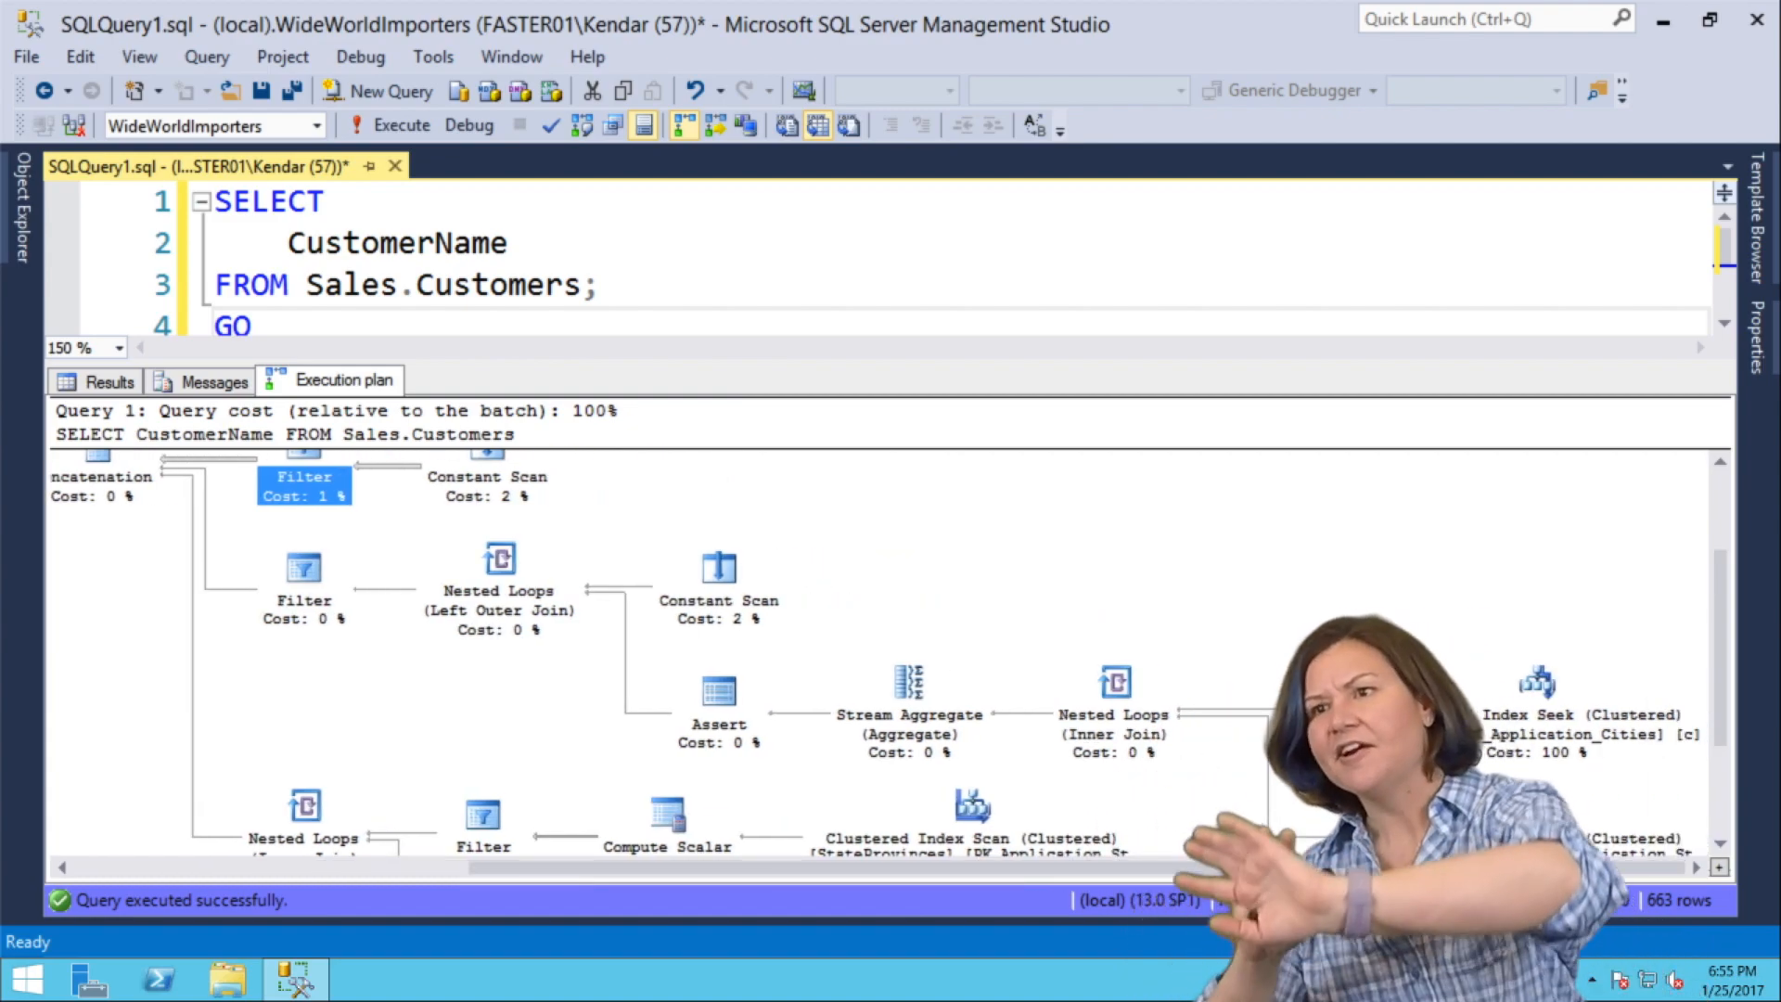
scroll("down", 3)
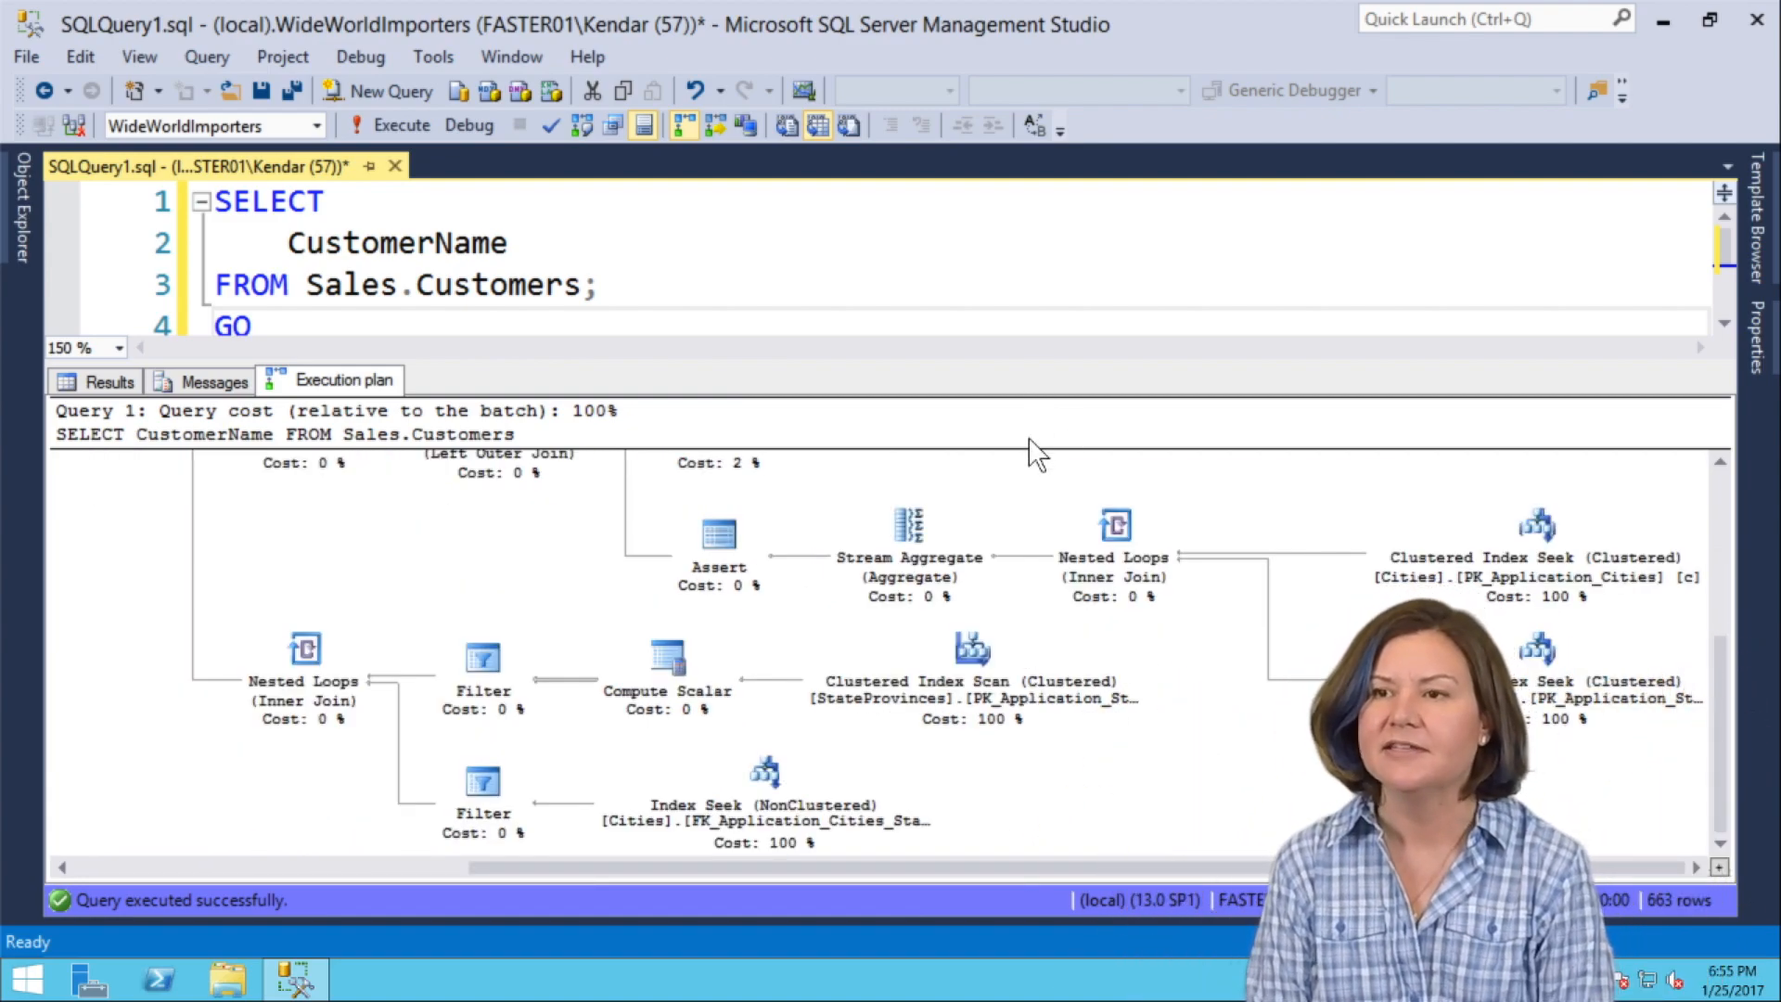
mouse_move(971, 418)
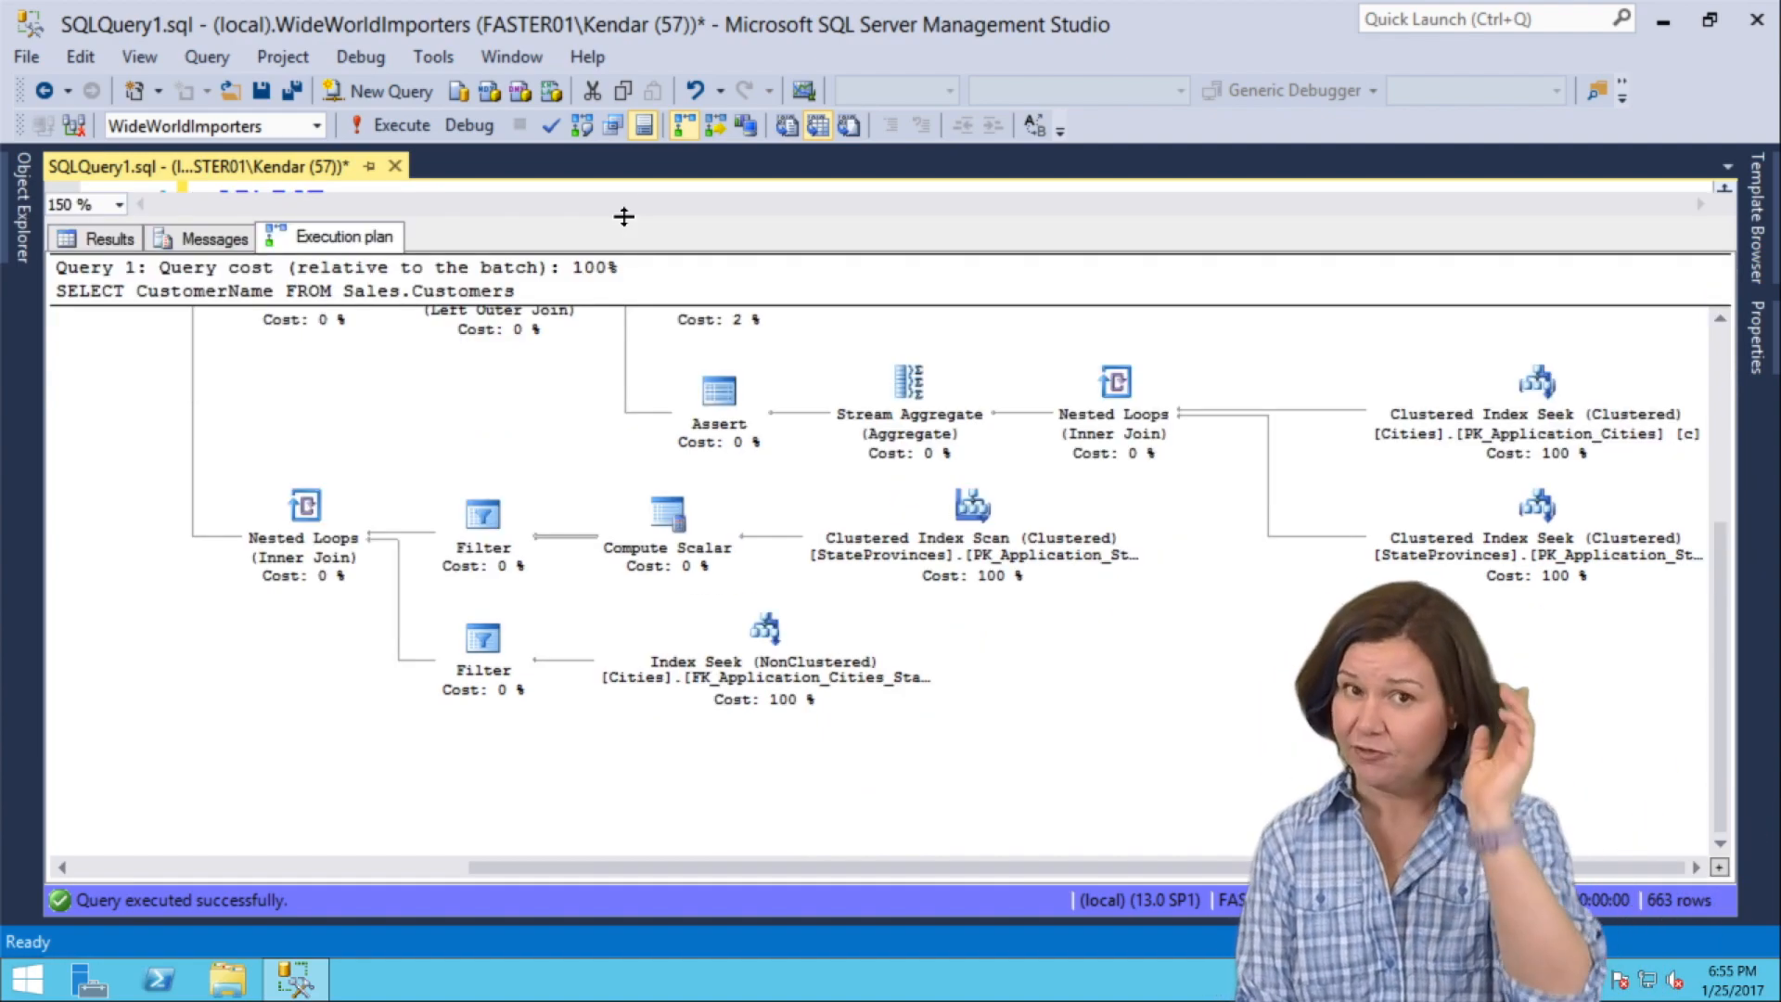
mouse_move(590, 466)
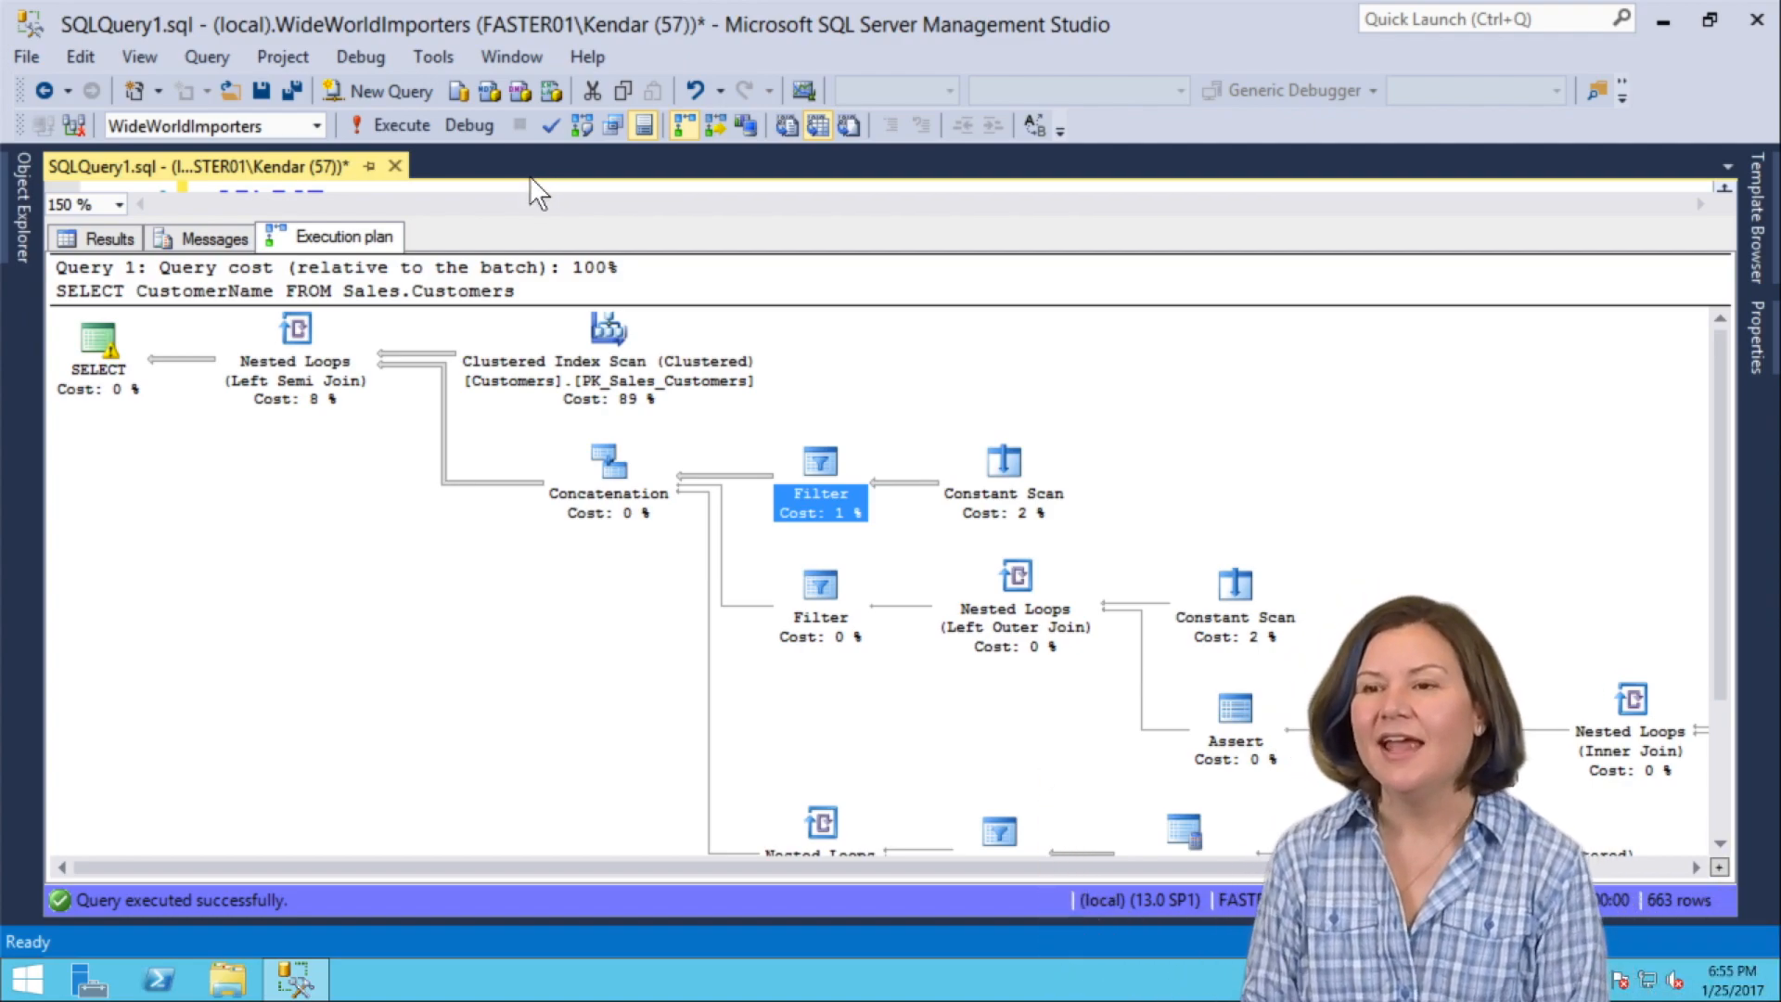
mouse_move(217, 425)
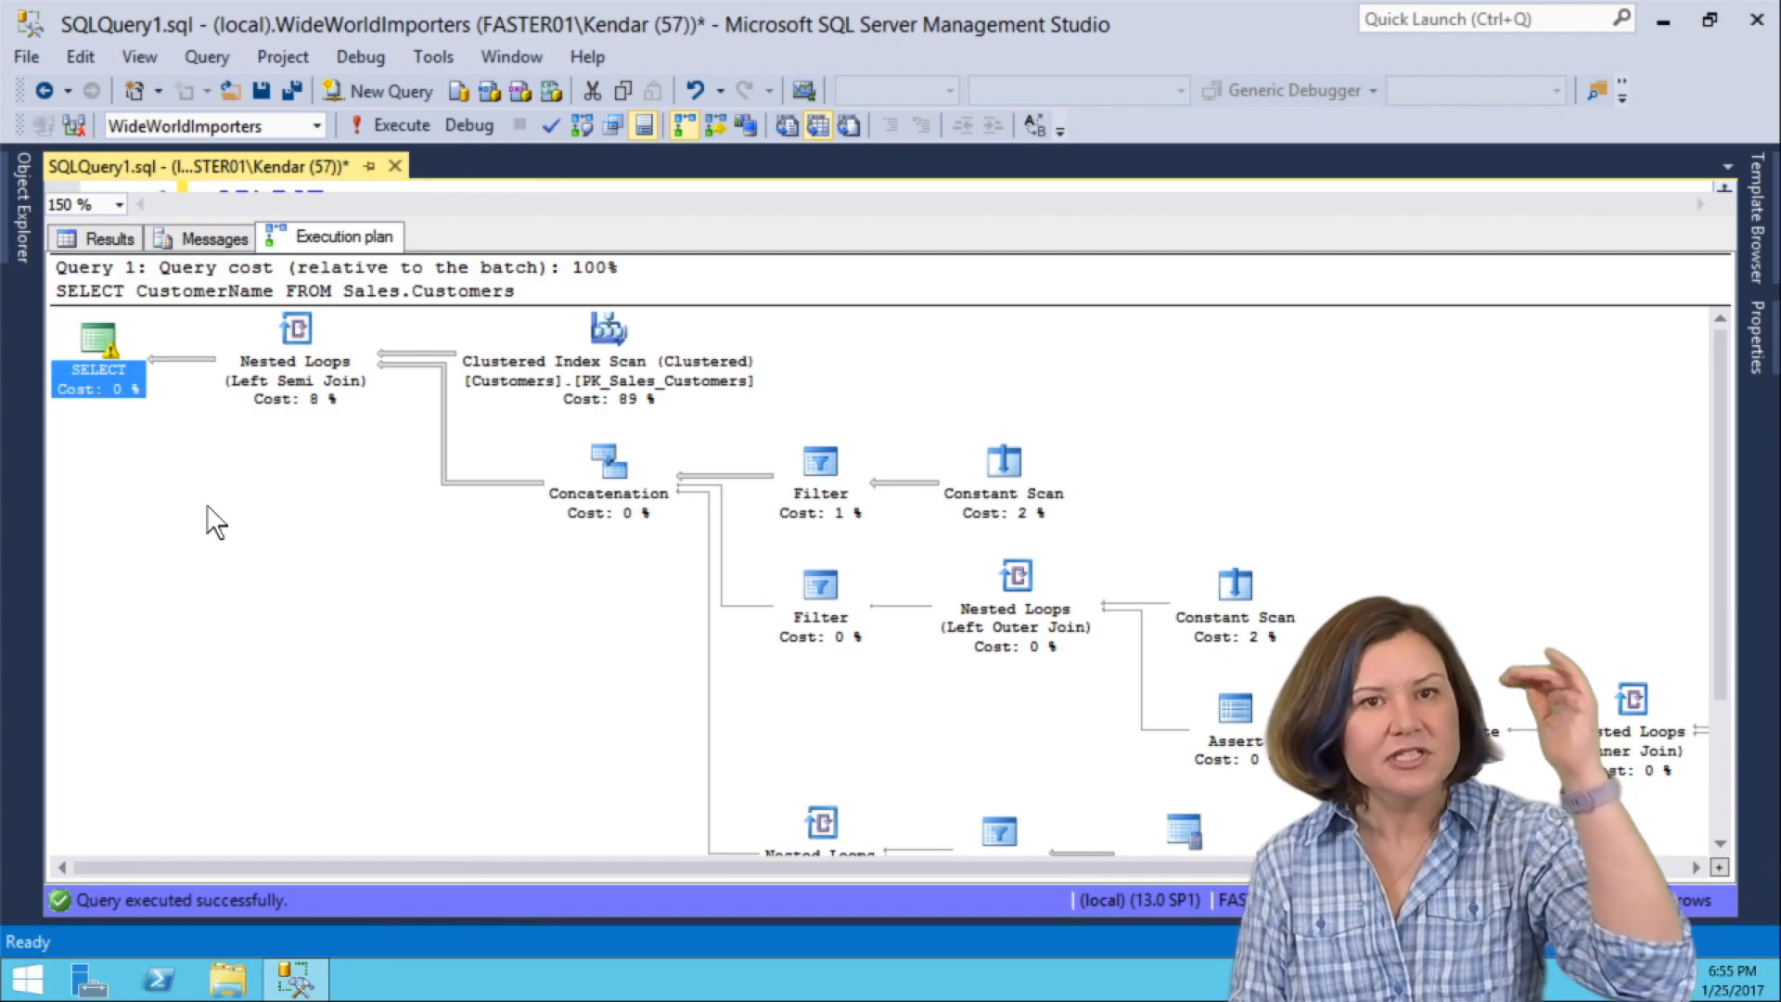
mouse_move(98, 347)
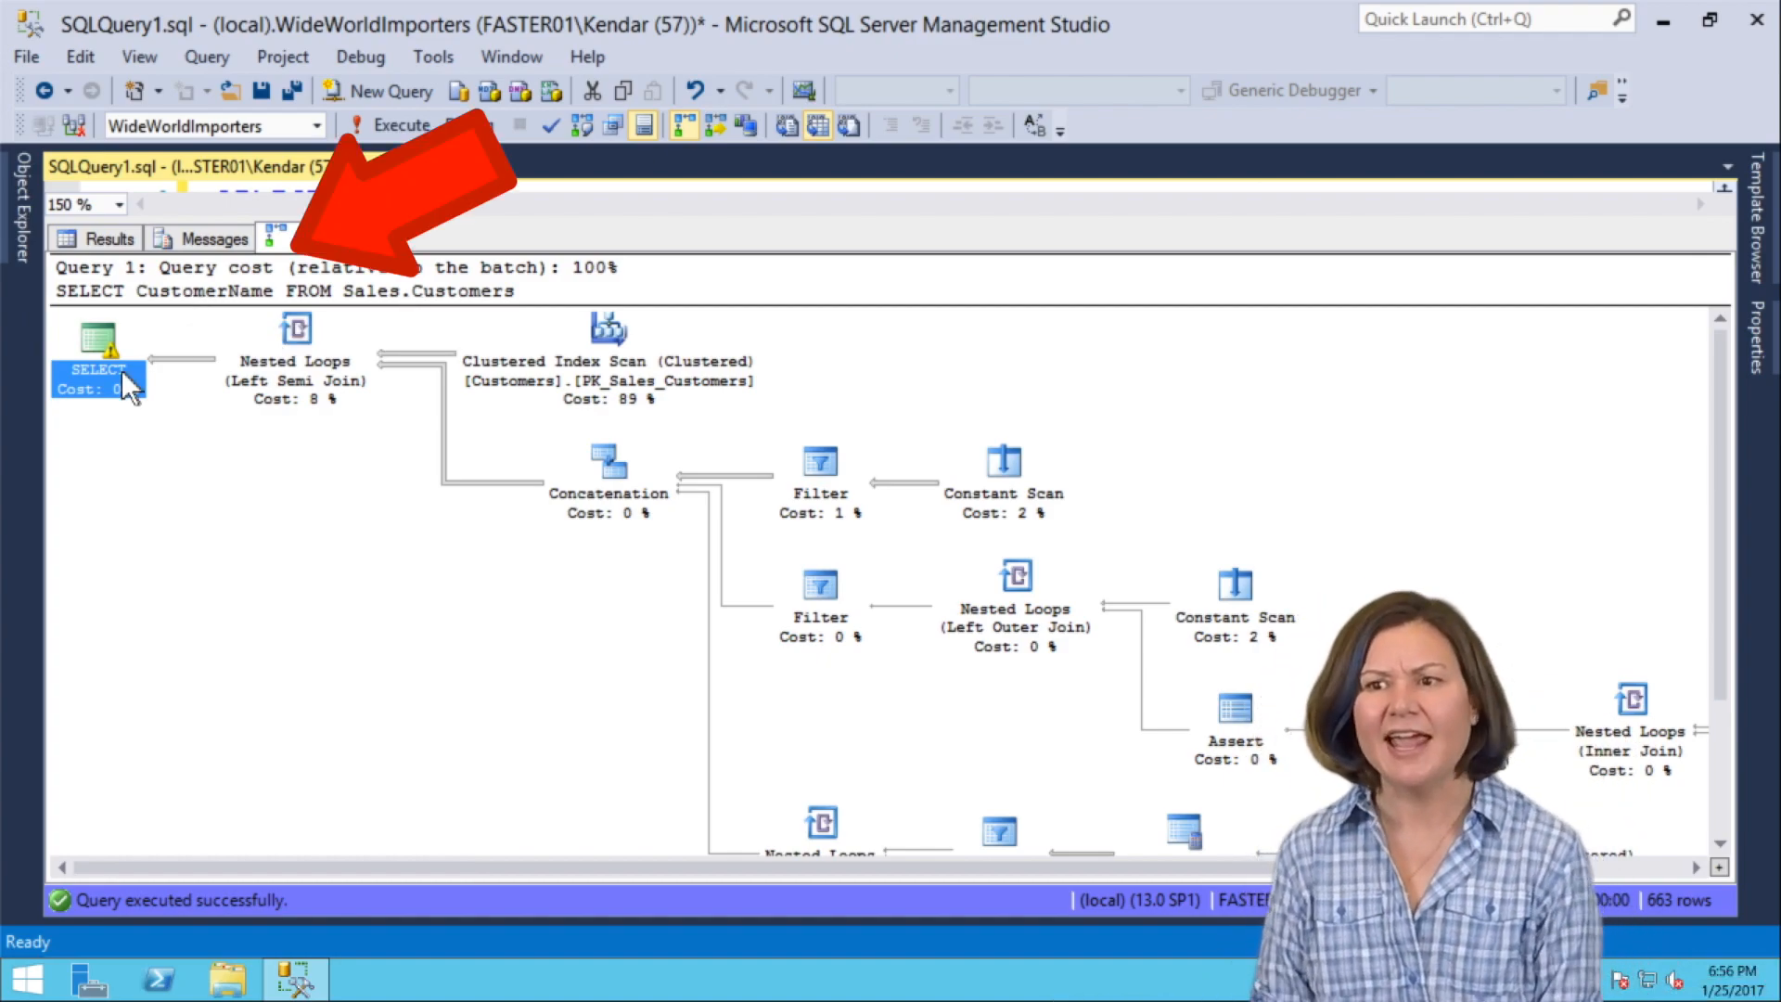
mouse_move(100, 347)
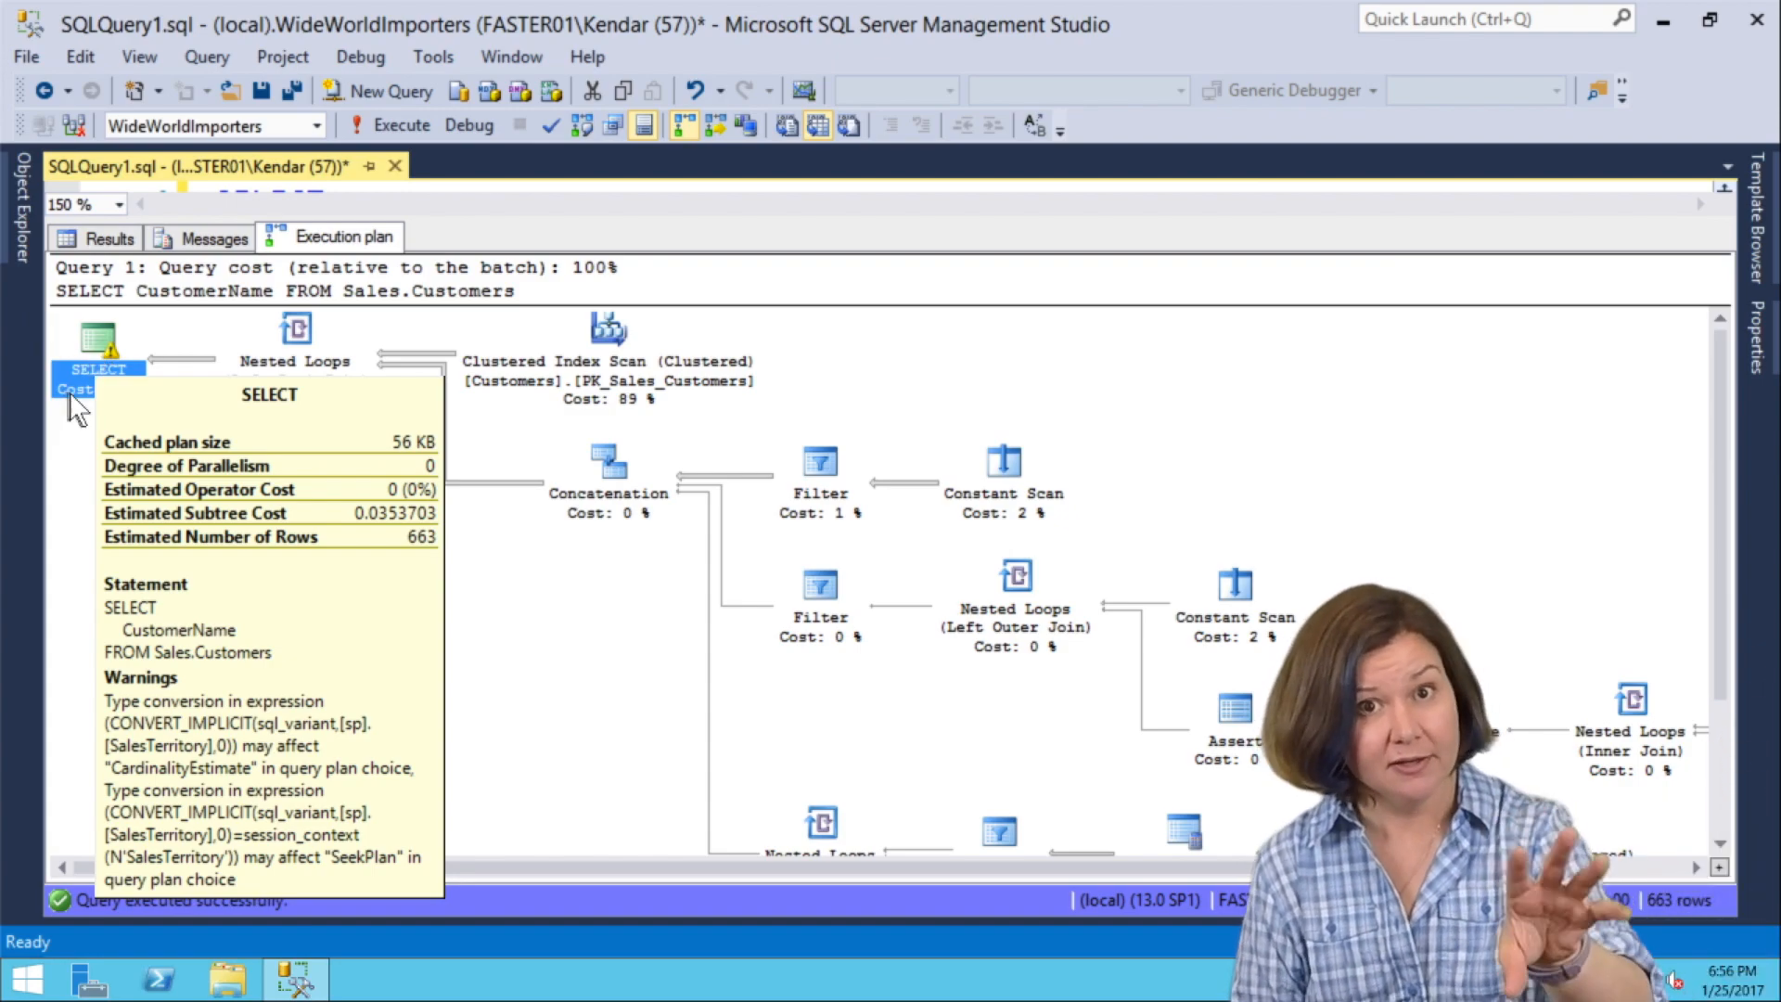
mouse_move(85, 437)
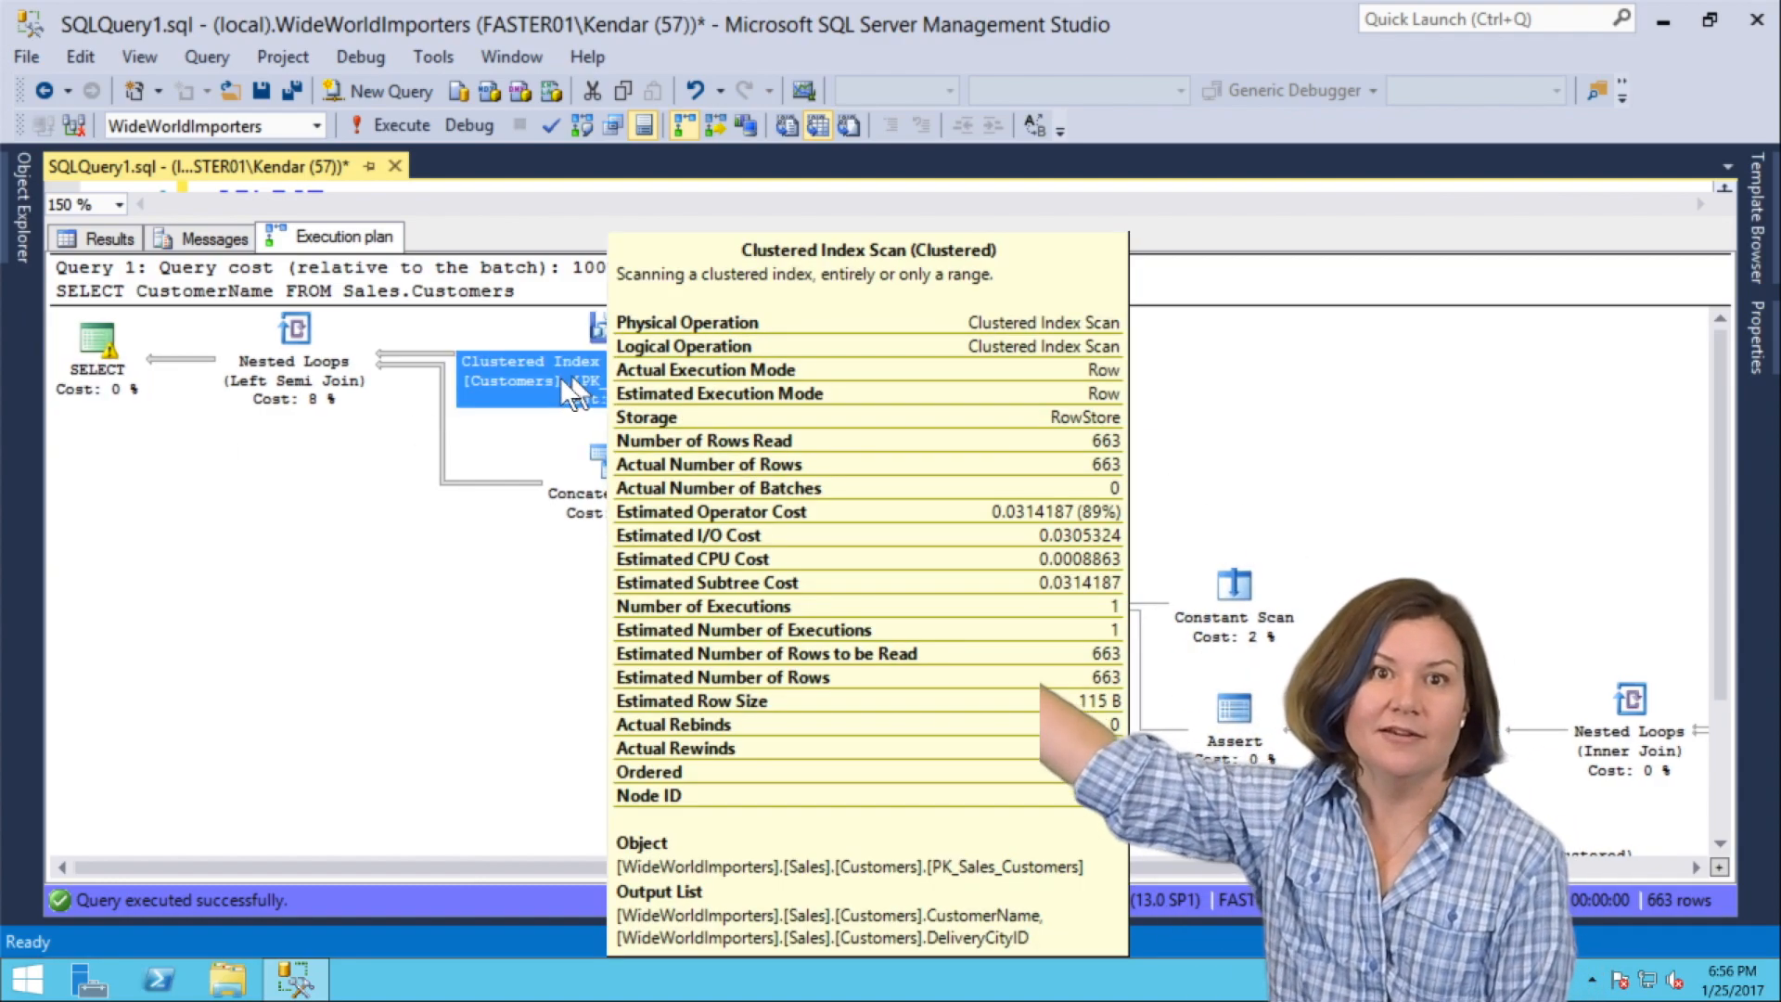
mouse_move(755, 336)
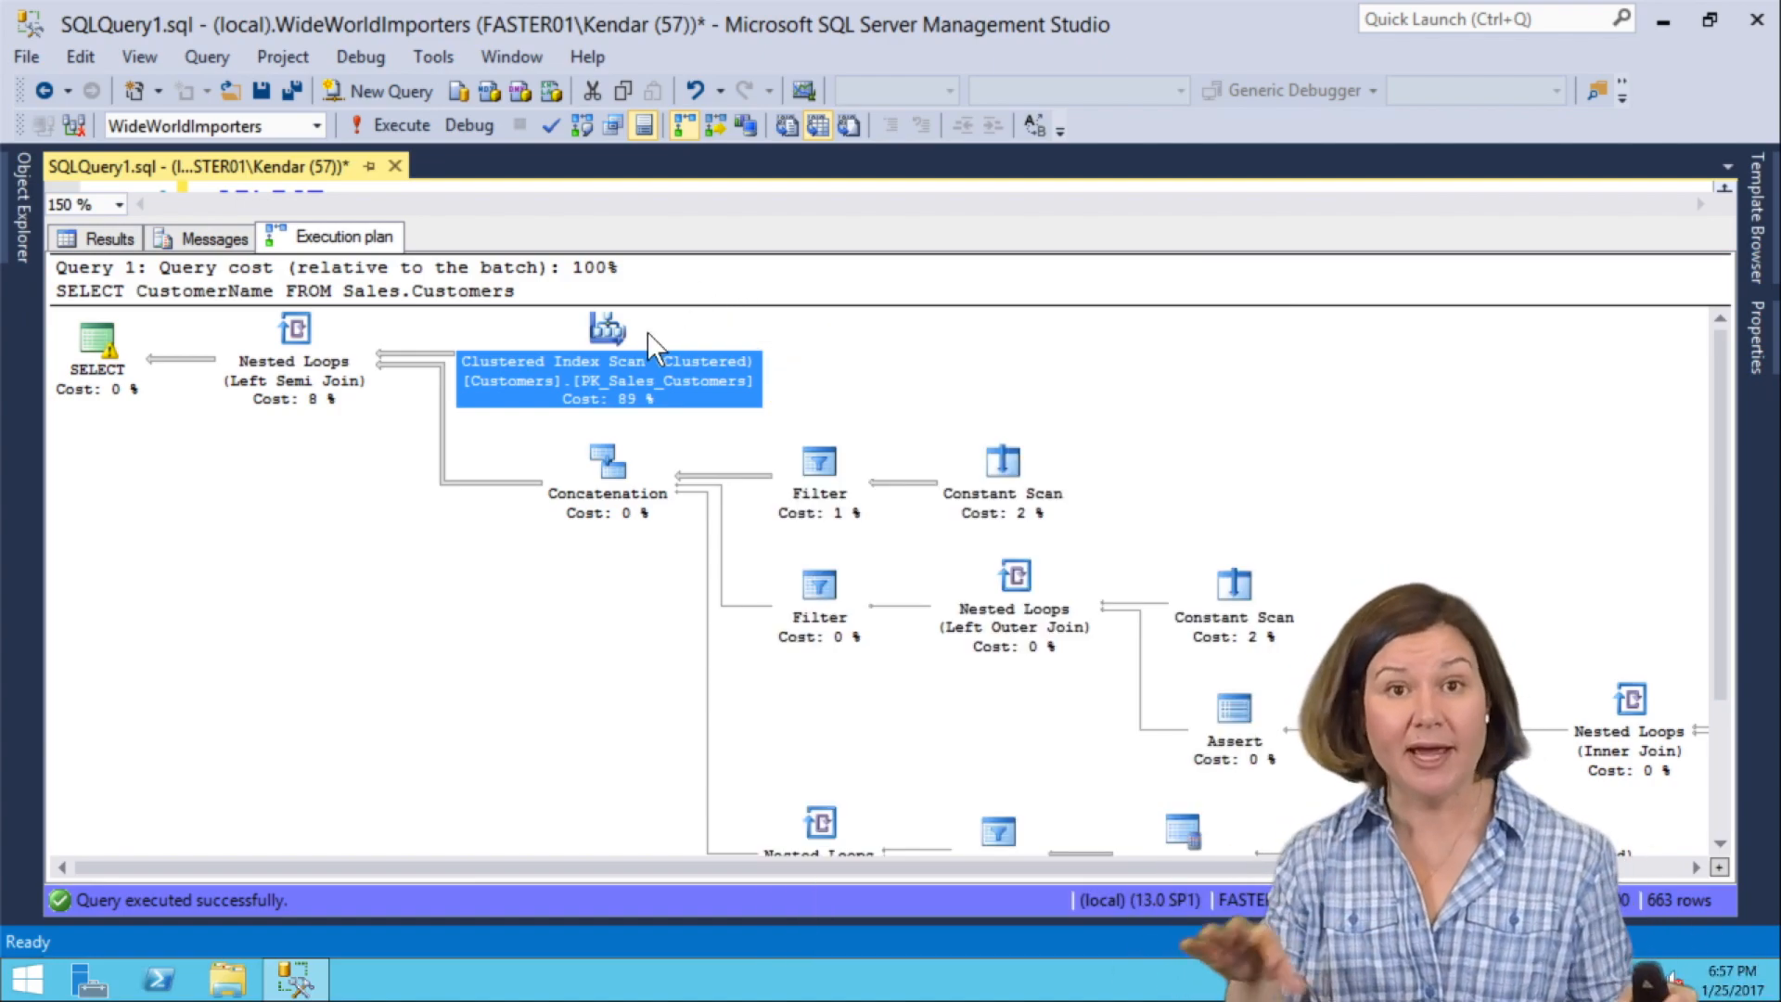
mouse_move(609, 330)
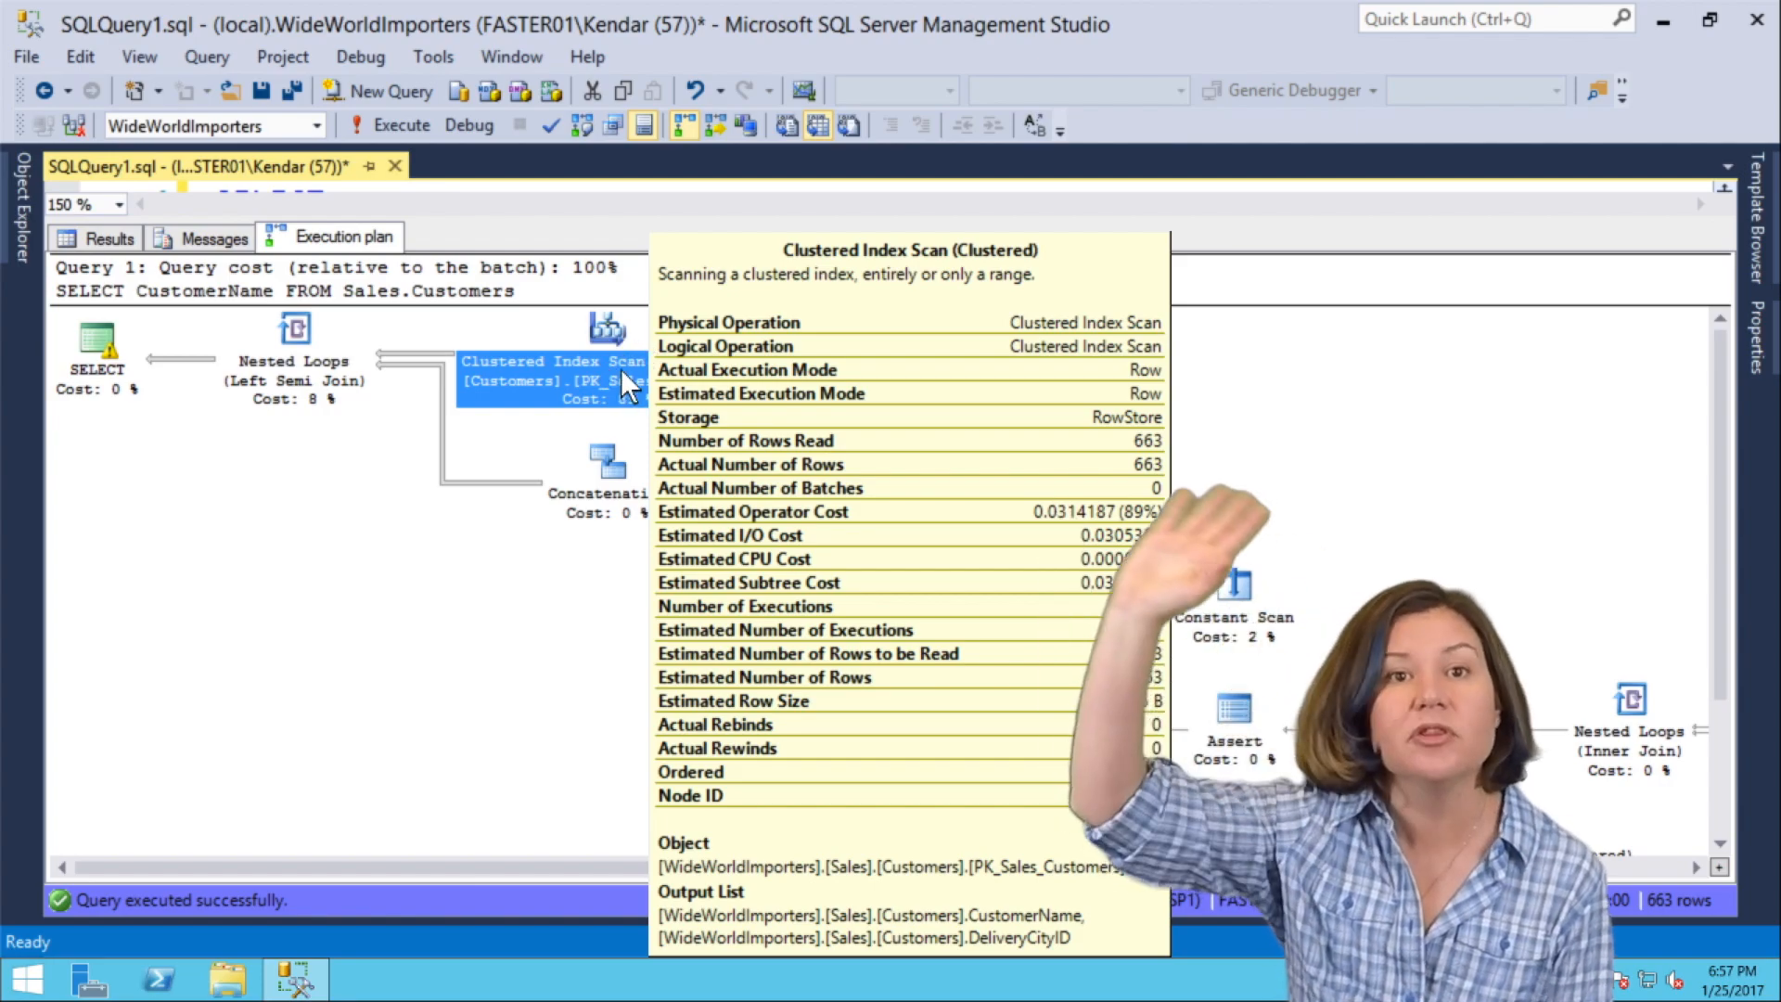
mouse_move(540, 444)
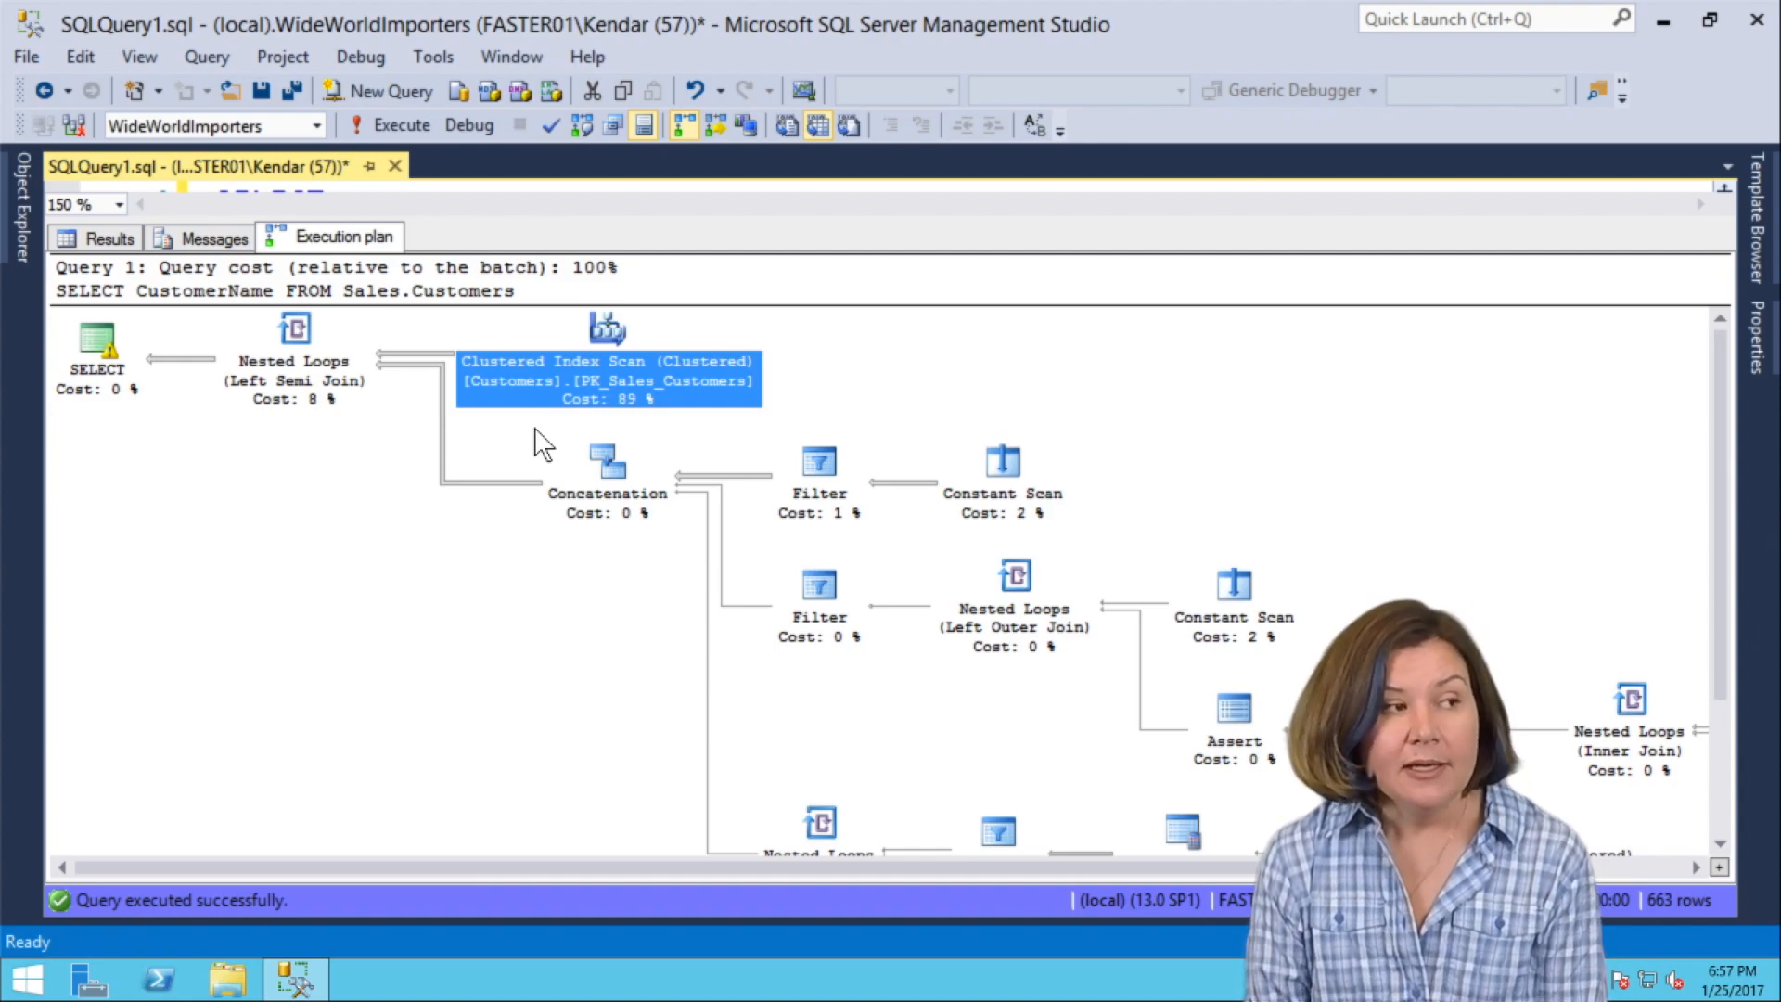
mouse_move(609, 379)
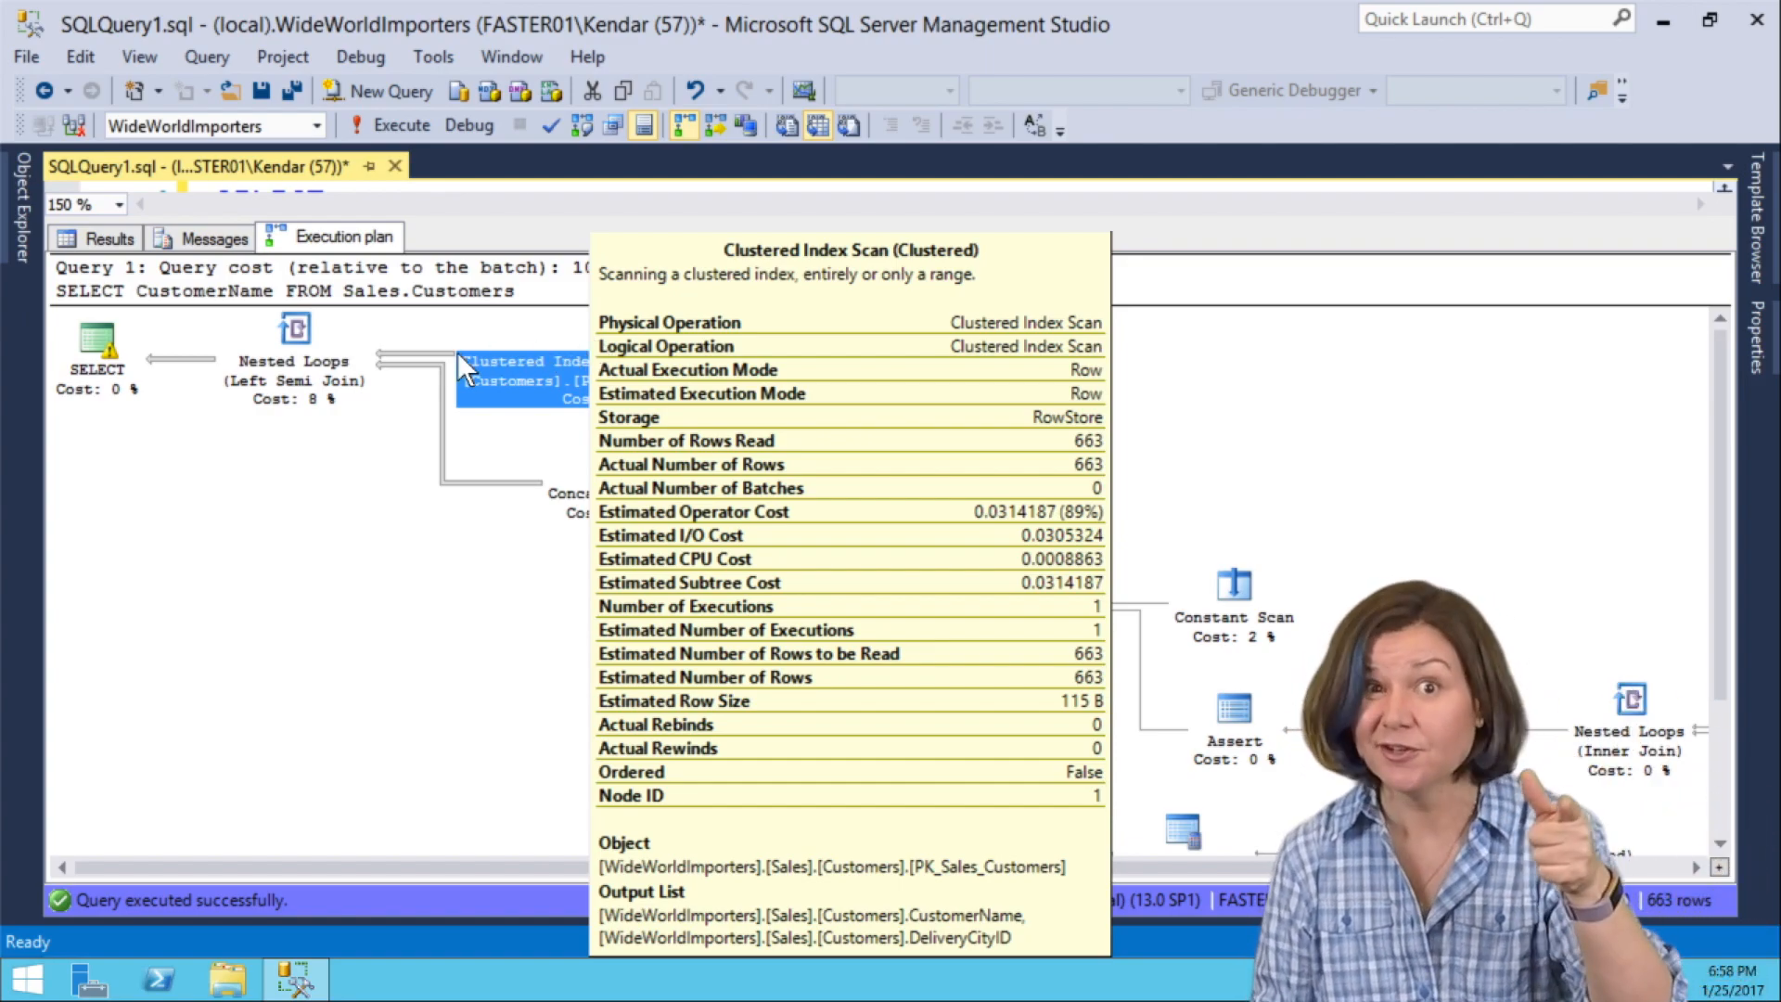
mouse_move(330, 363)
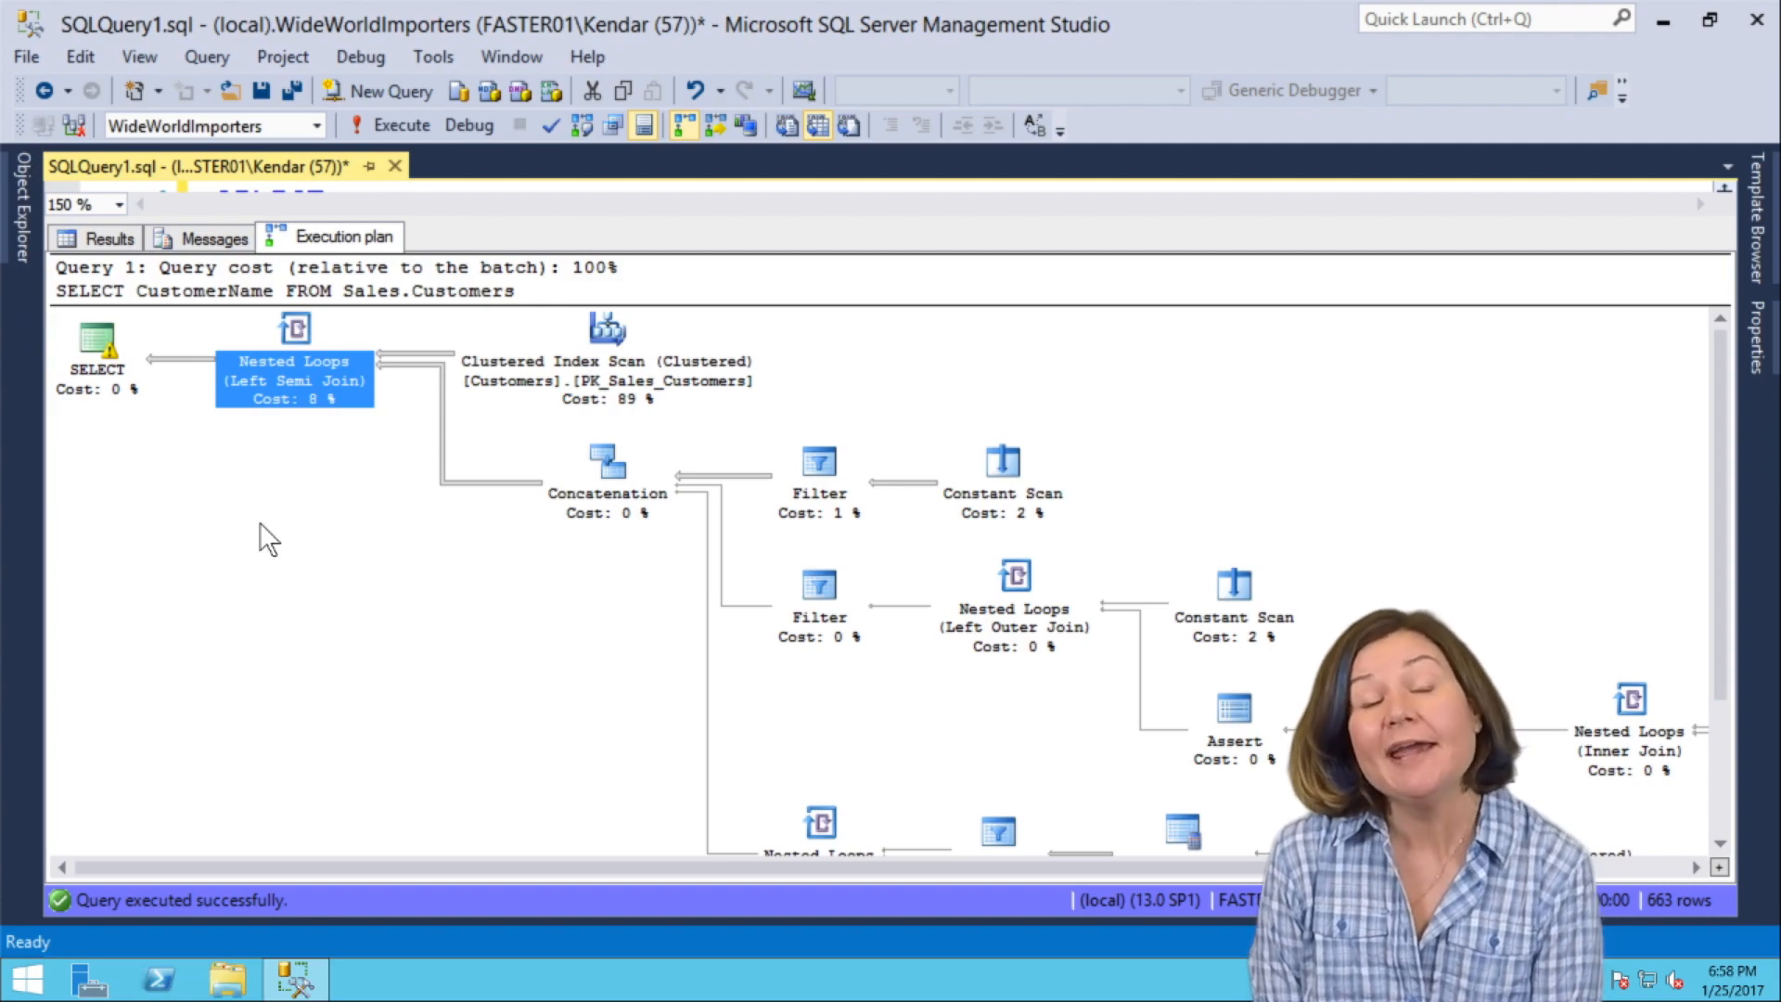
mouse_move(295, 331)
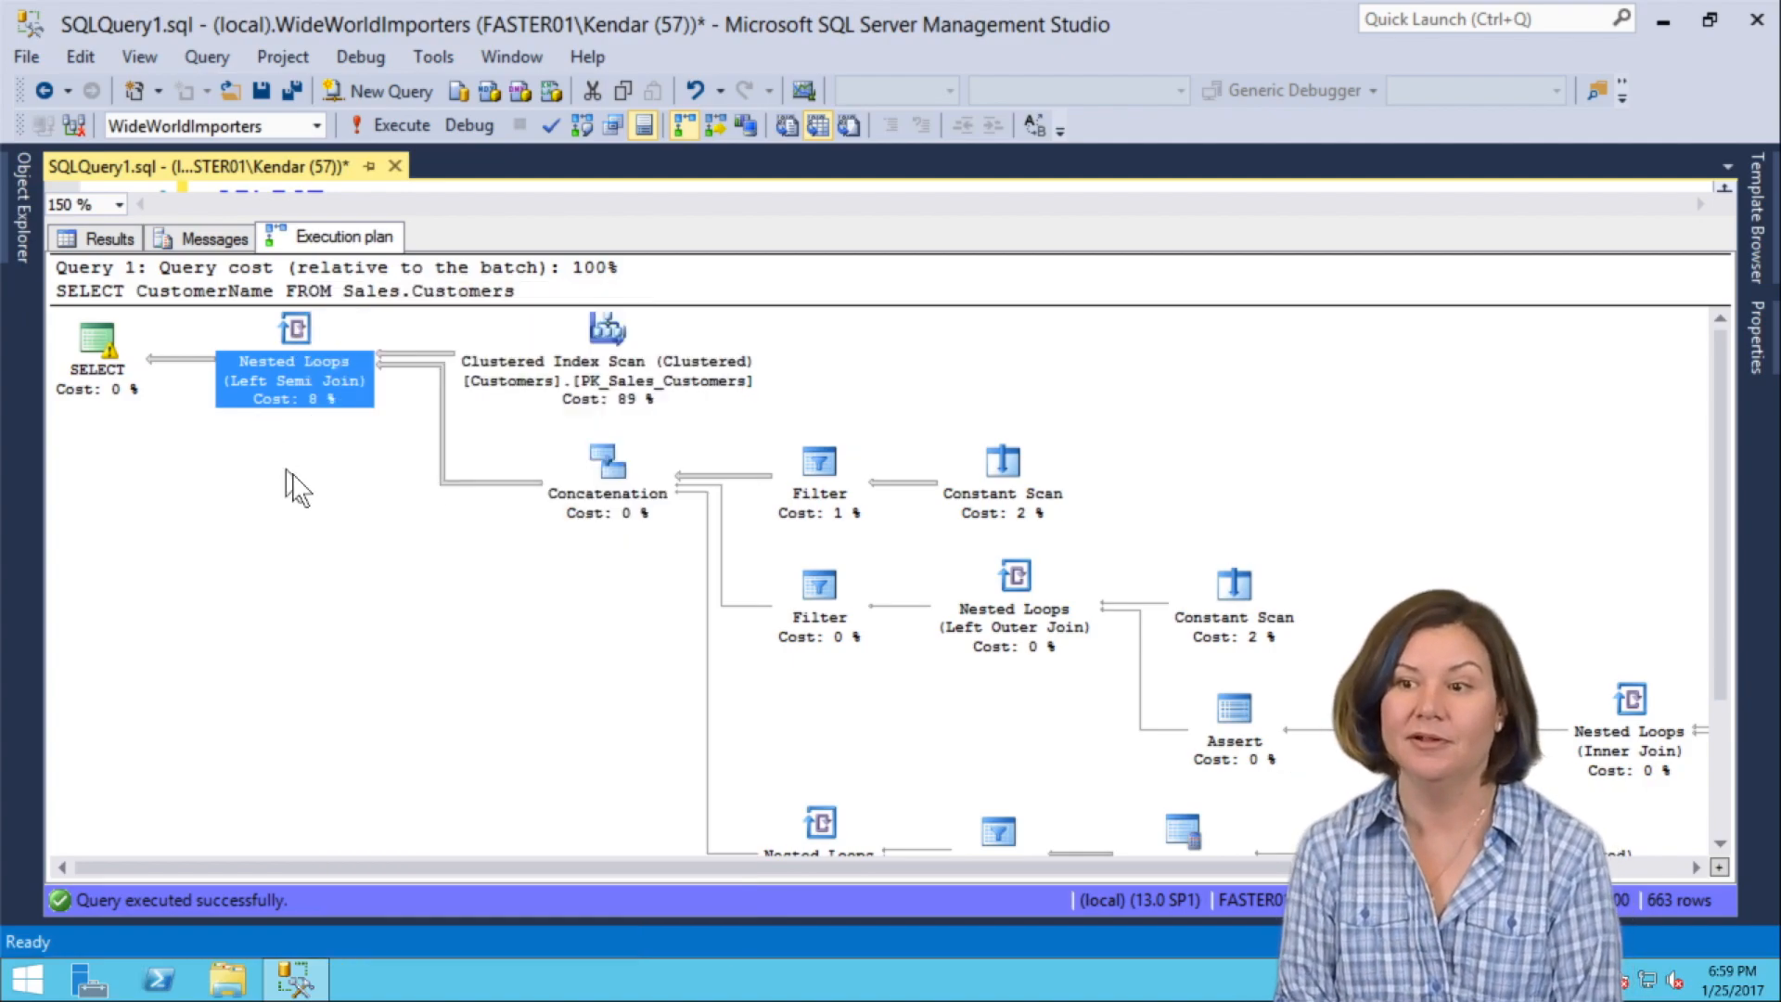
mouse_move(514, 544)
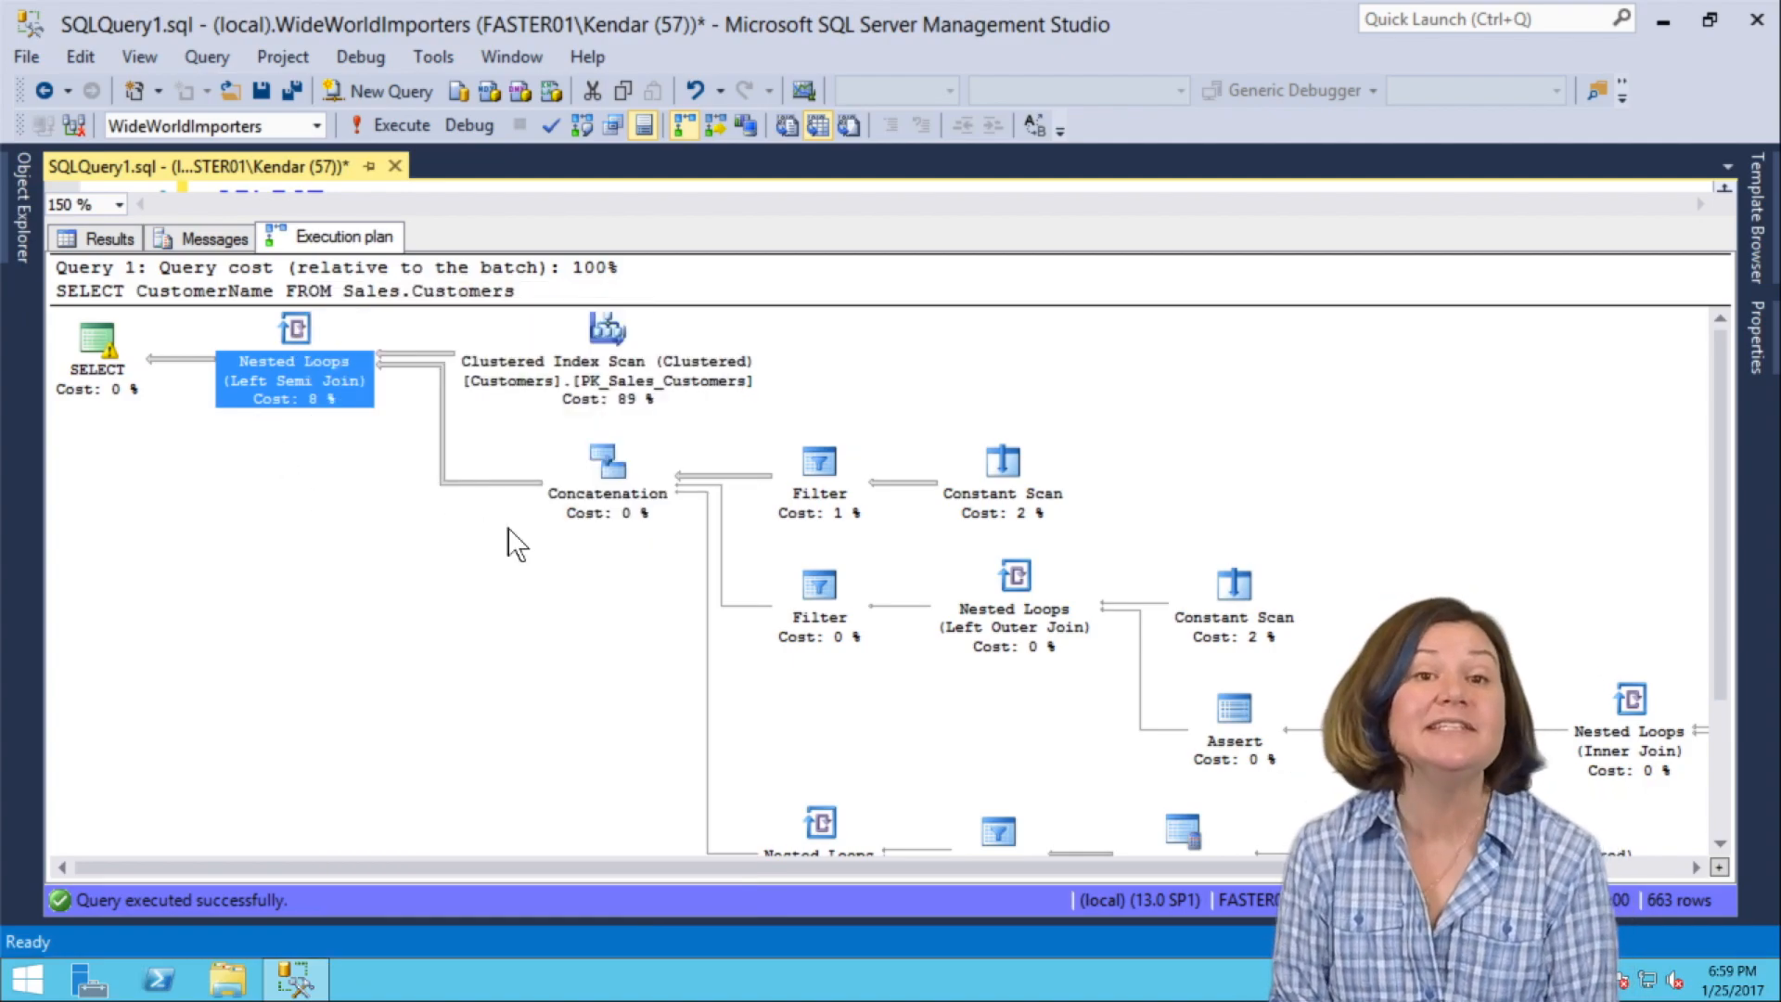
Scroll the plan down to the StateProvinces scan and Cities index seek operators.
scroll("down", 3)
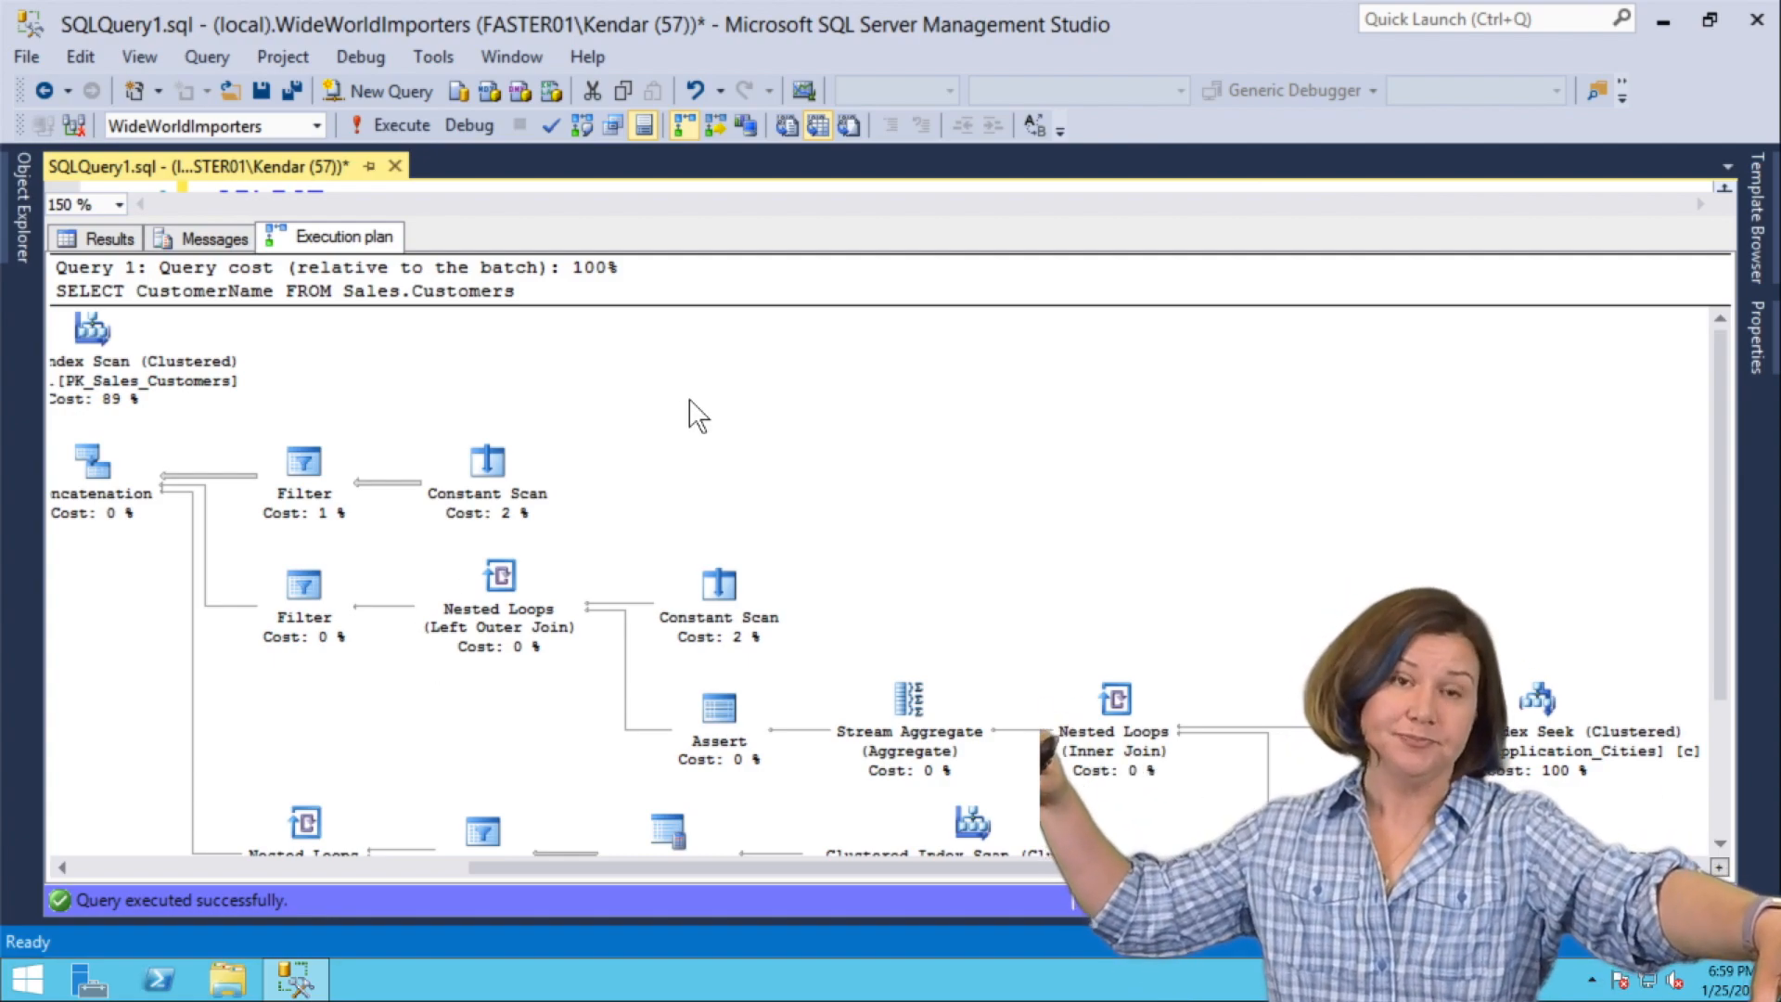
scroll("down", 3)
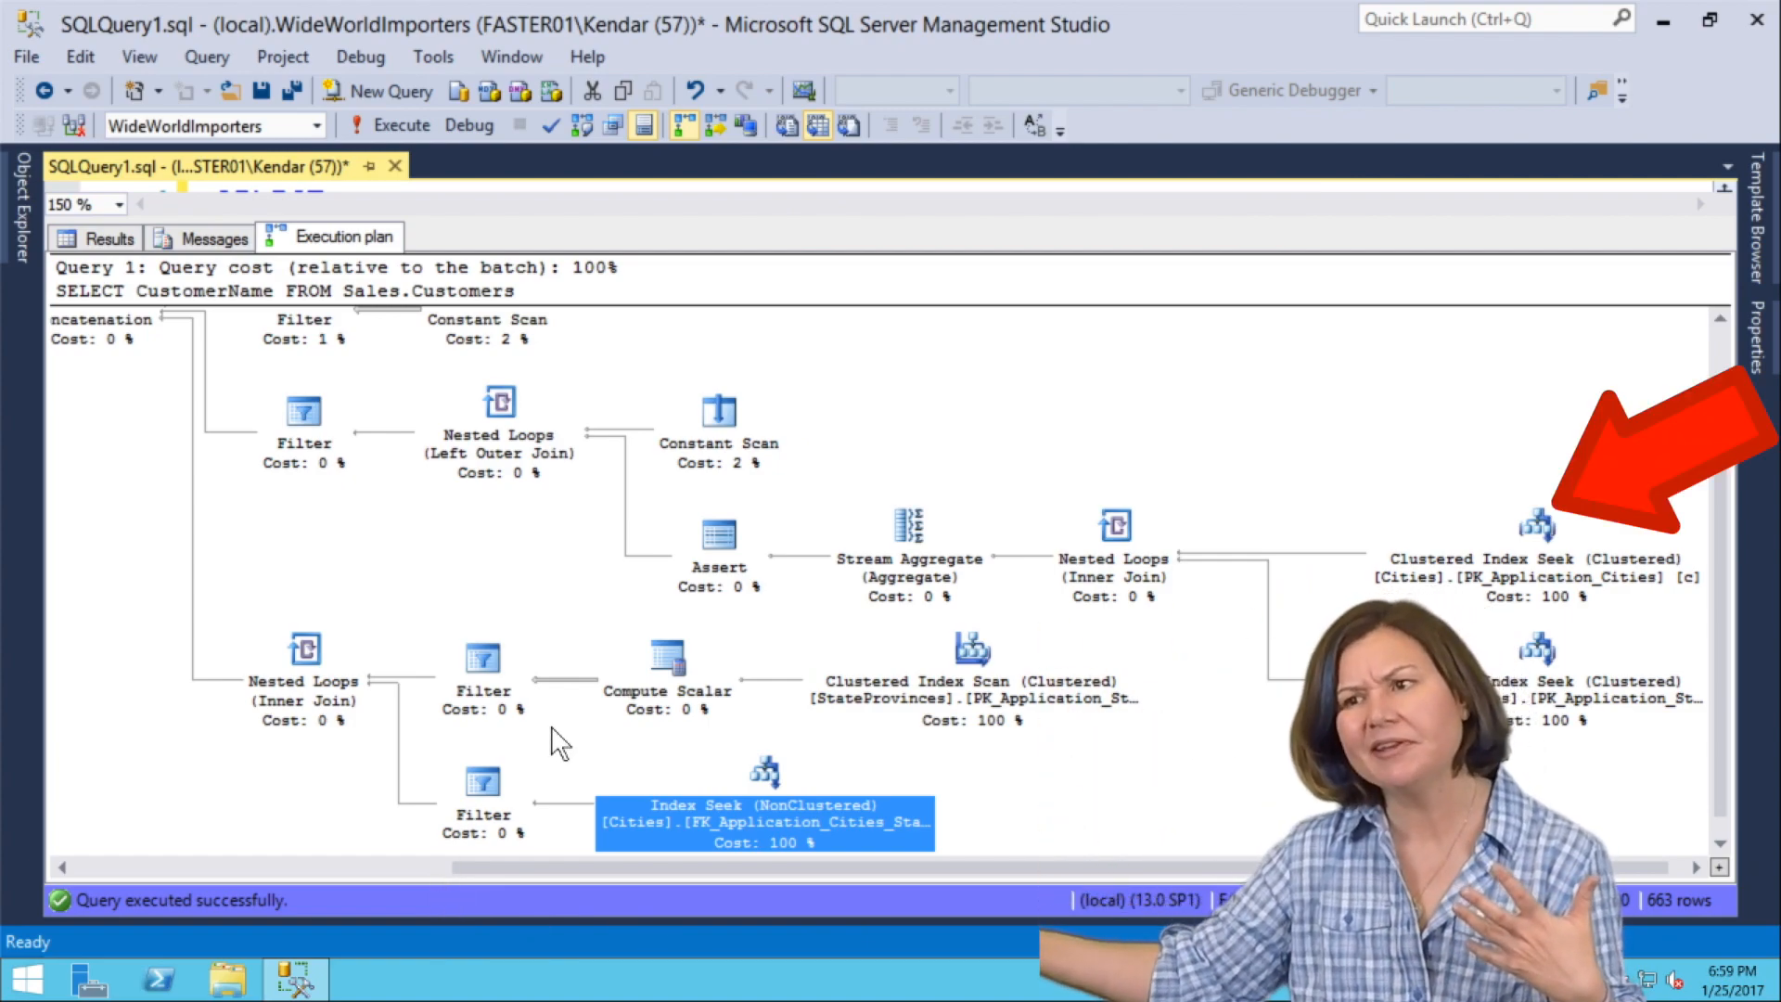
mouse_move(639, 634)
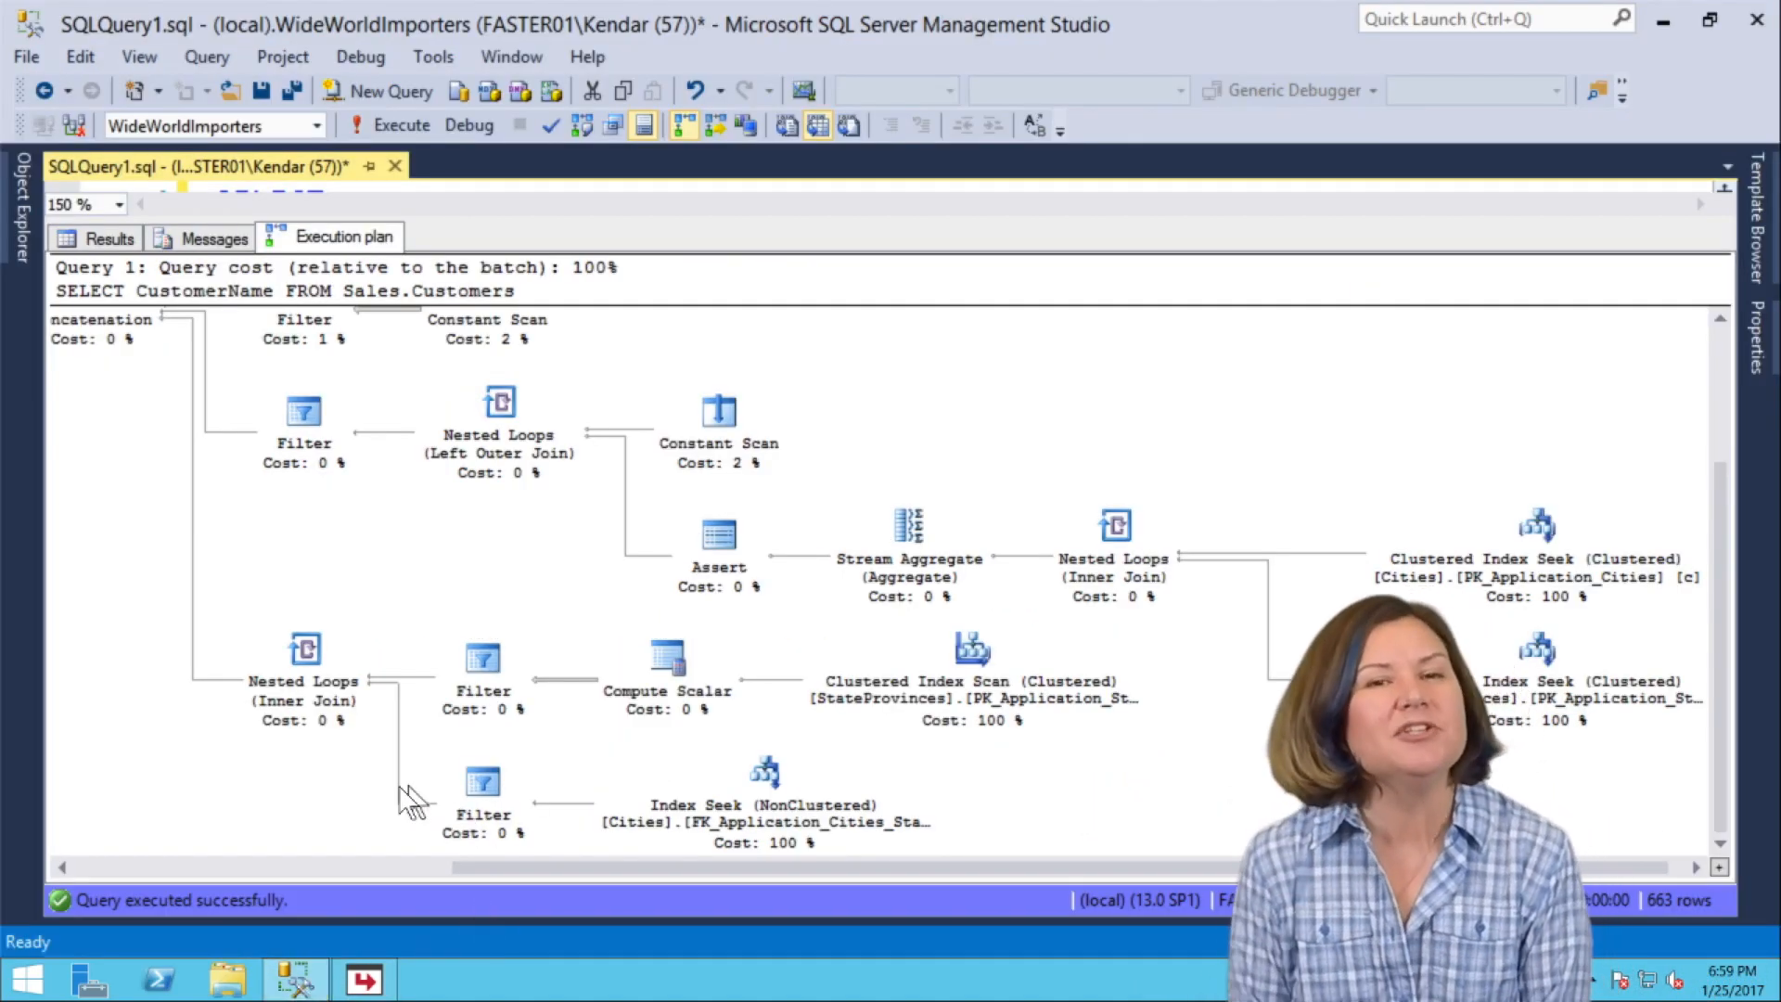
Inspect the Filter operator showing the original_login()=N'Website' startup predicate.
left_click(303, 443)
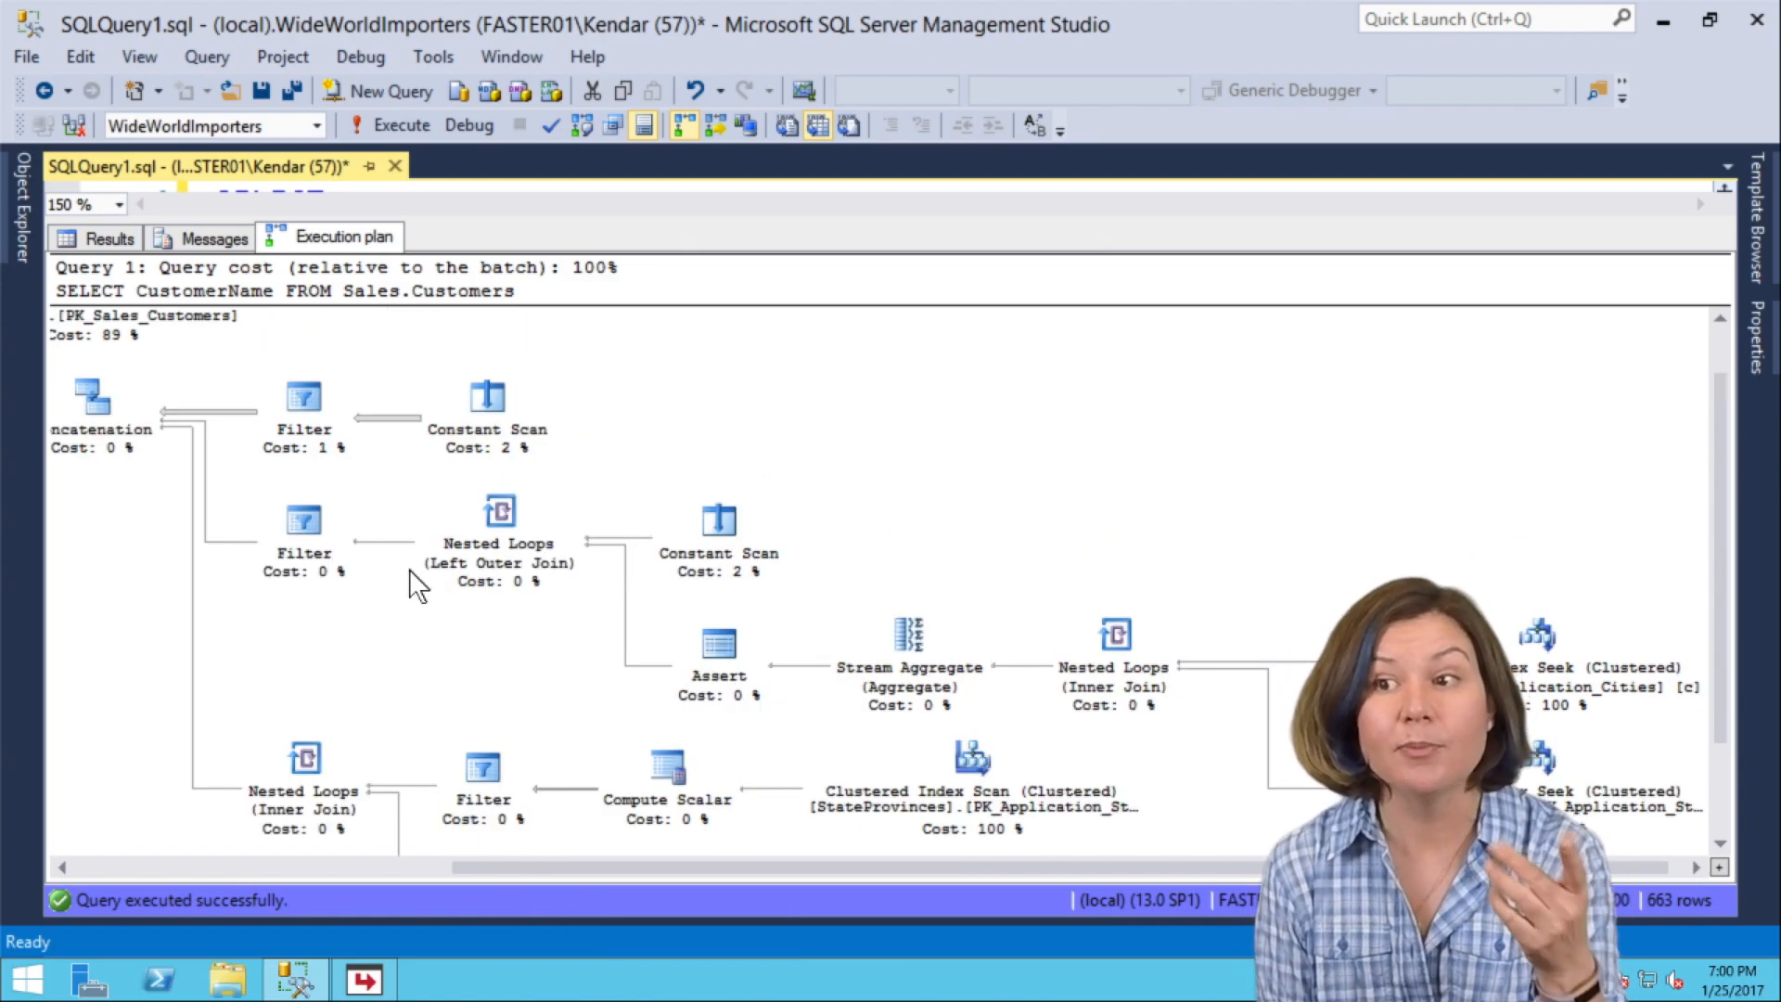
mouse_move(303, 397)
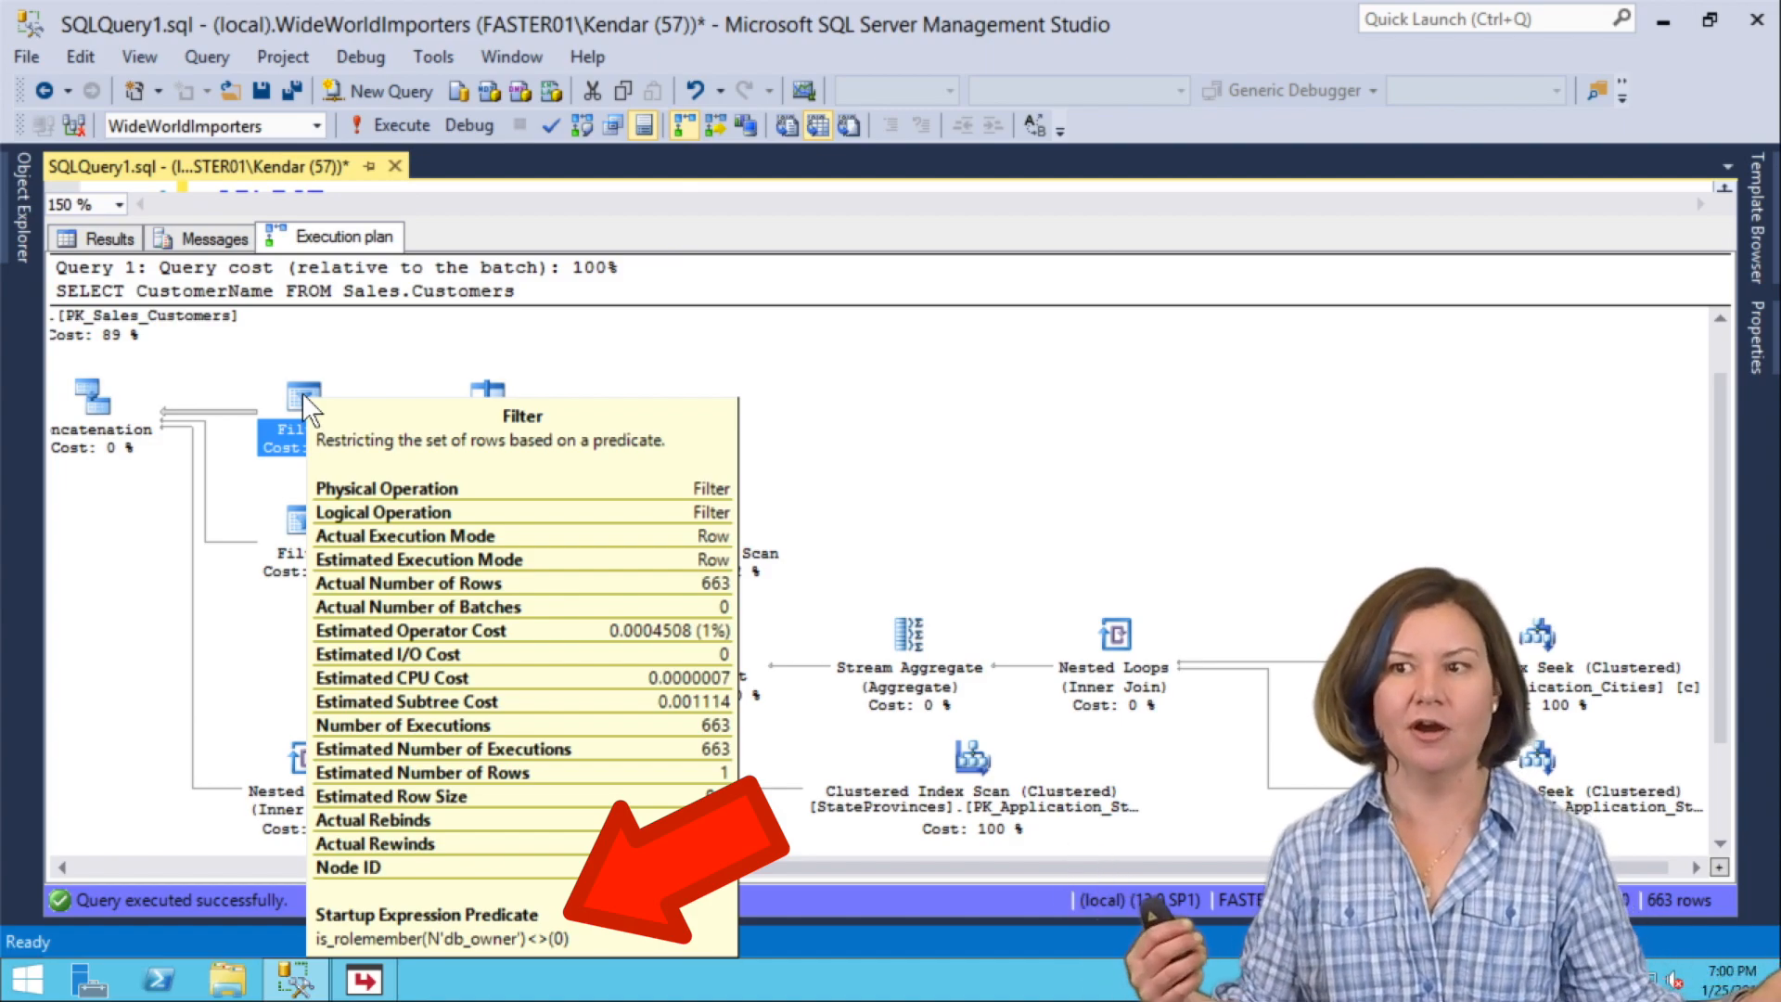
mouse_move(303, 529)
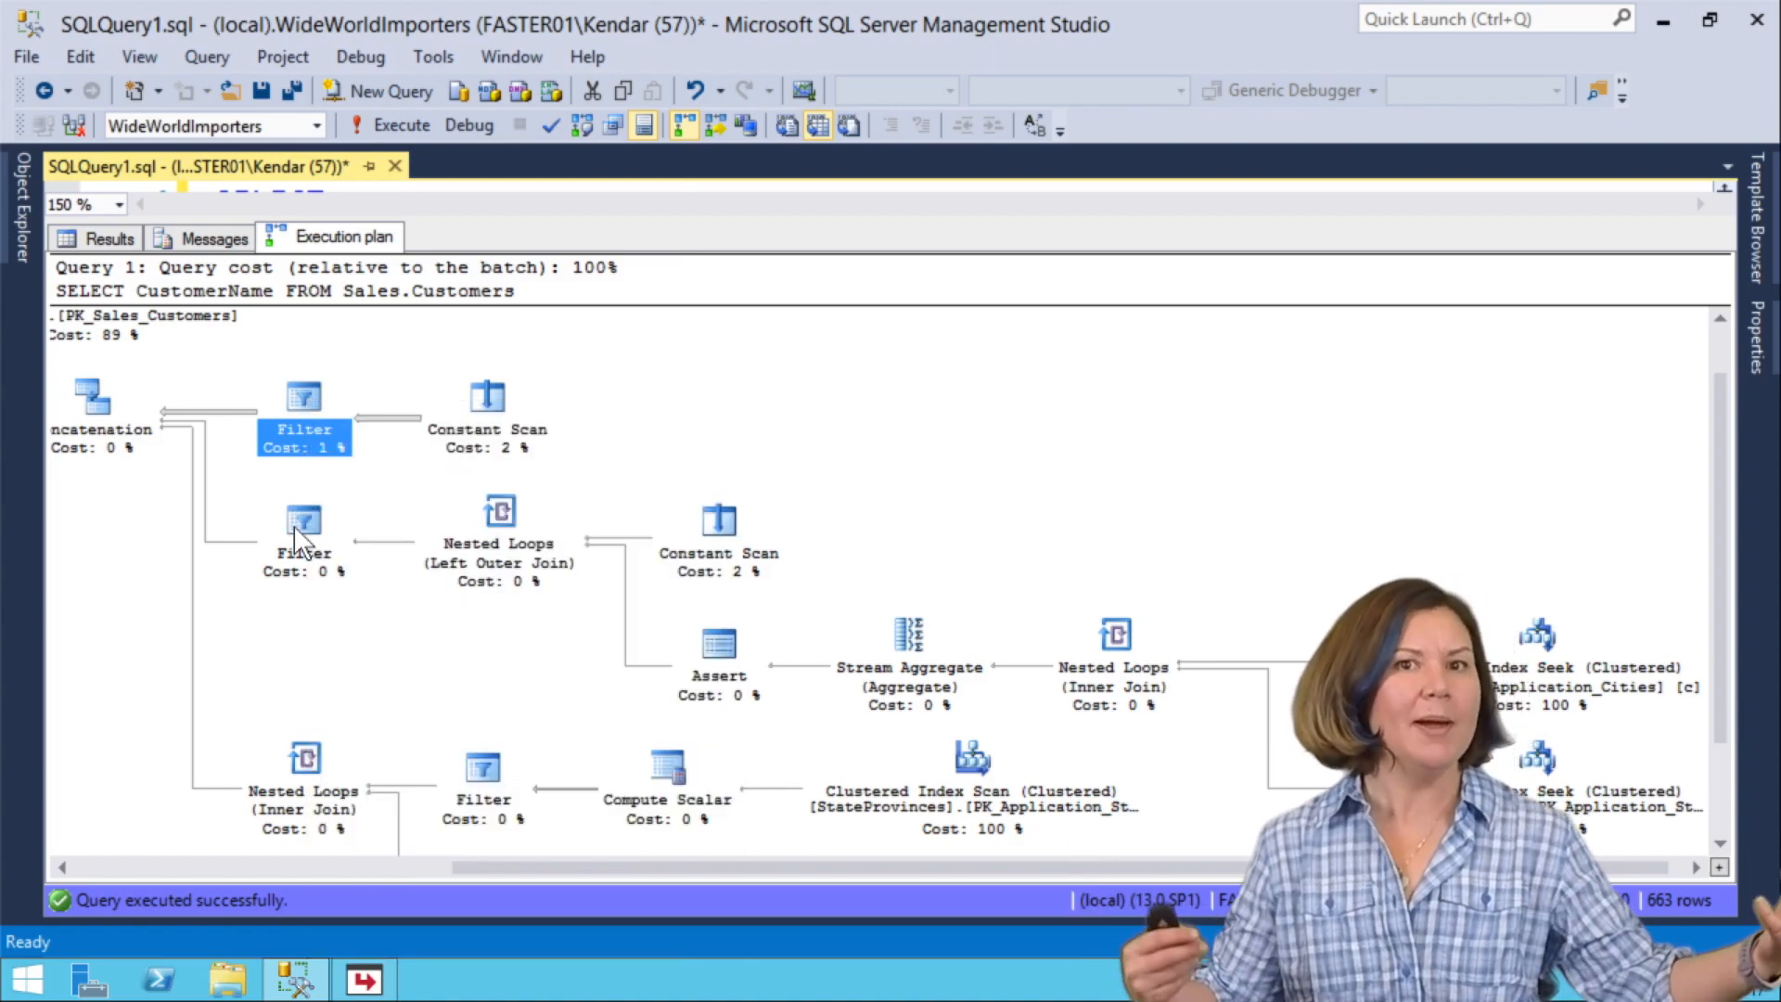
mouse_move(303, 528)
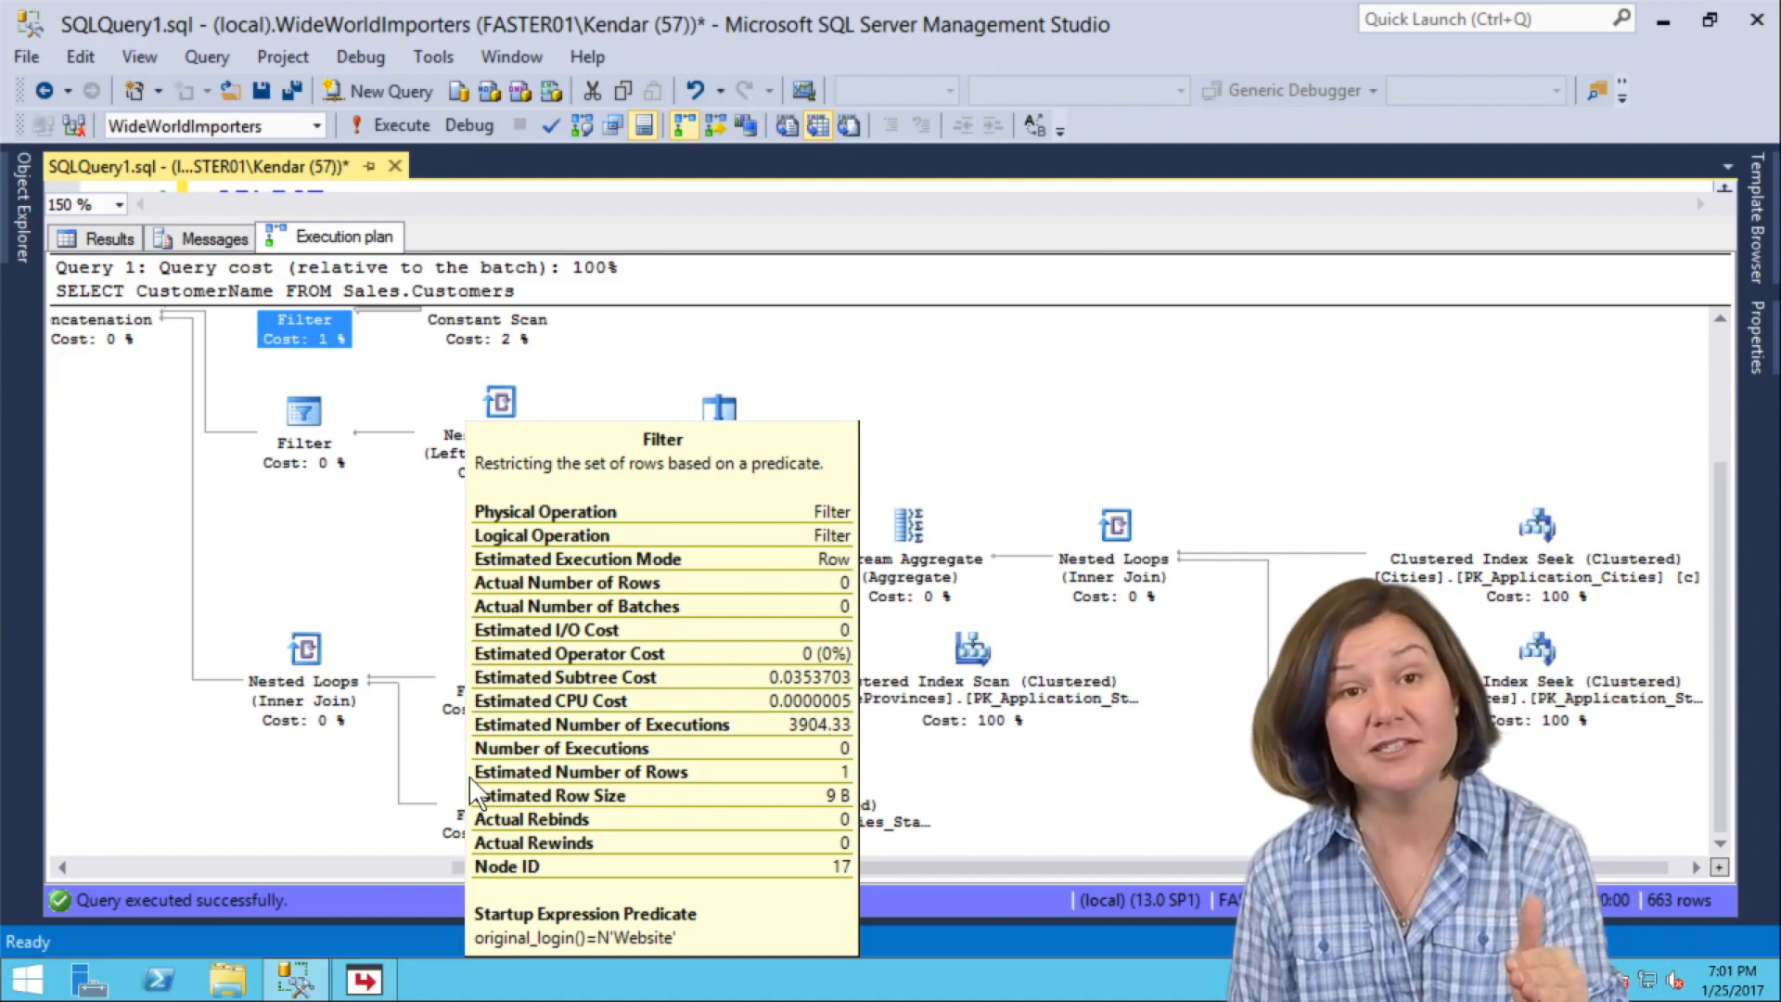
mouse_move(439, 611)
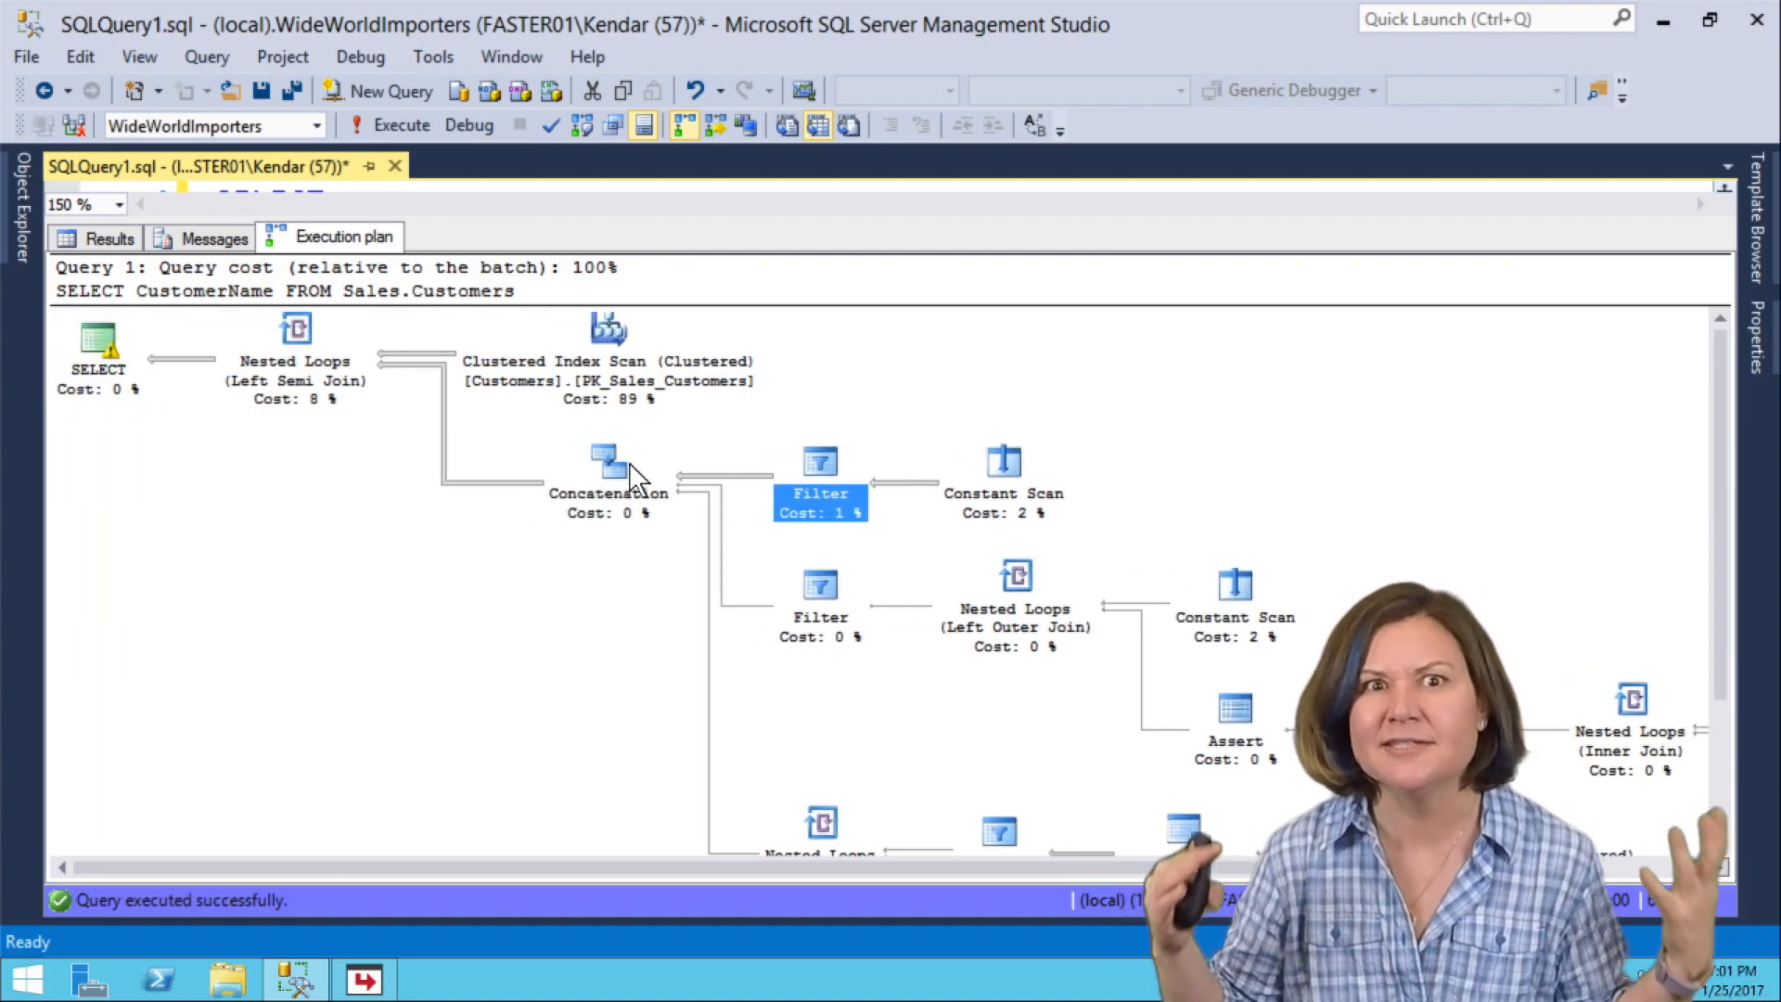
mouse_move(608, 466)
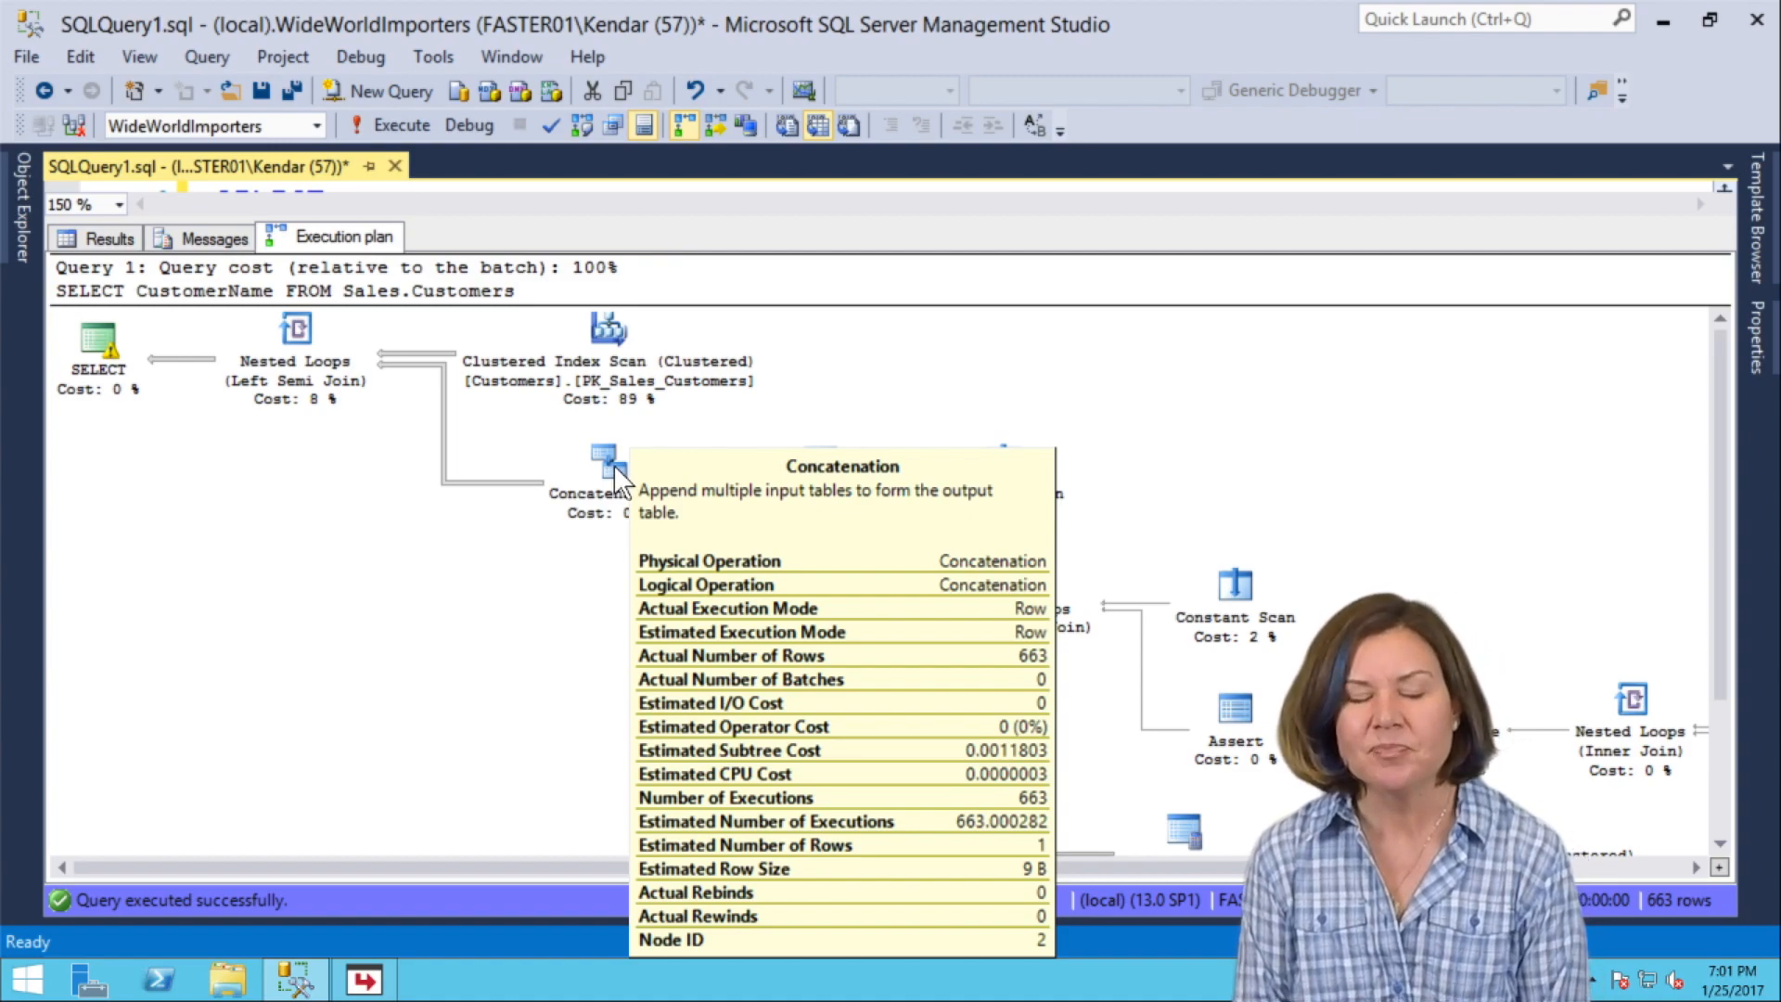
mouse_move(124, 336)
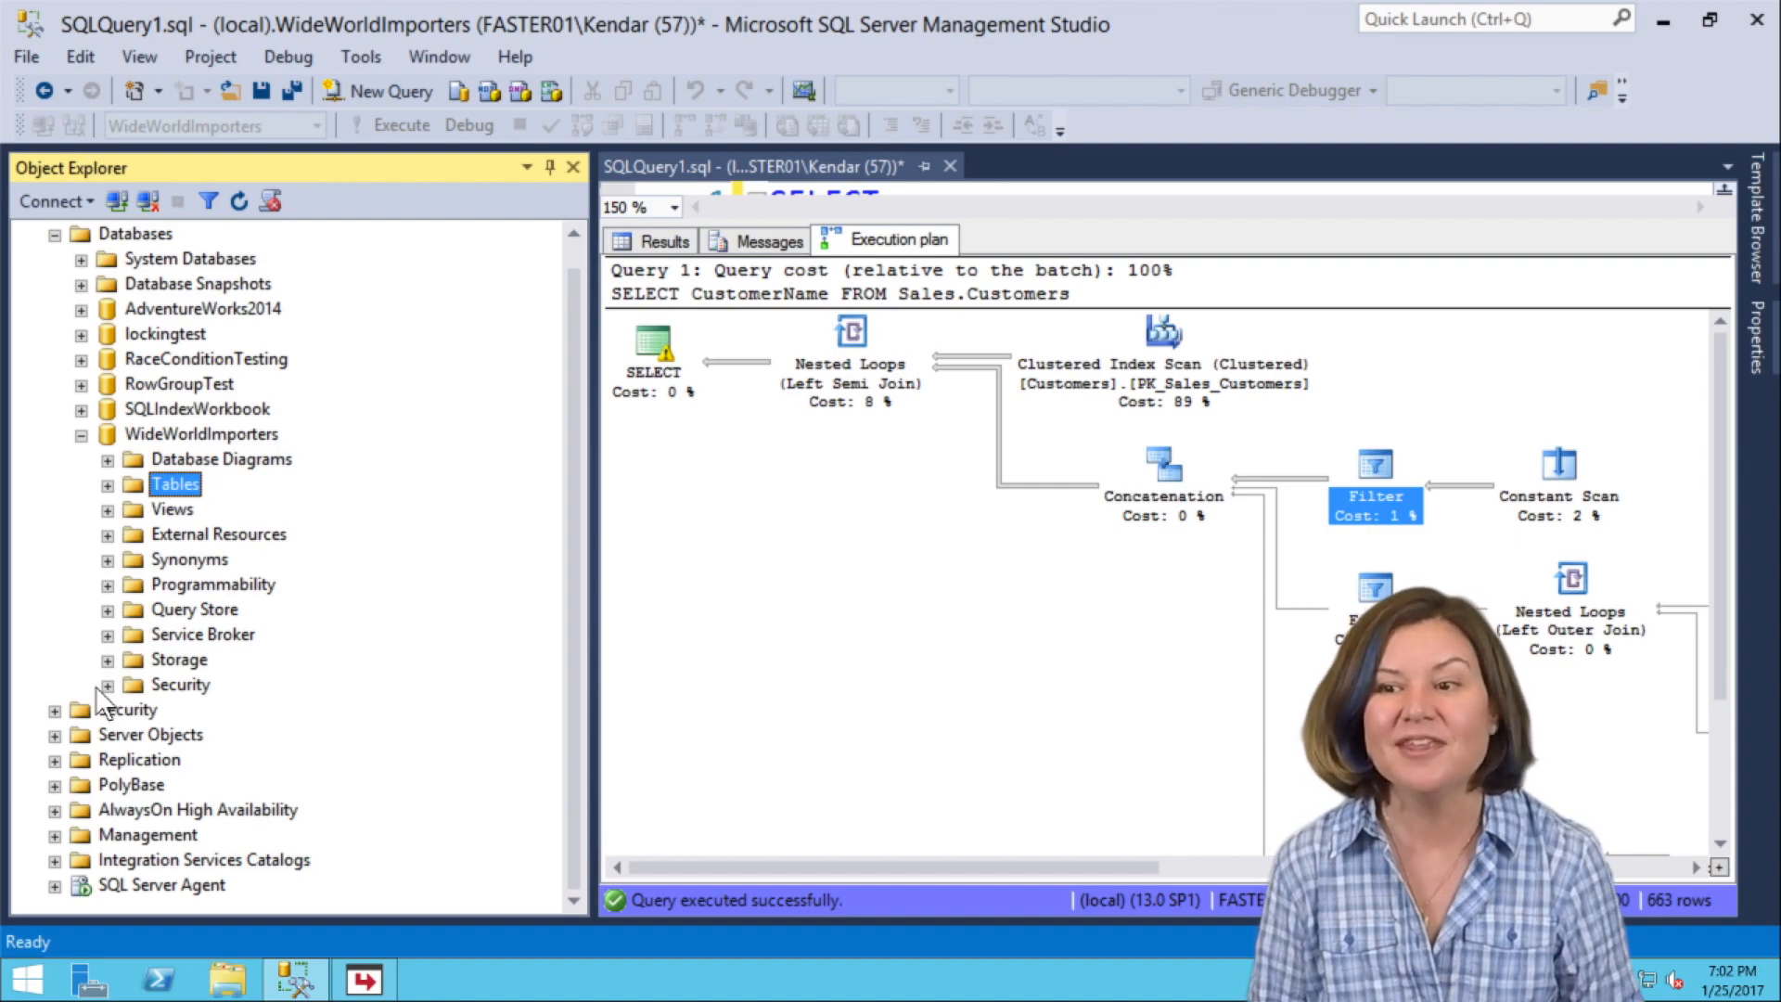
Expand WideWorldImporters Security > Security Policies to reveal FilterCustomersBySalesTerritoryRole.
left_click(107, 685)
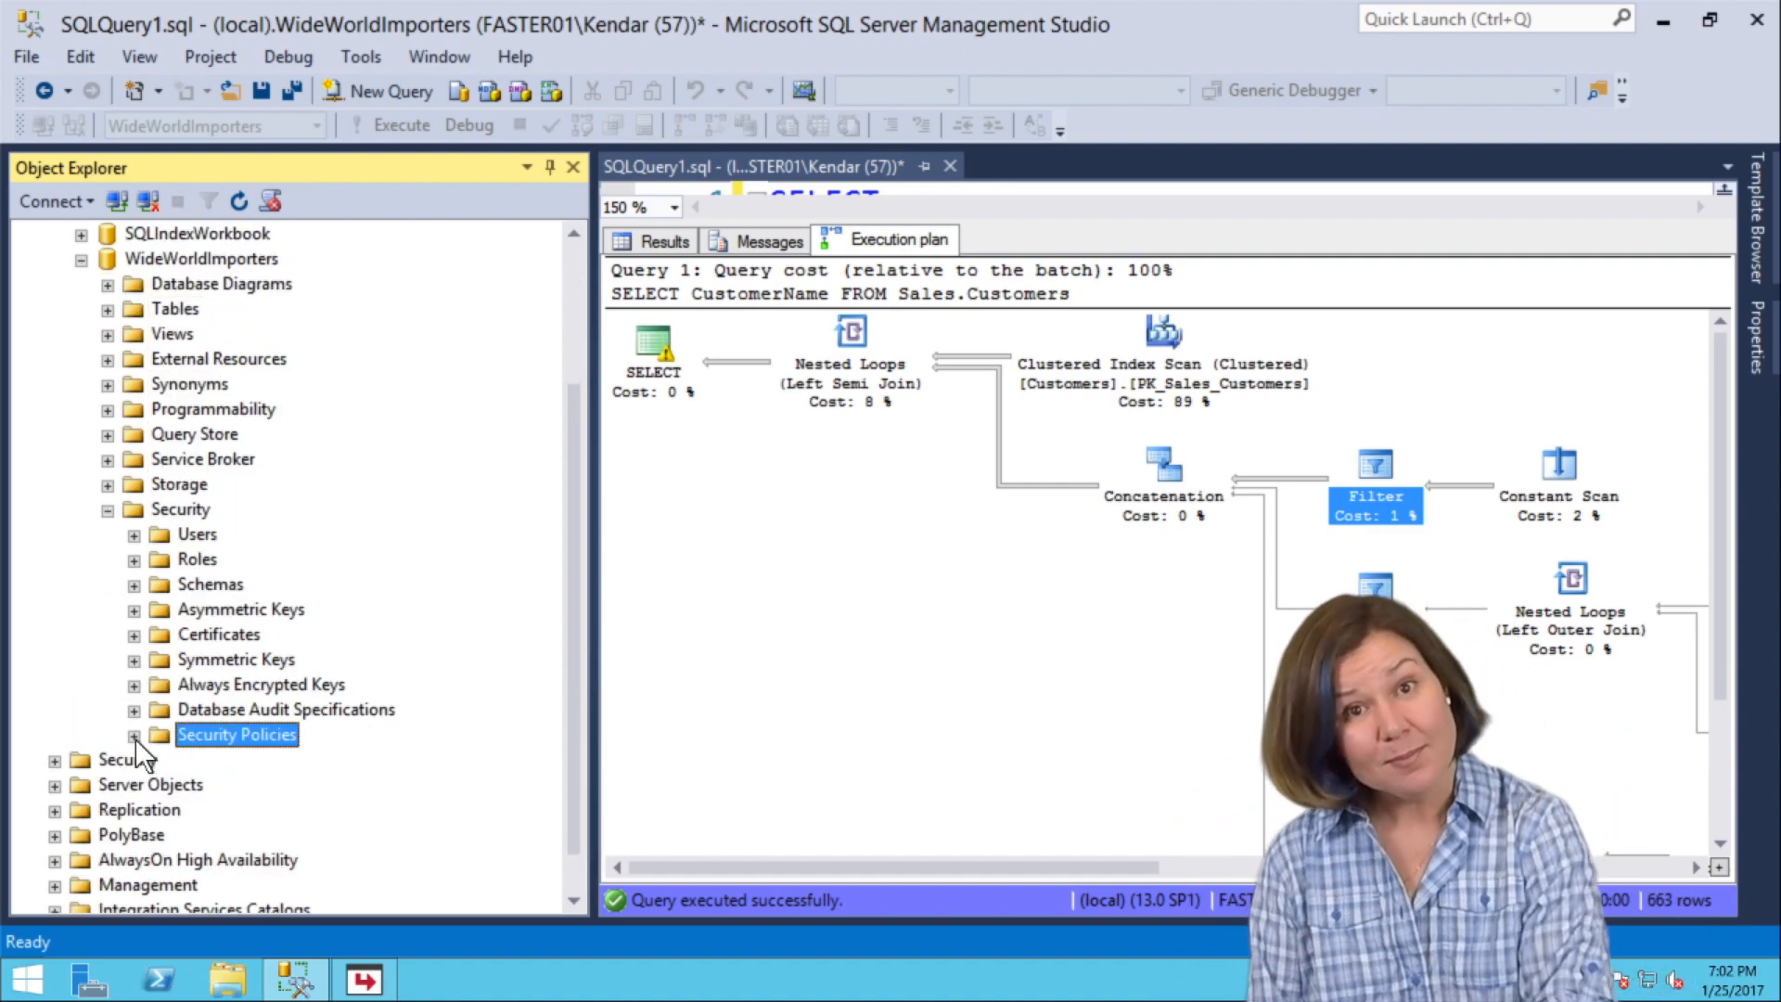
left_click(133, 735)
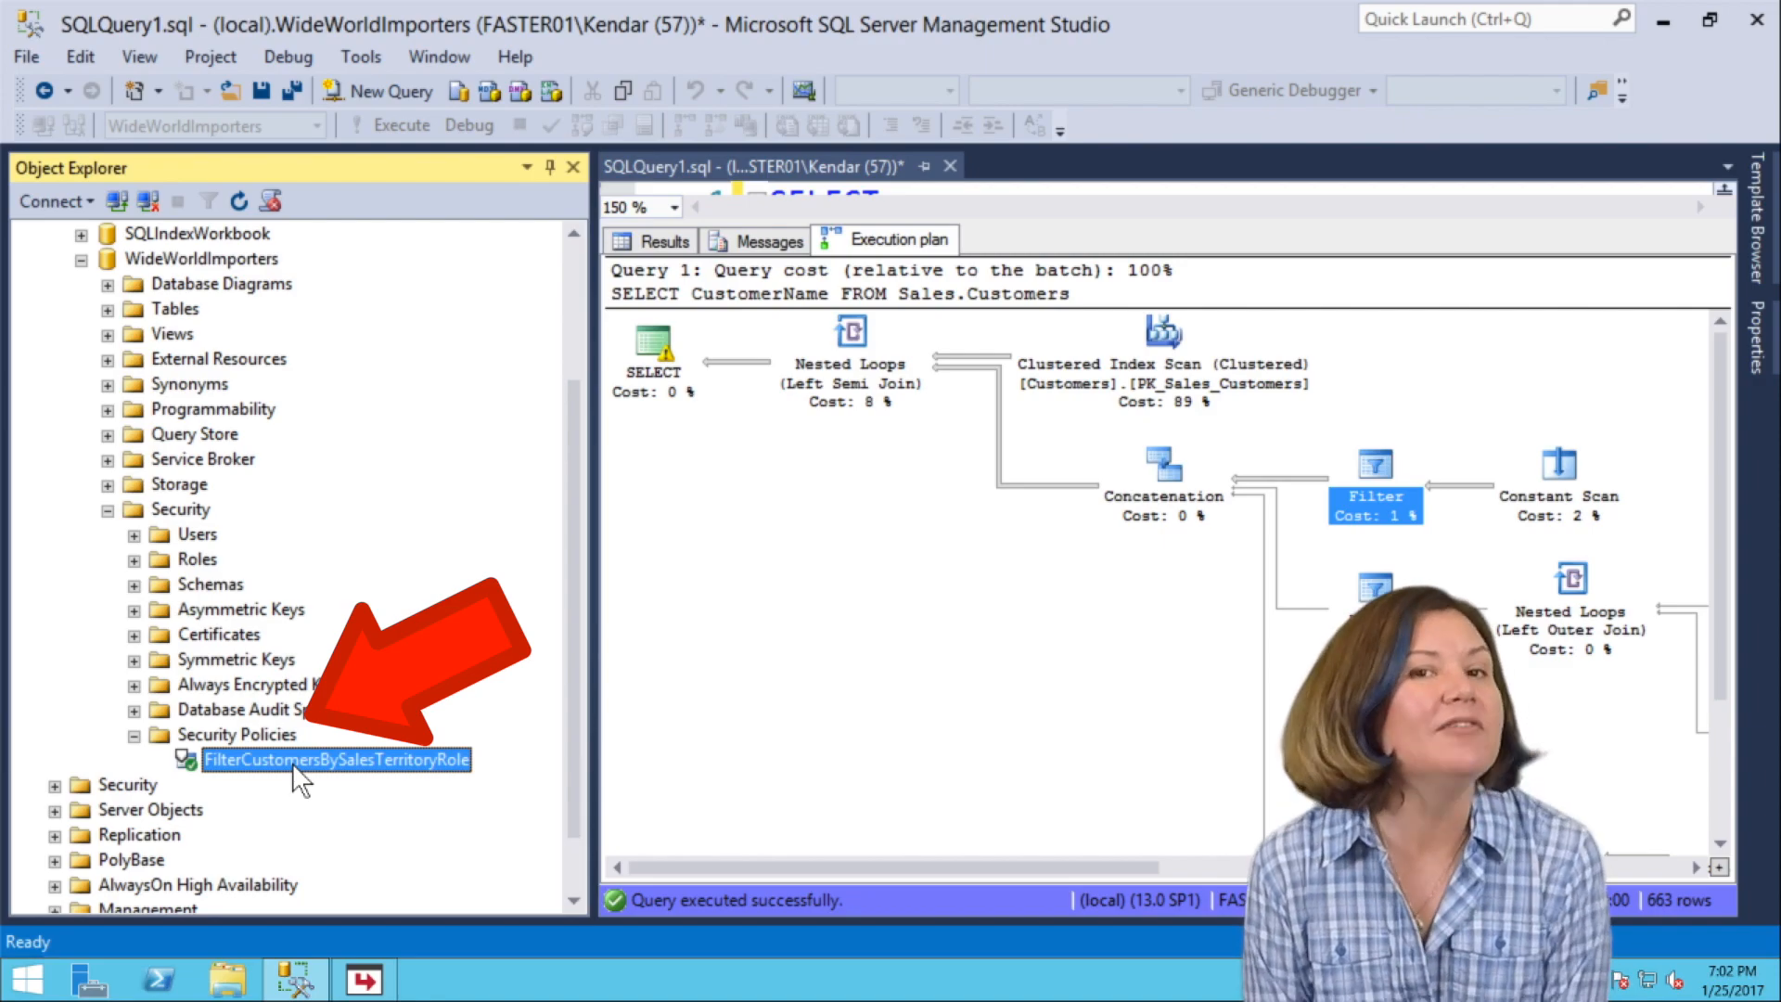
Script the FilterCustomersBySalesTerritoryRole policy's CREATE statement into a new query window.
right_click(332, 759)
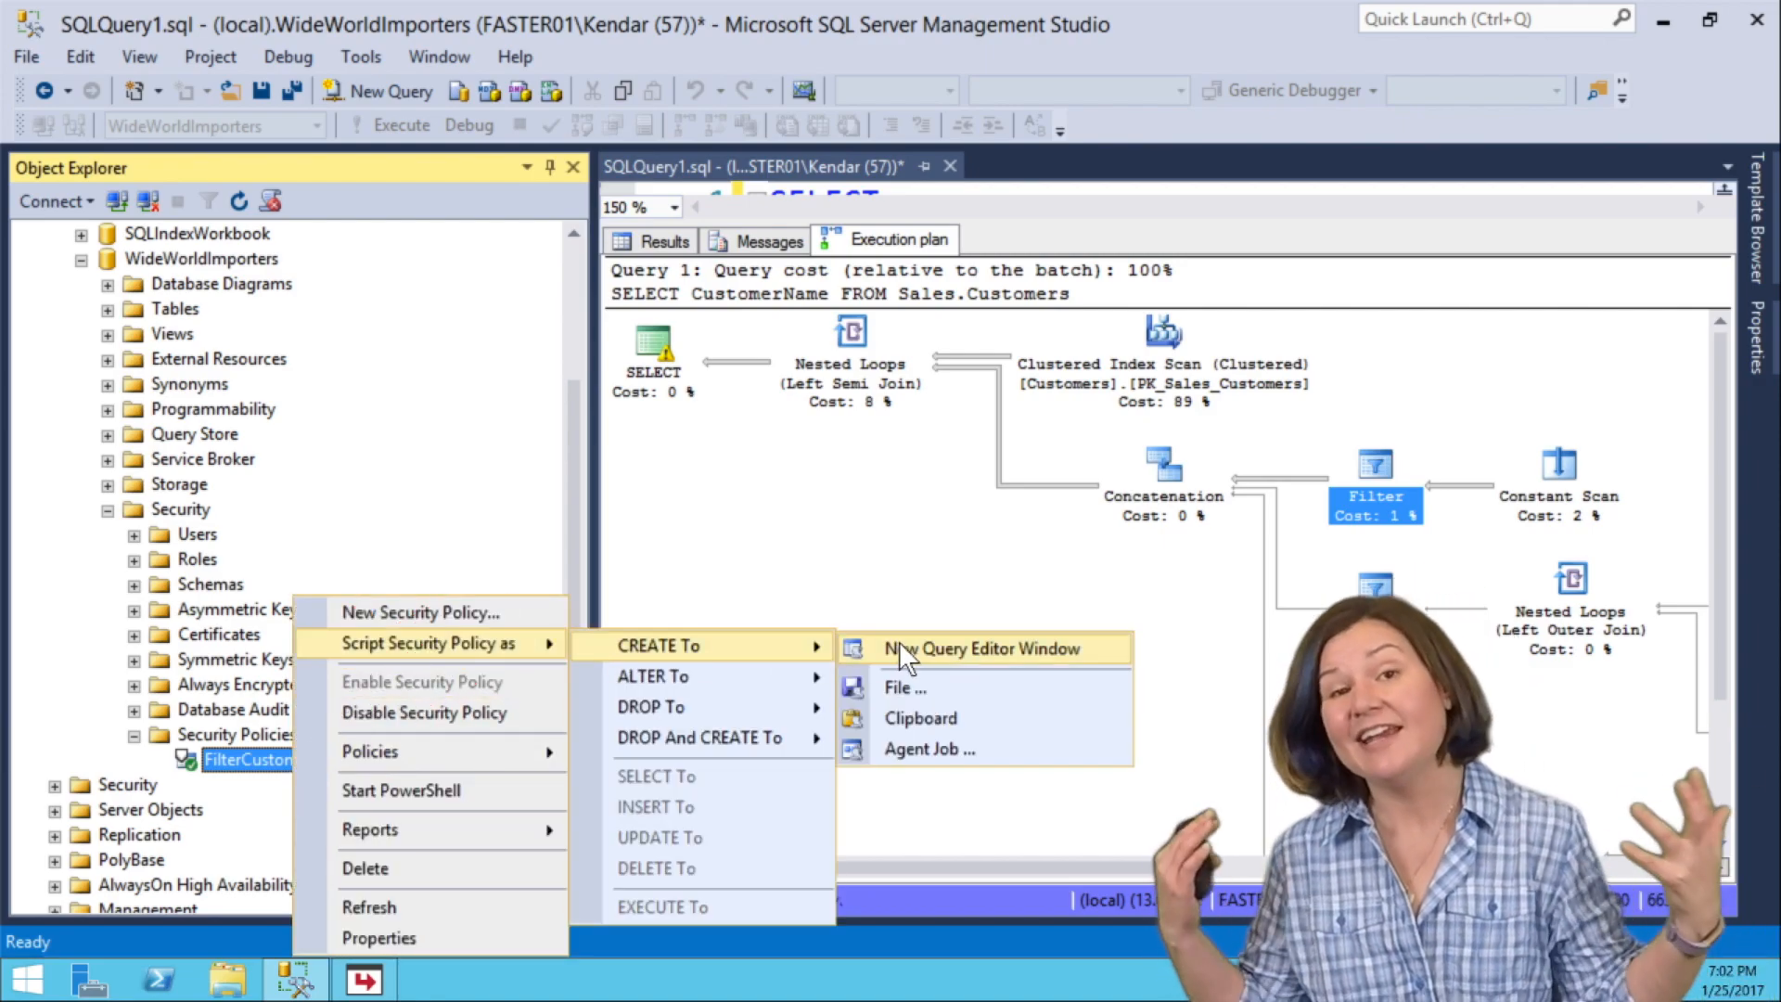
left_click(983, 648)
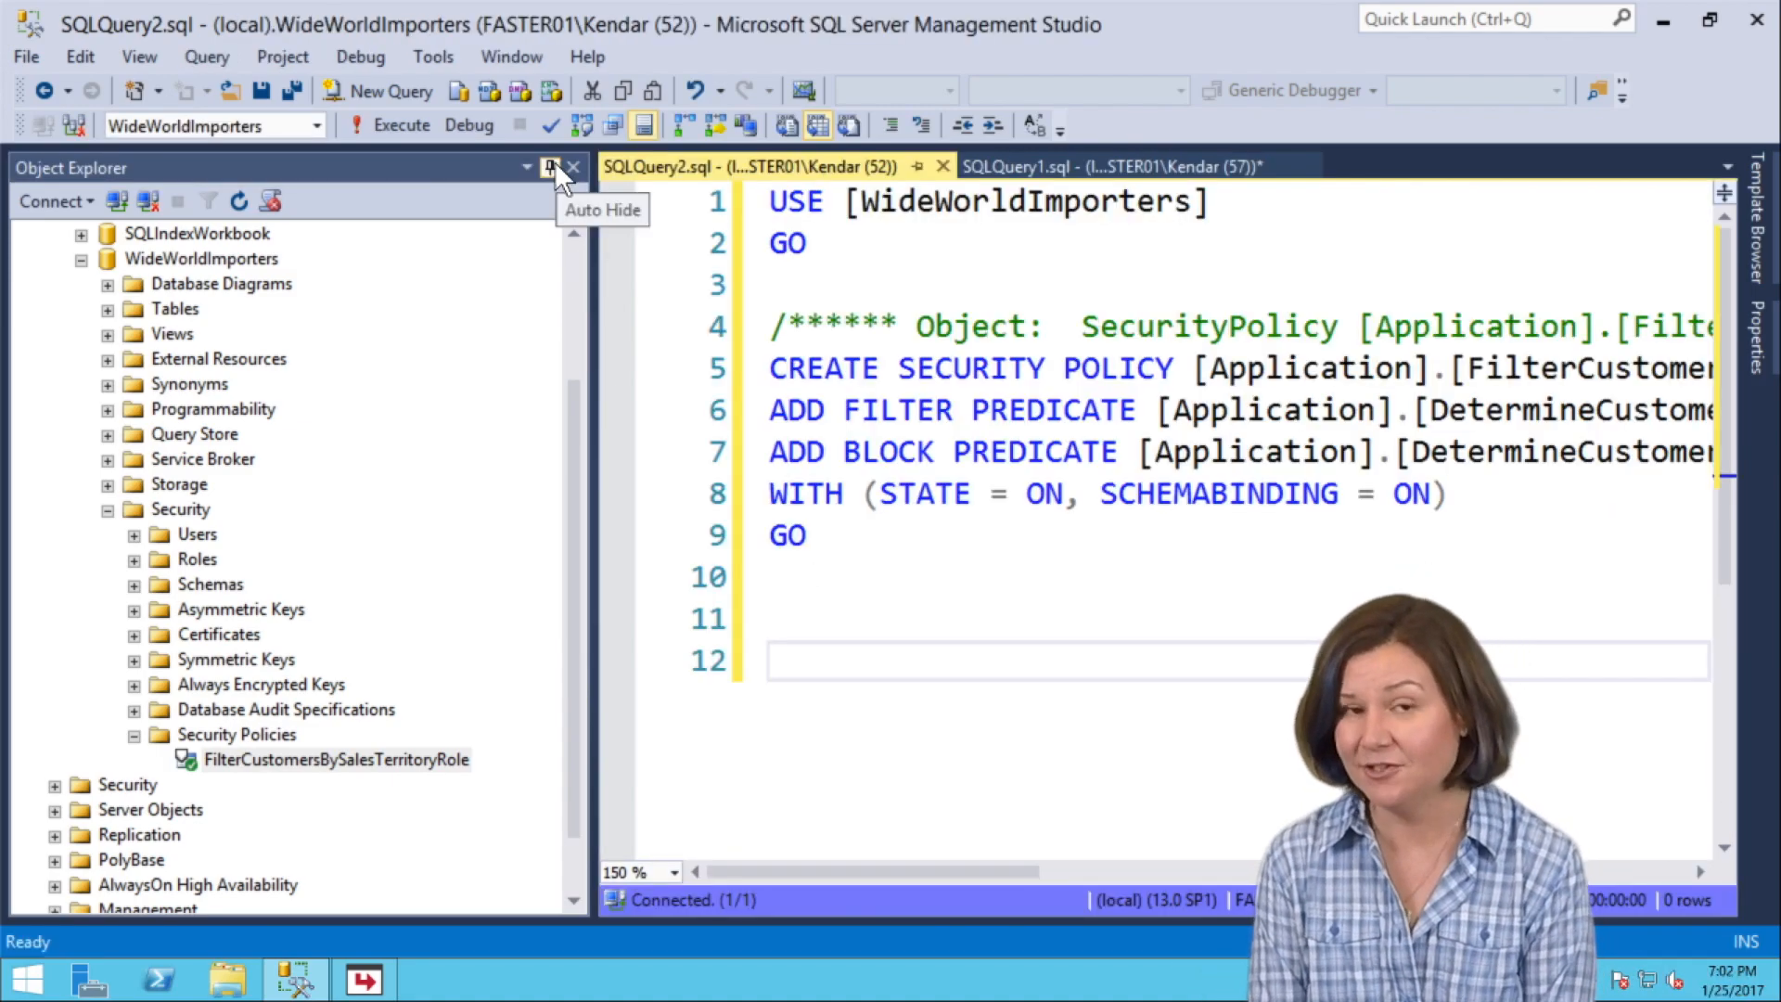
left_click(553, 167)
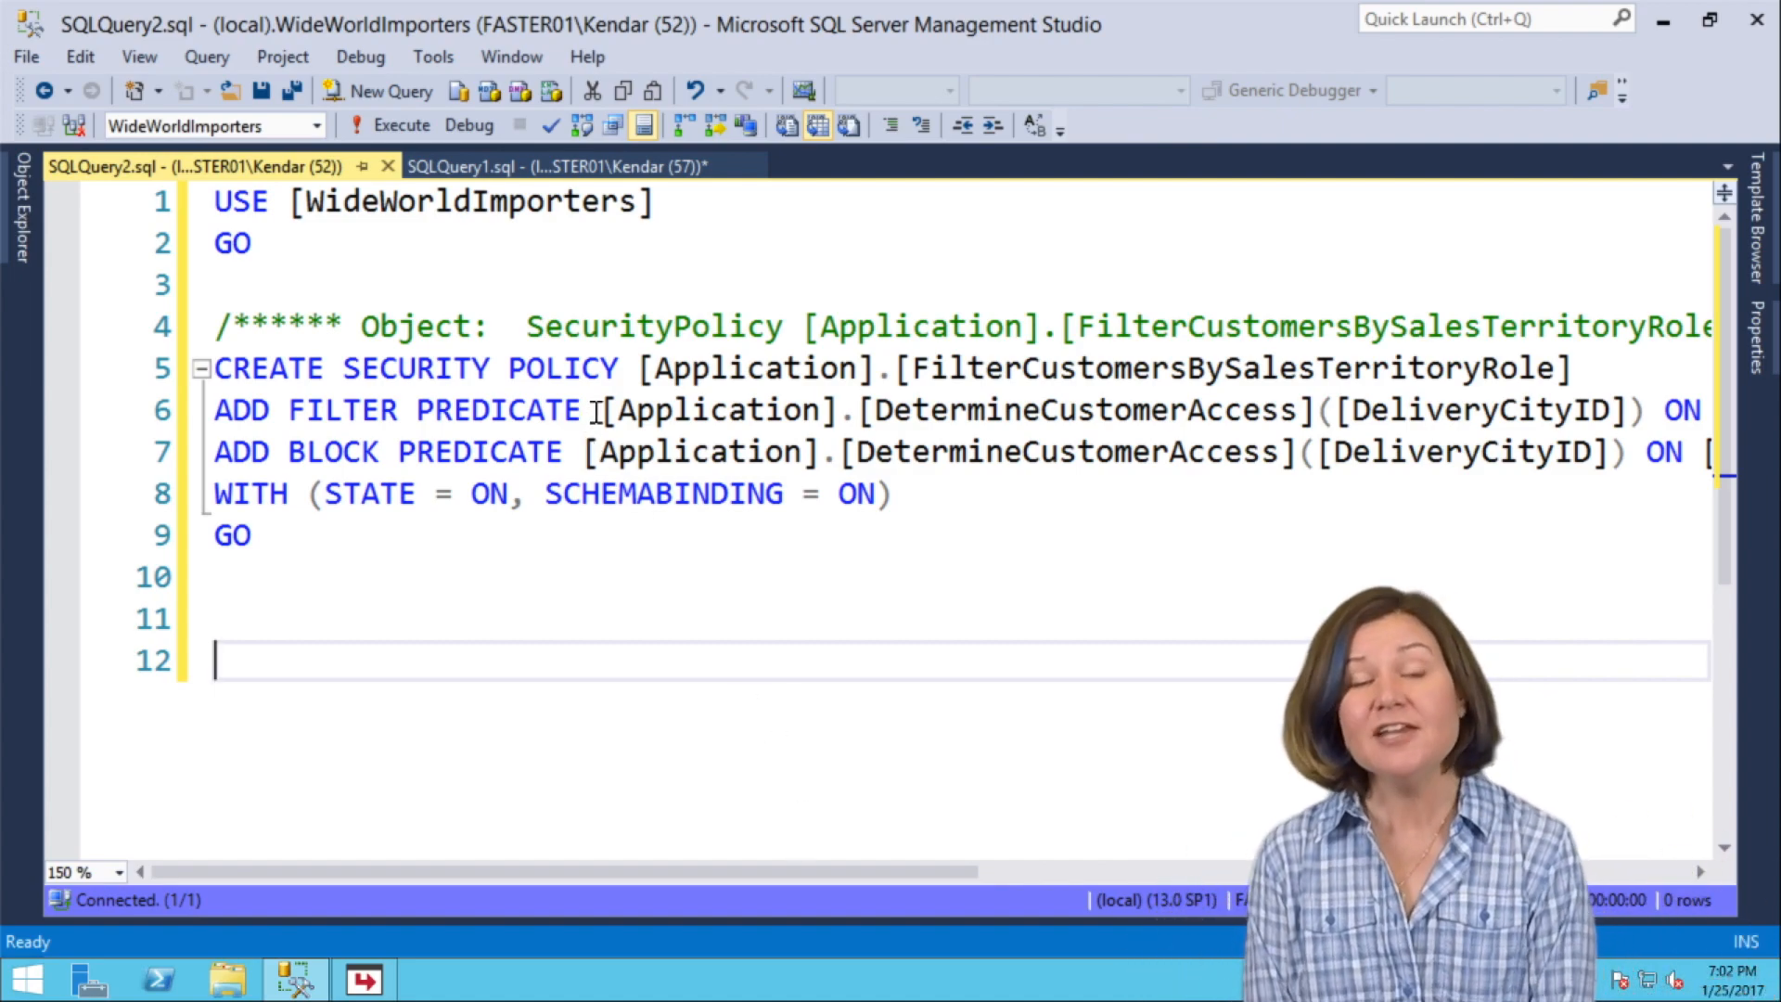
Wrap the predicate lines with 'ON [Sales].[Customers] AFTER UPDATE' and select the DetermineCustomerAccess function name.
left_click_drag(600, 411, 1312, 410)
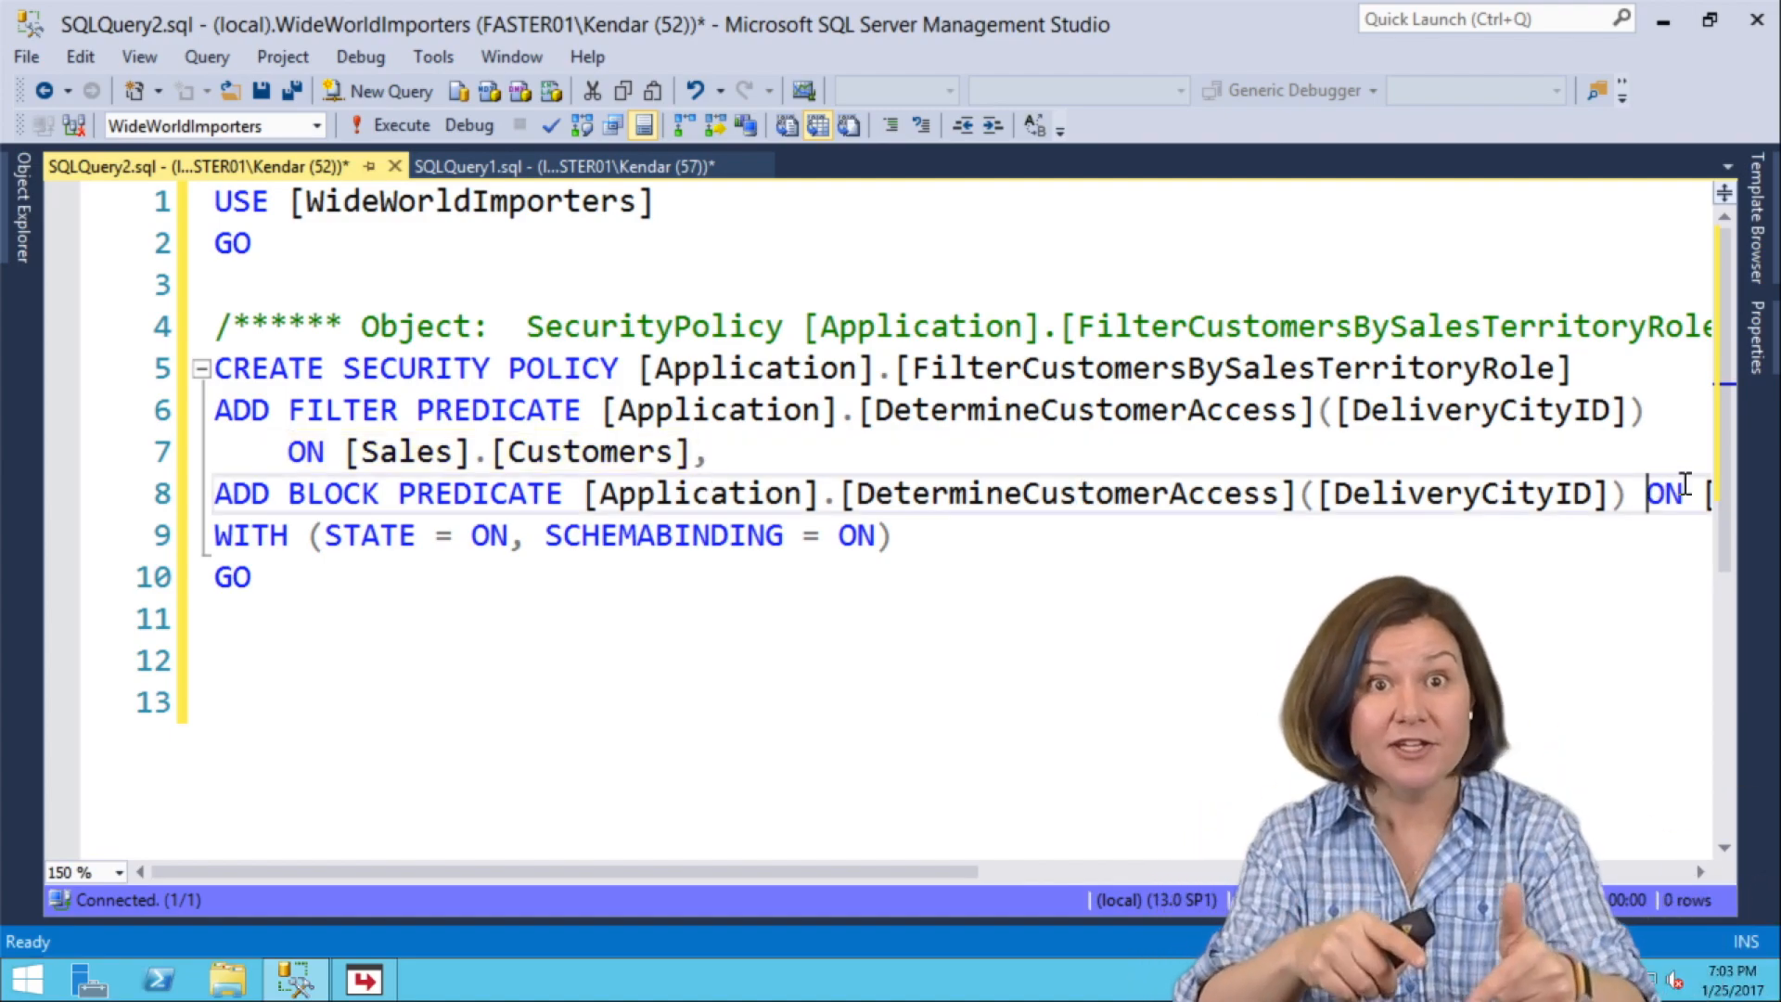
type("ON [Sales].[Customers] AFTER UPDATE")
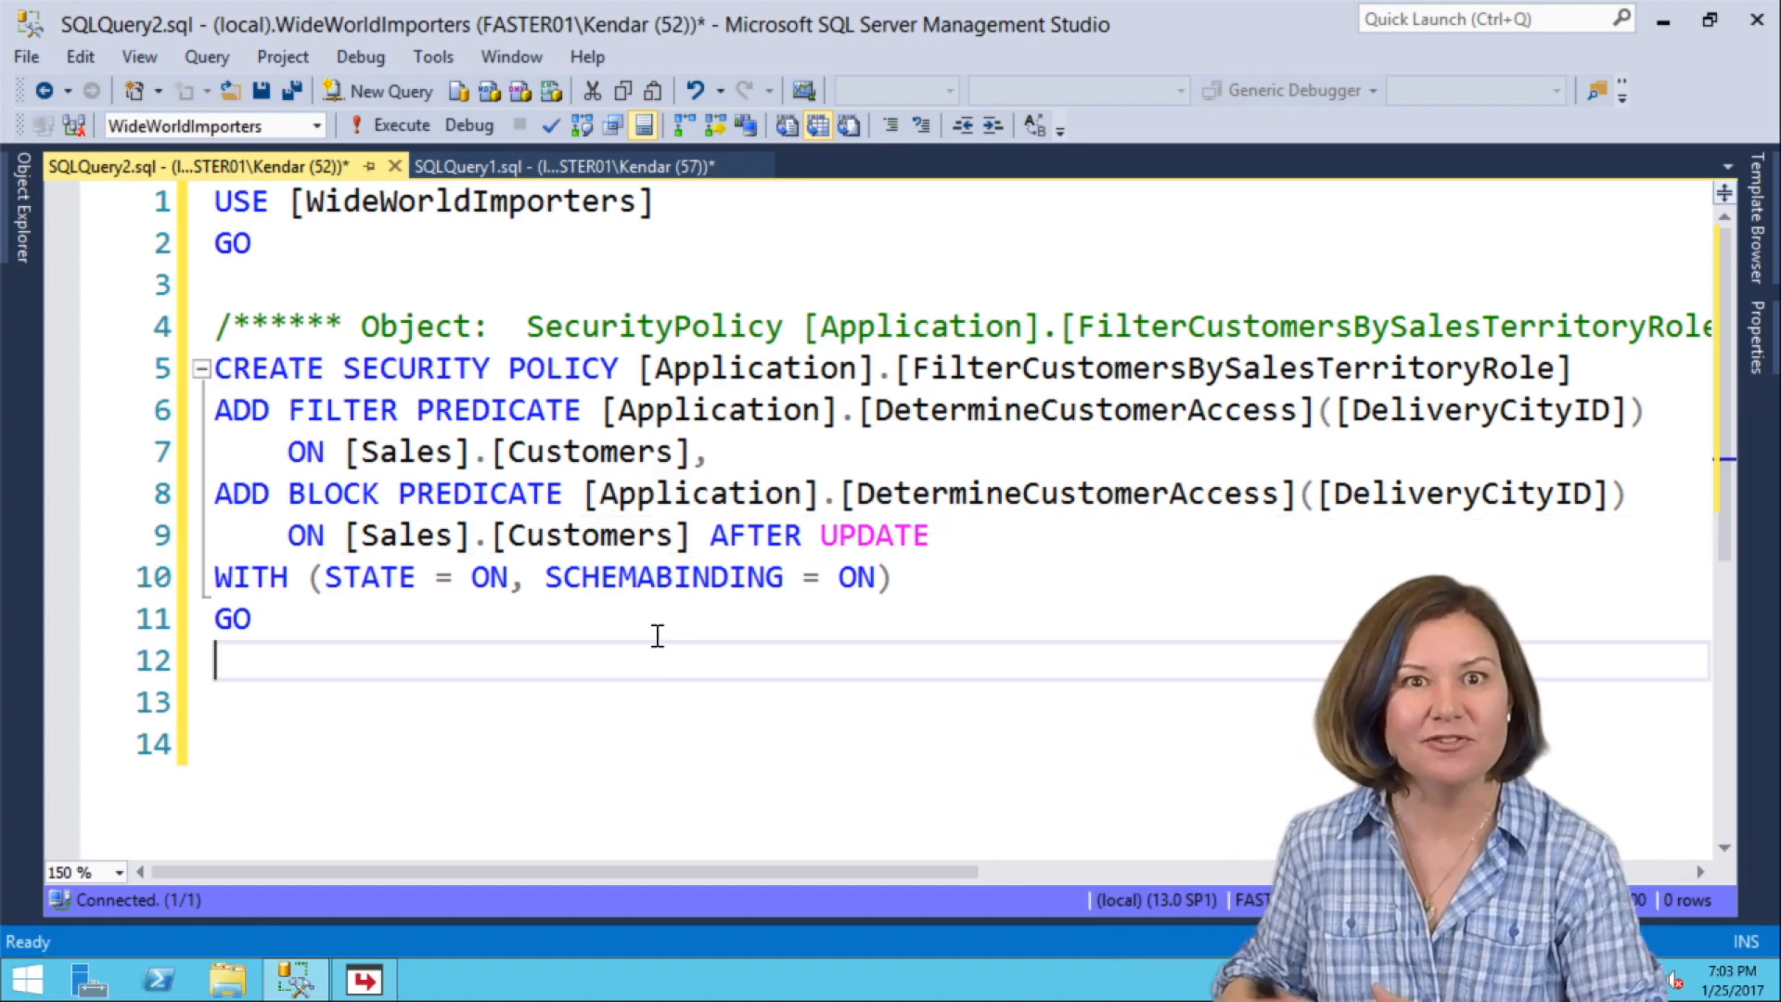
double_click(668, 410)
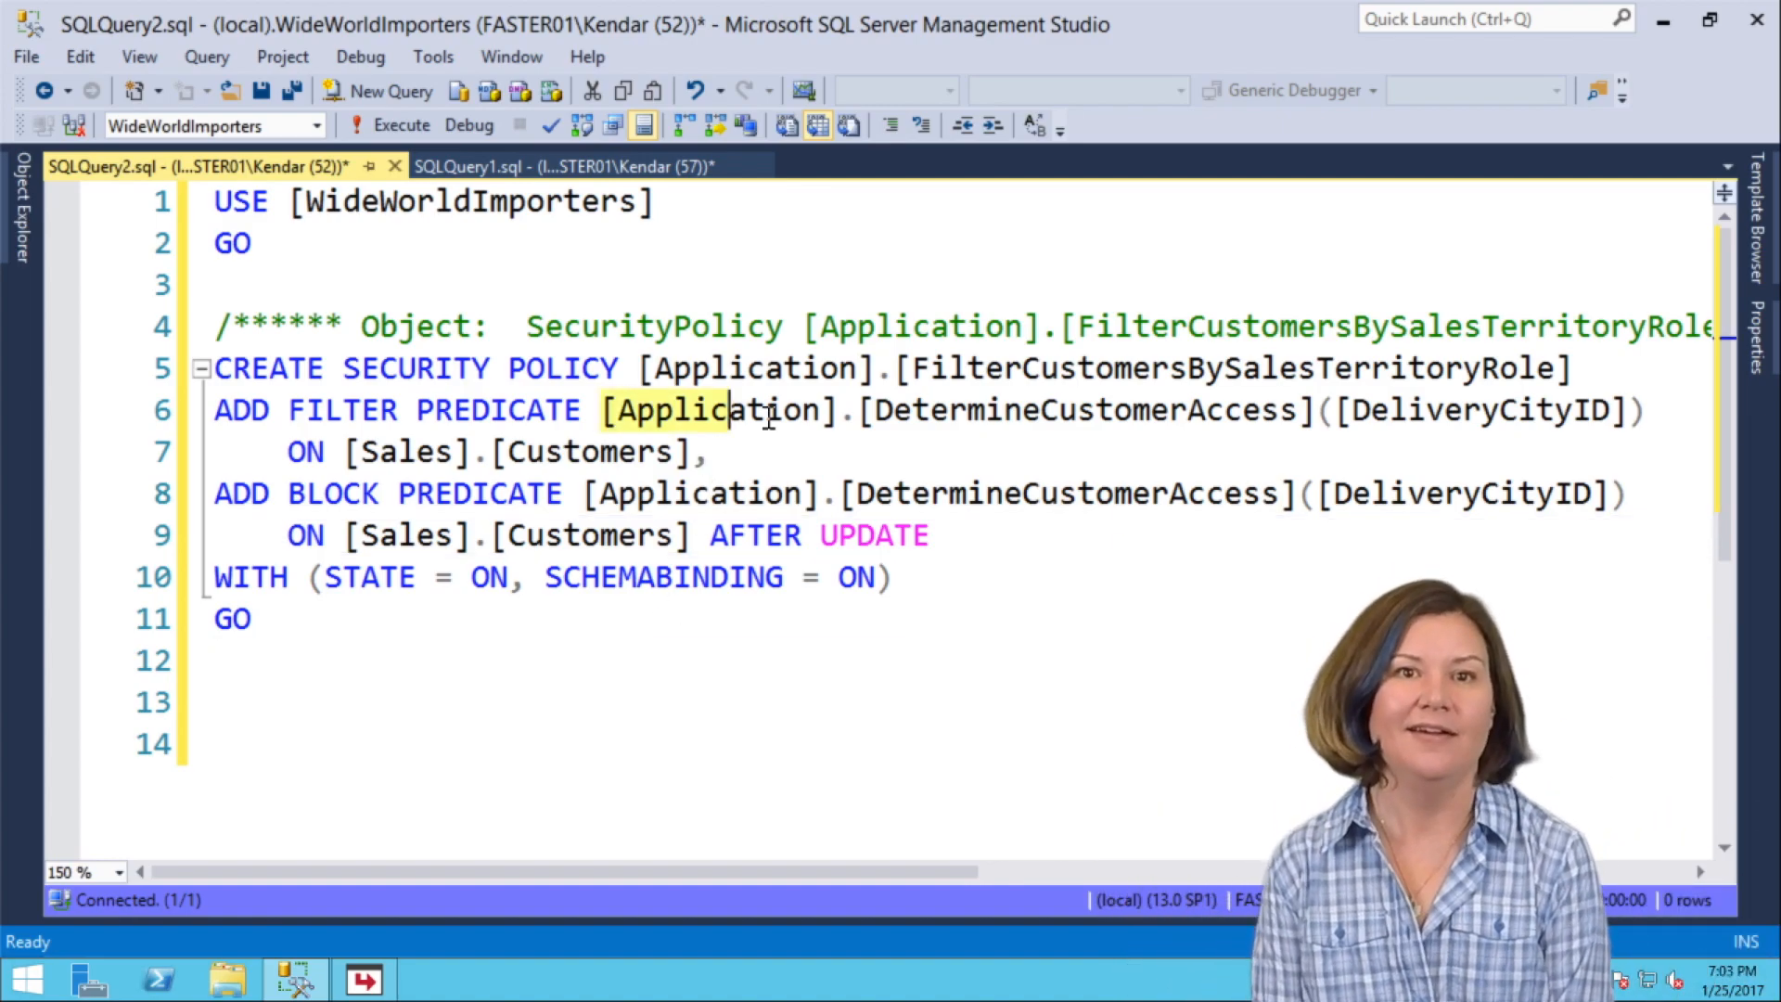
left_click_drag(601, 411, 1313, 410)
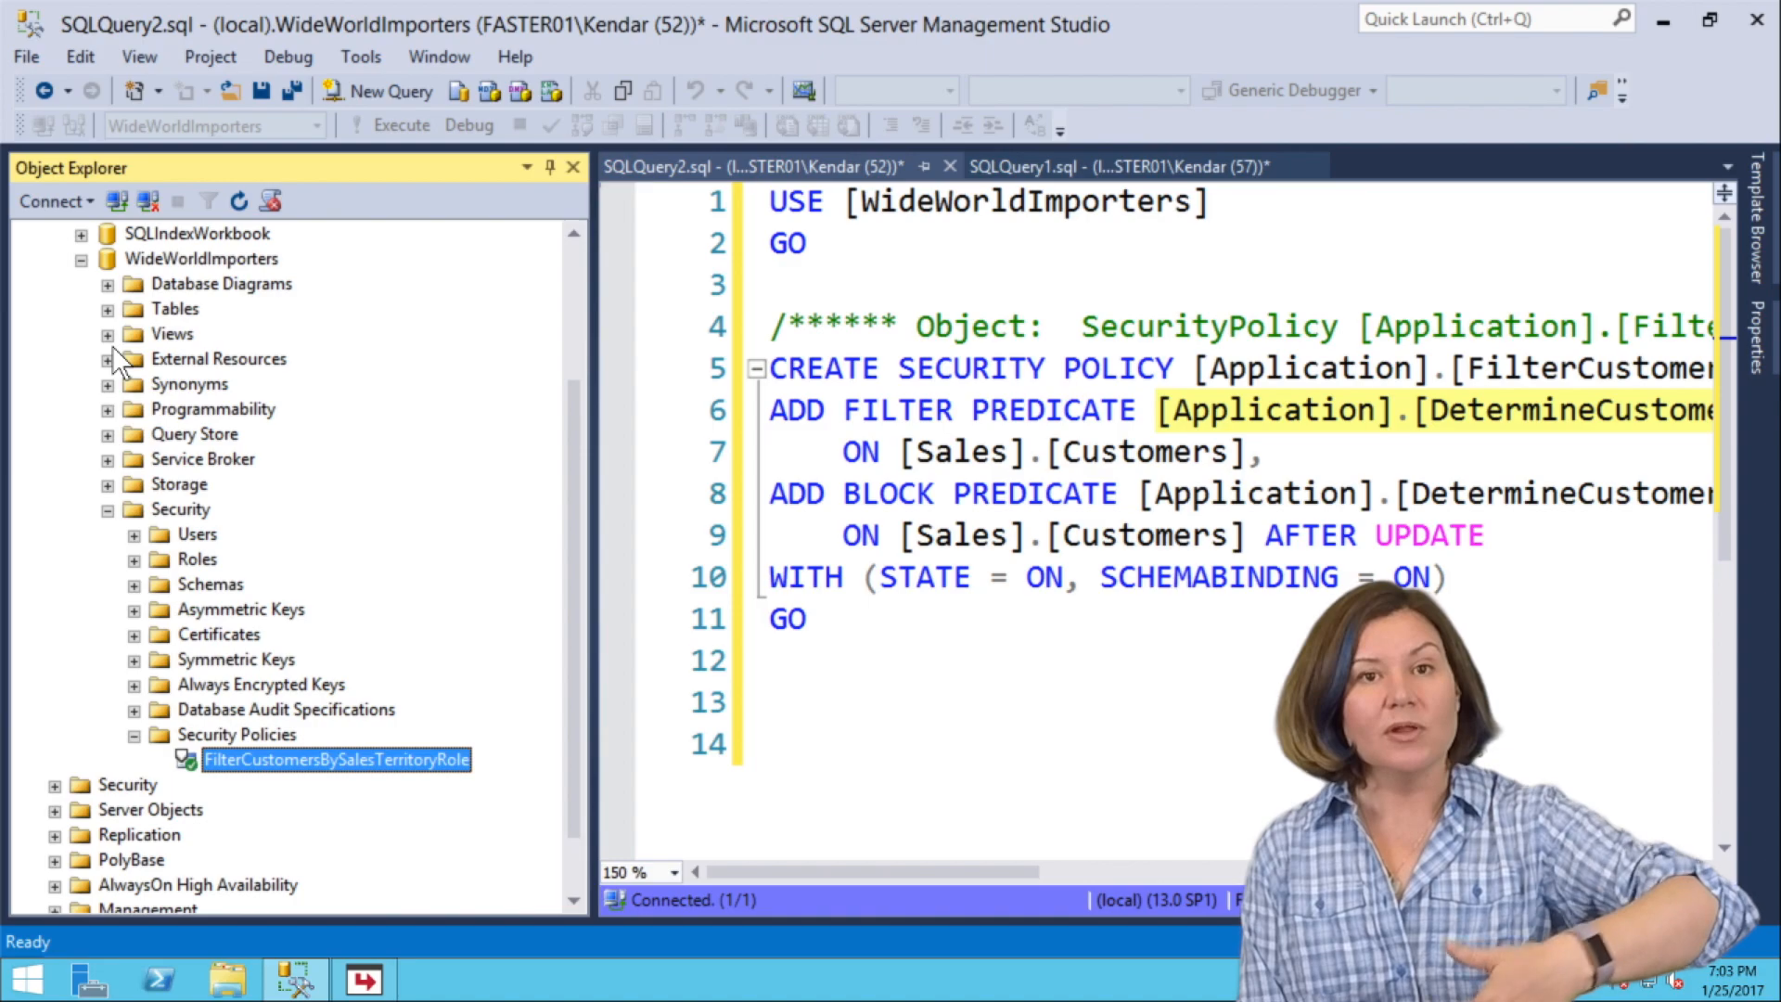
Script the Application.DetermineCustomerAccess table-valued function's CREATE statement into a new query window.
left_click(108, 409)
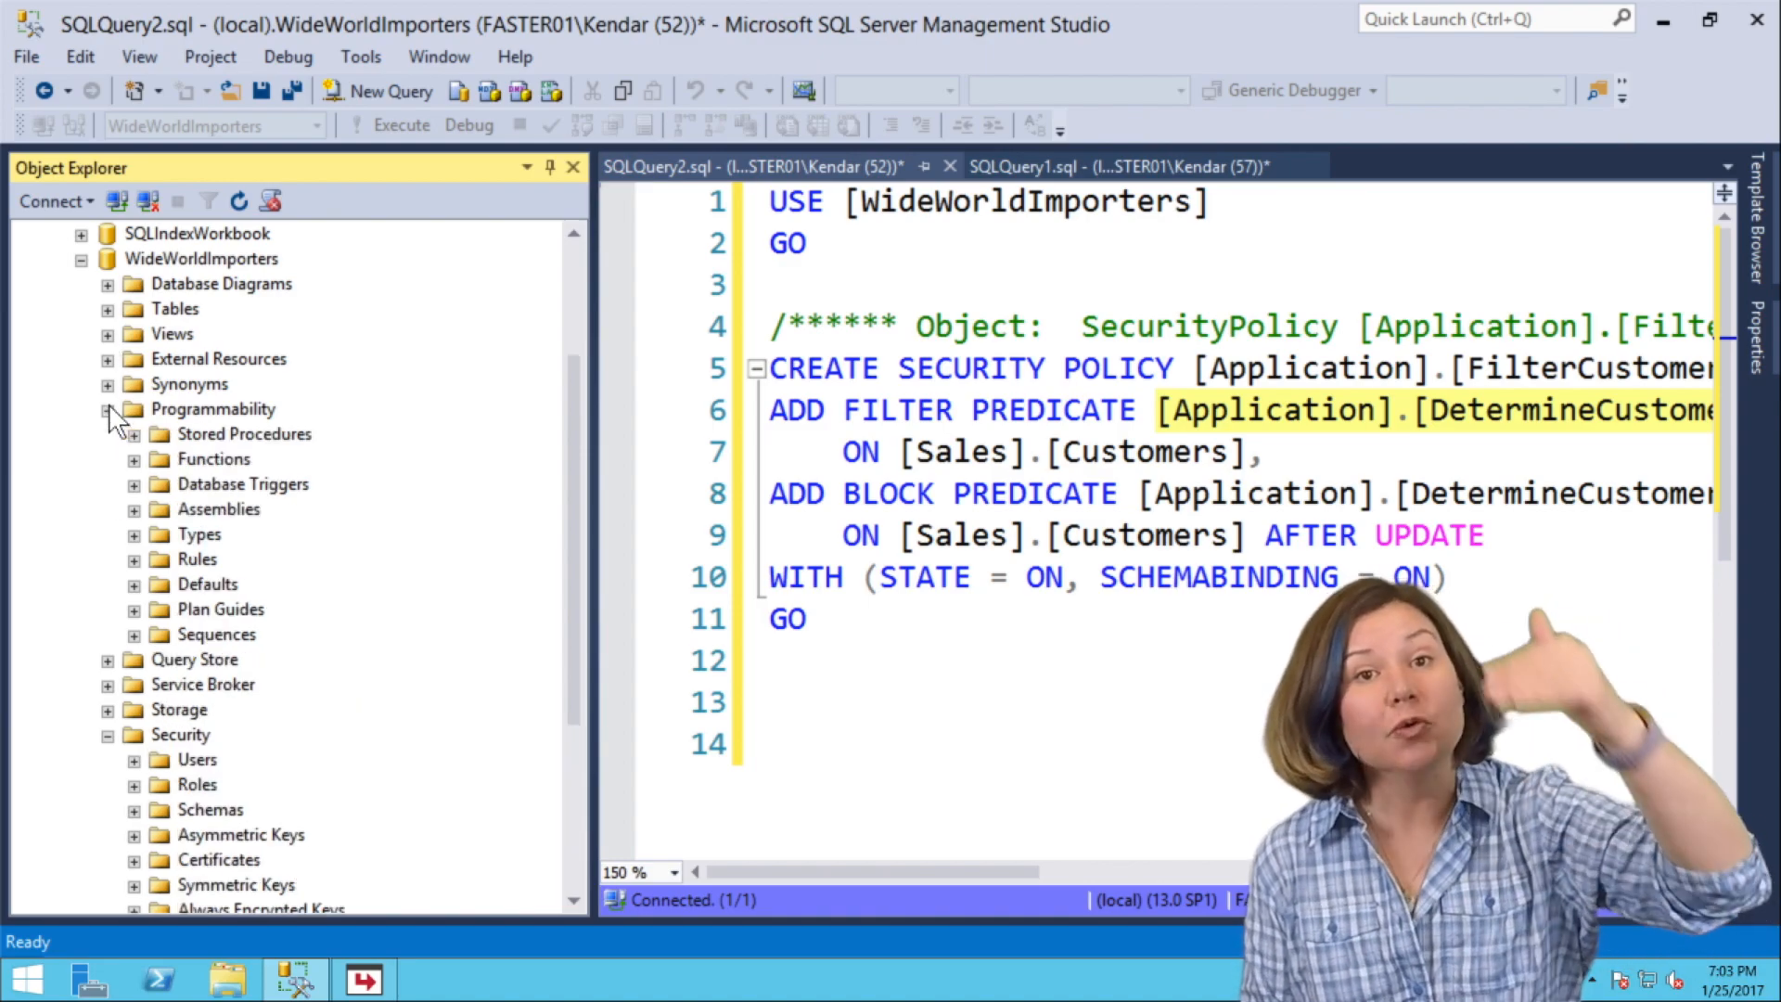
left_click(134, 458)
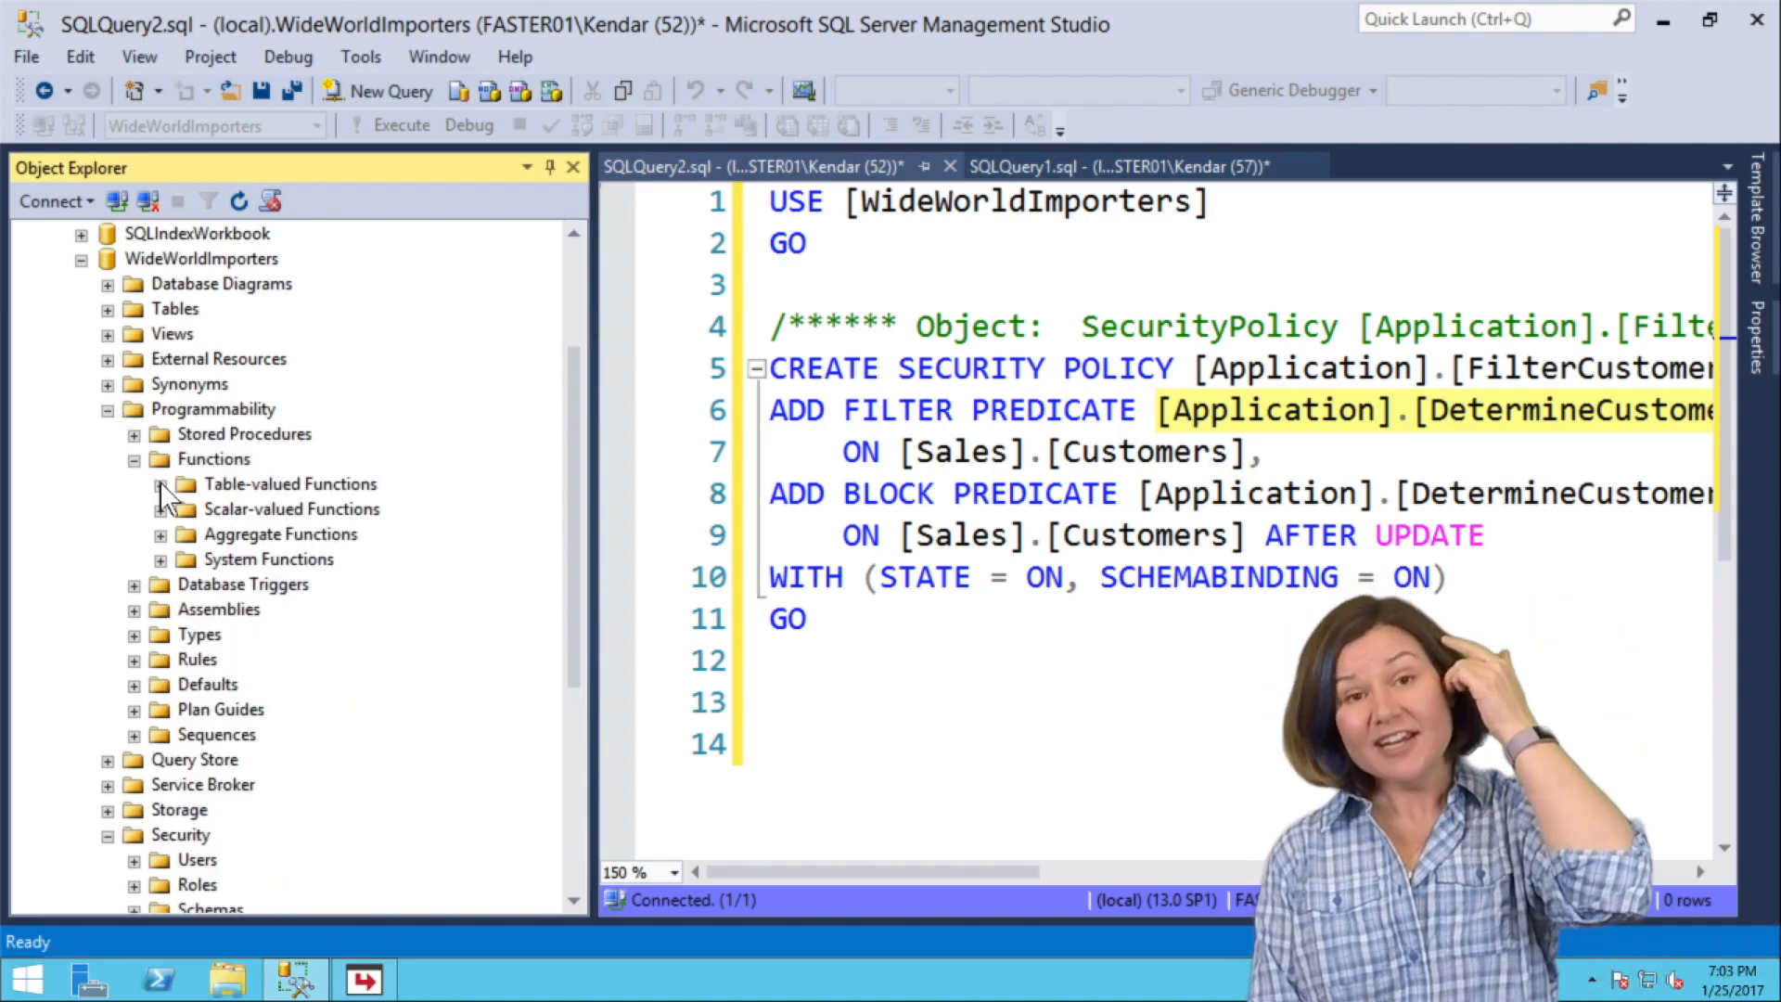
left_click(159, 483)
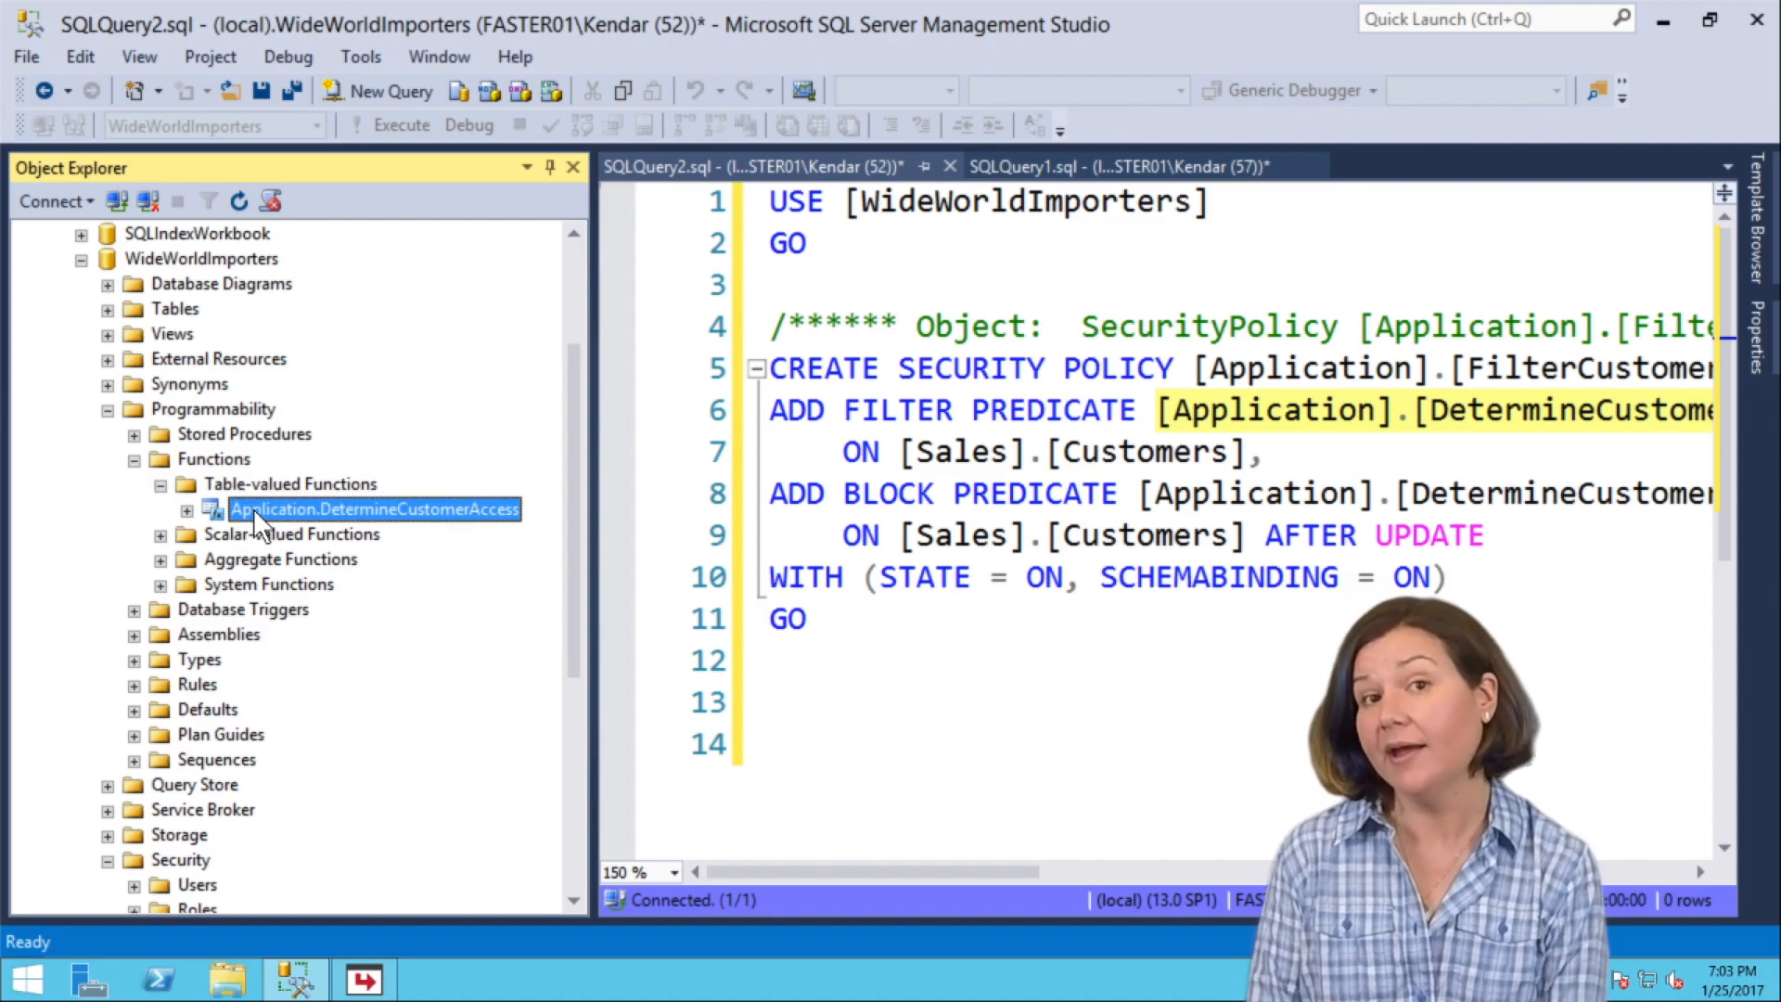
right_click(371, 508)
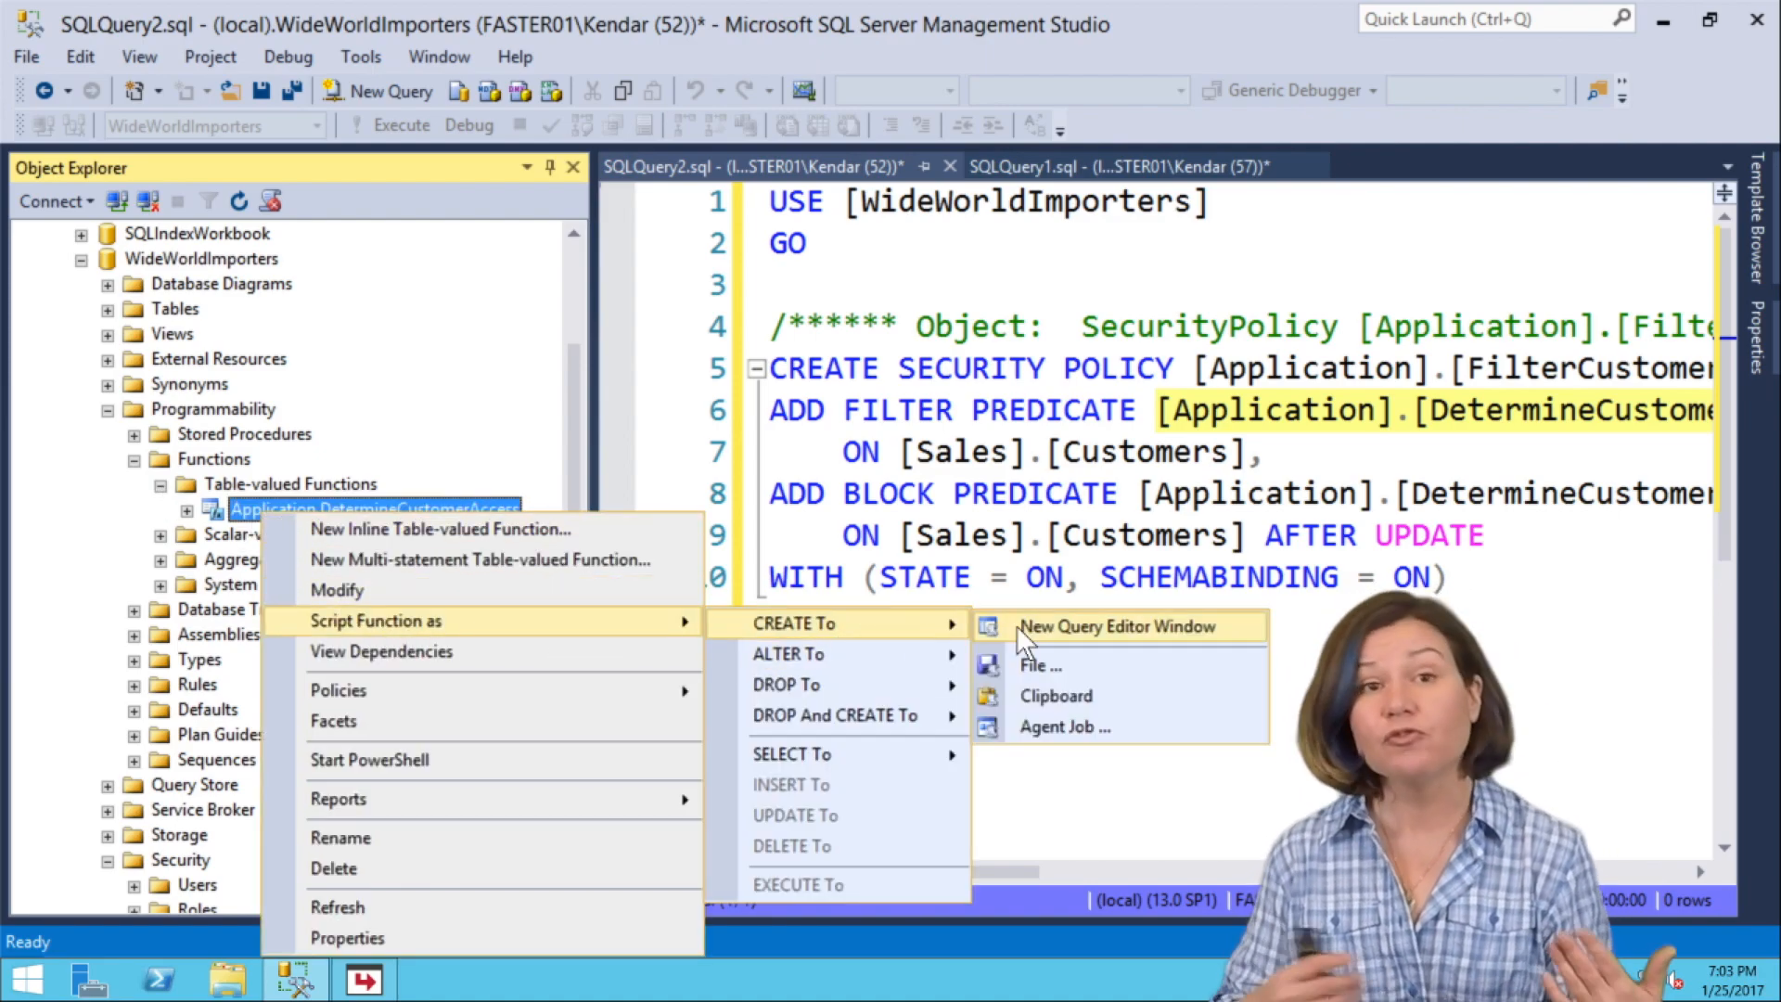
left_click(1115, 626)
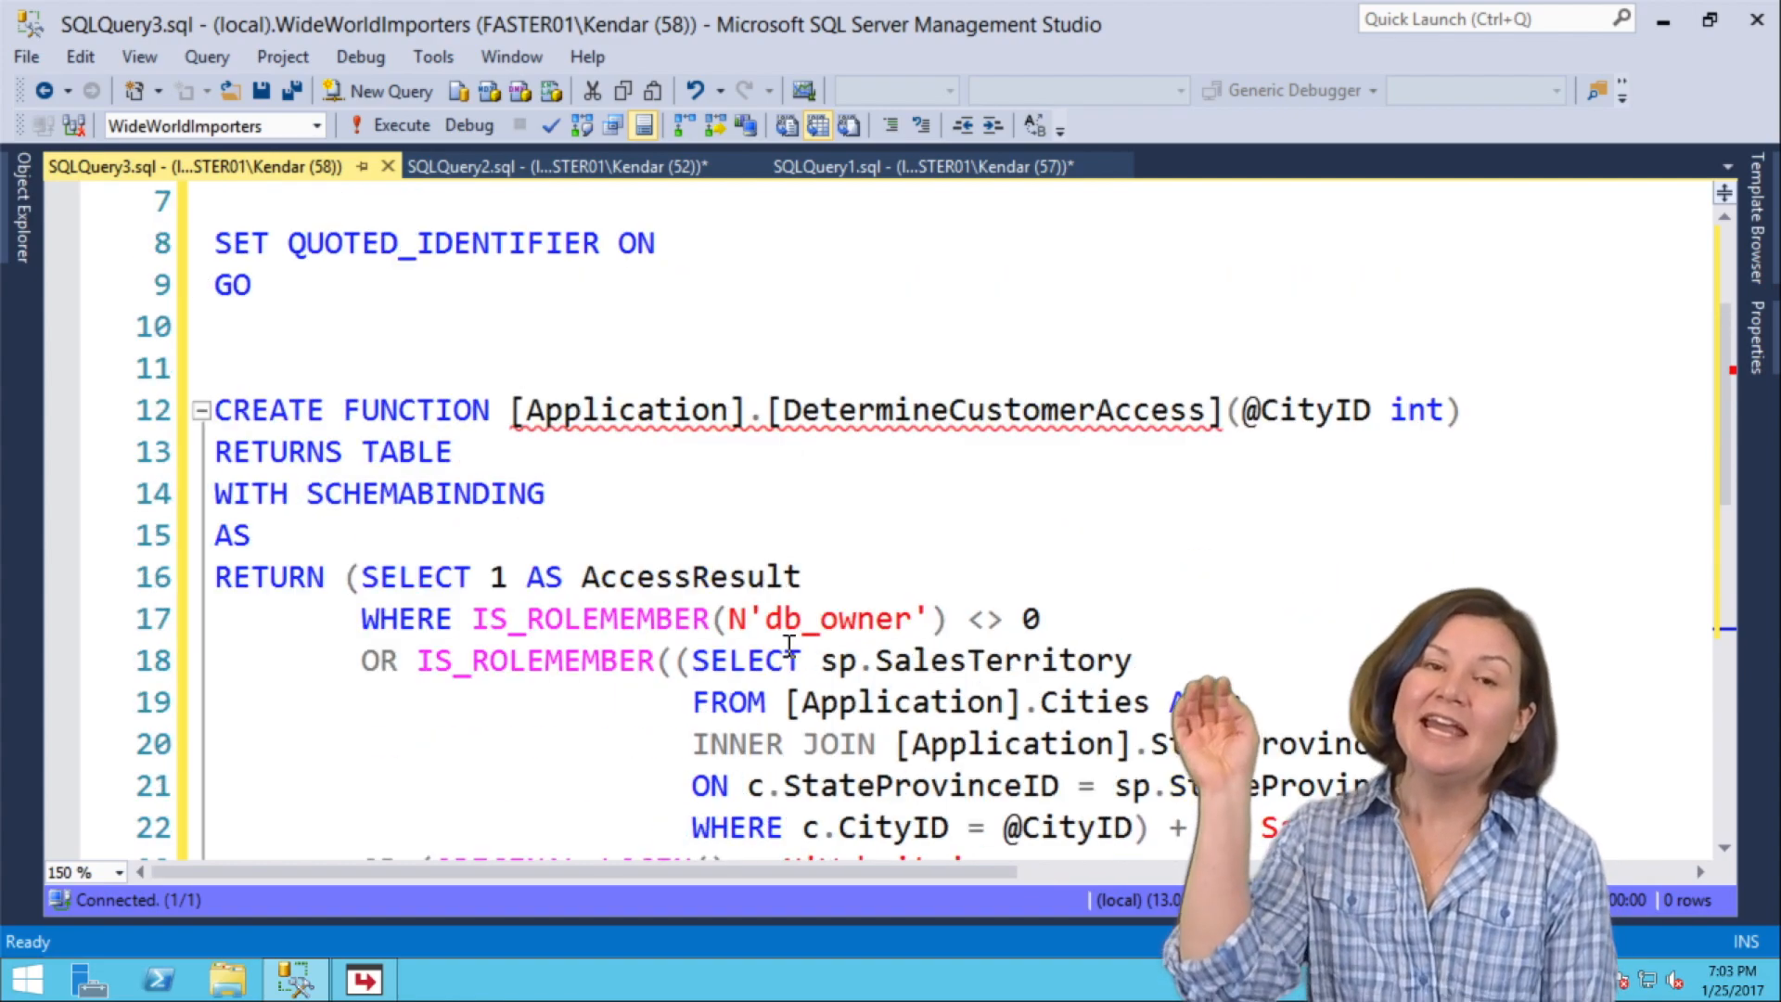
Return to the SQLQuery1.sql tab and its CustomerName execution plan.
left_click(920, 165)
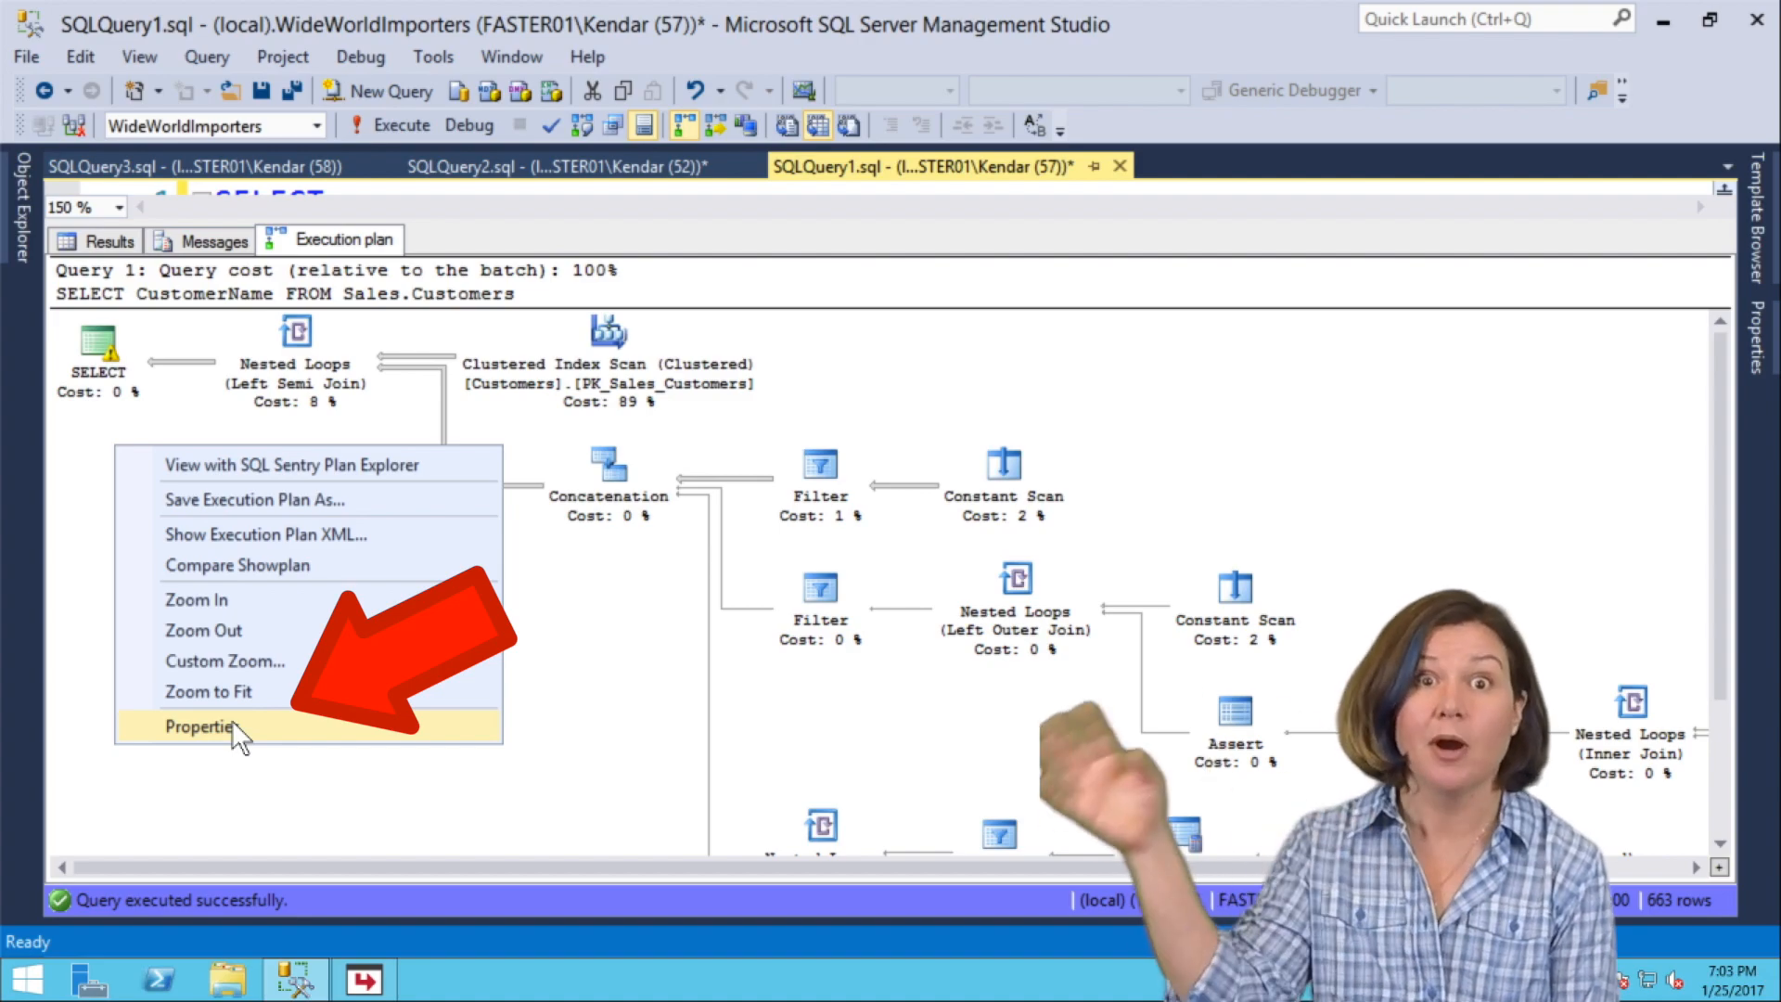
Show the execution plan's Properties for the SELECT operator, revealing Good Enough Plan Found.
left_click(206, 726)
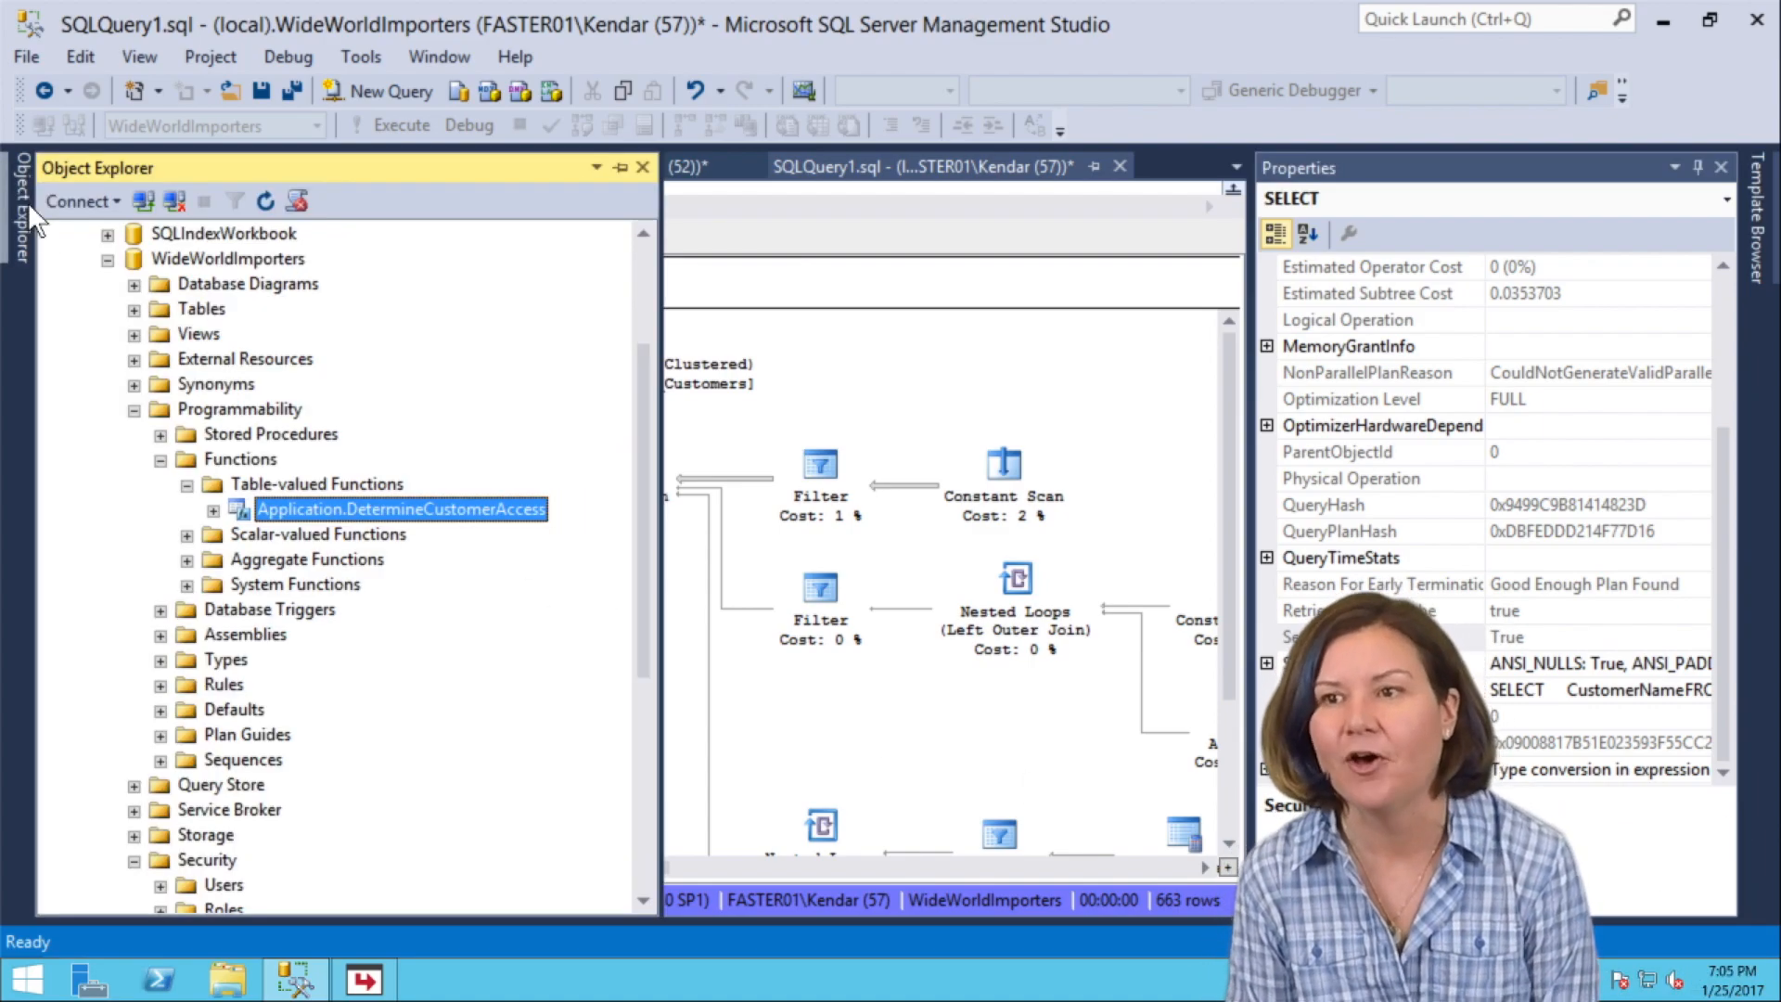
Scroll Object Explorer to Security Policies and switch to the Windows Start screen.
scroll("down", 3)
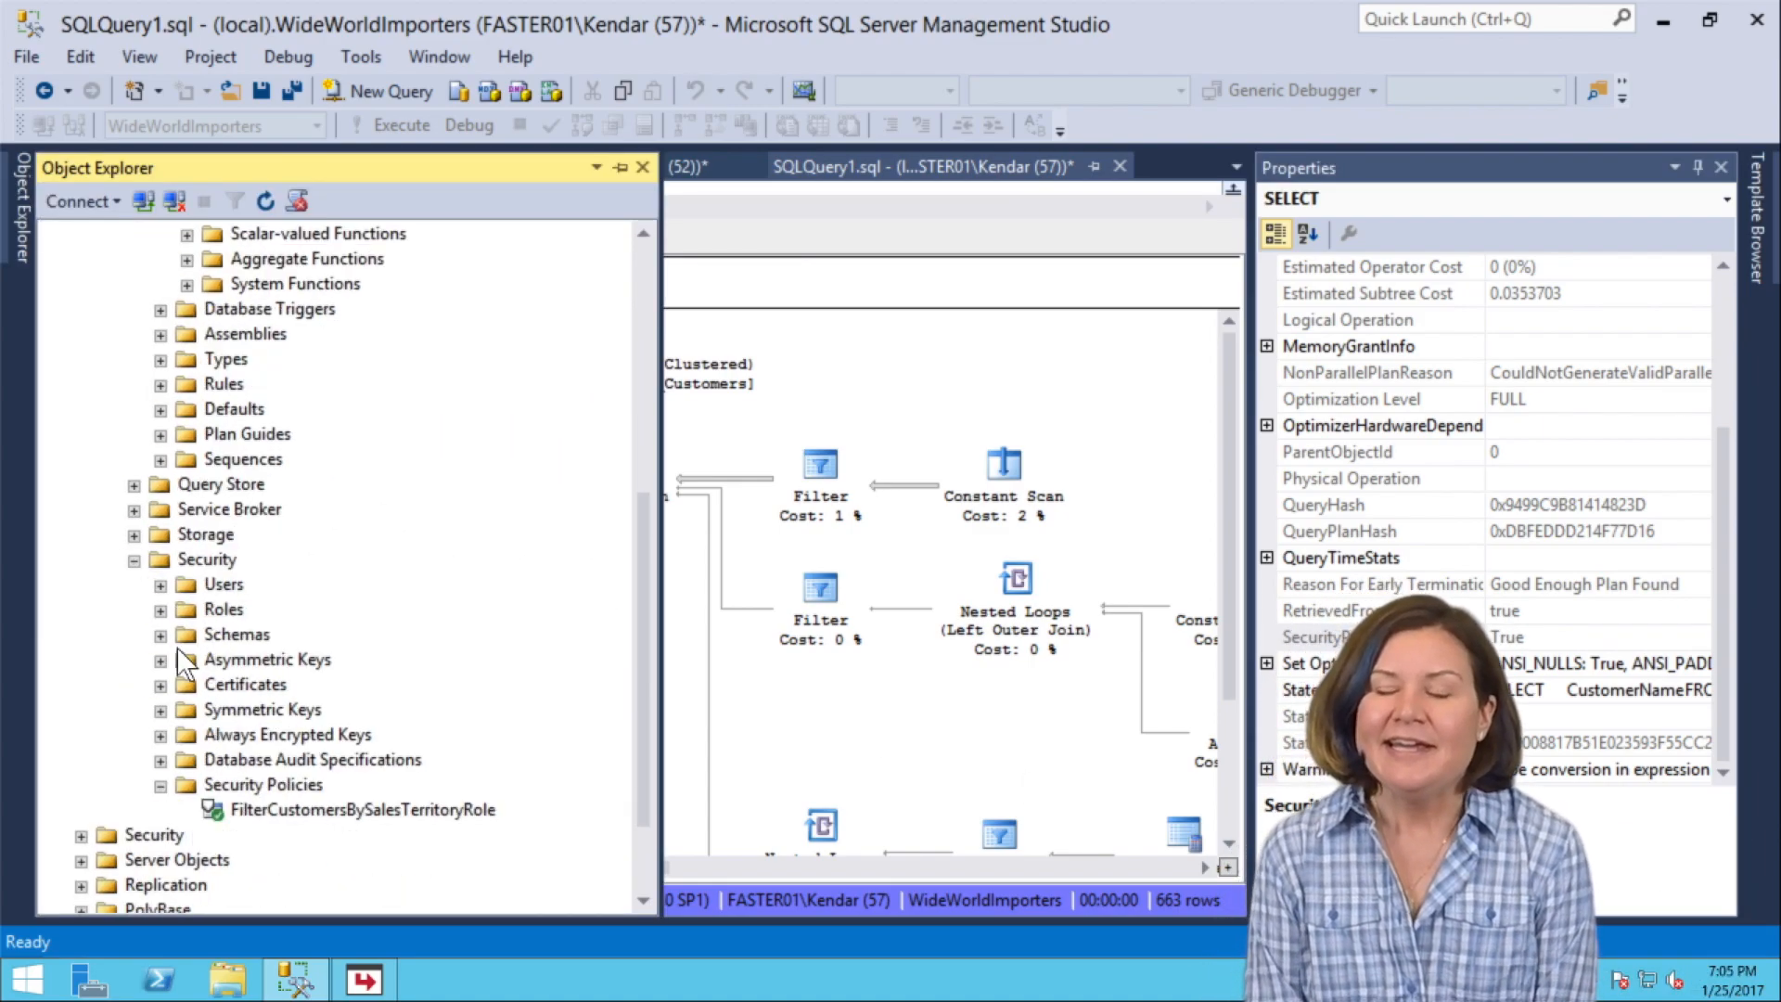
left_click(362, 685)
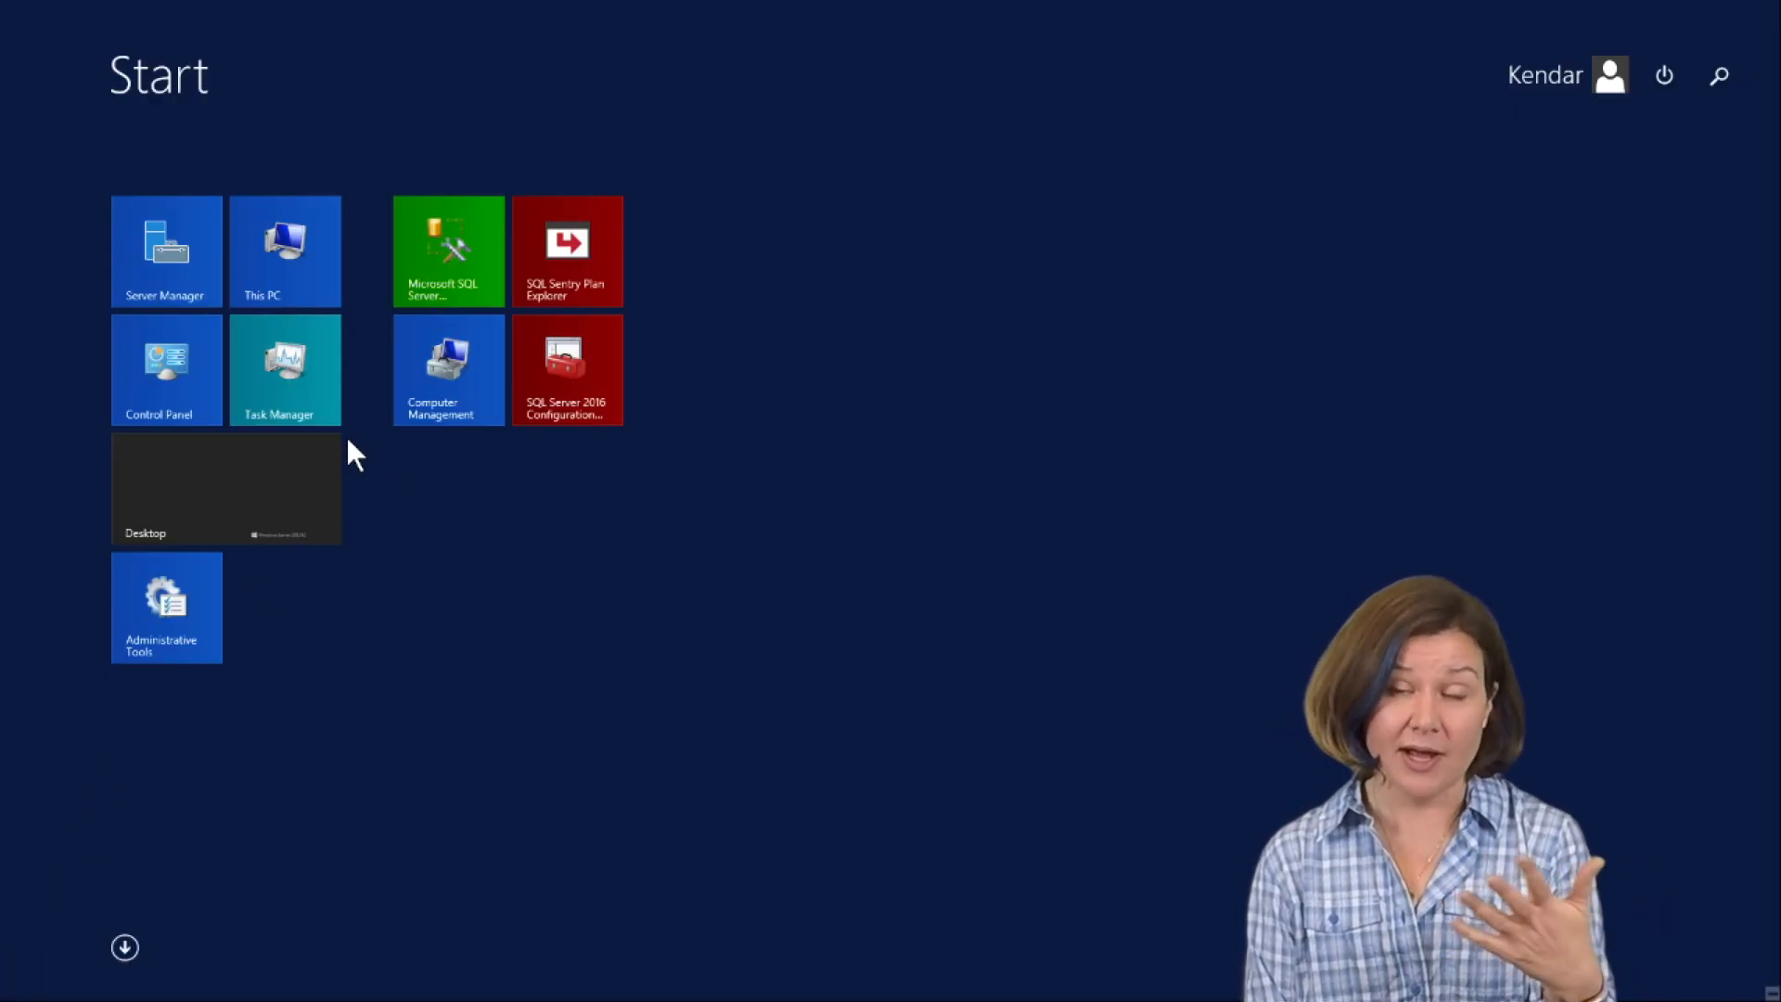
mouse_move(568, 528)
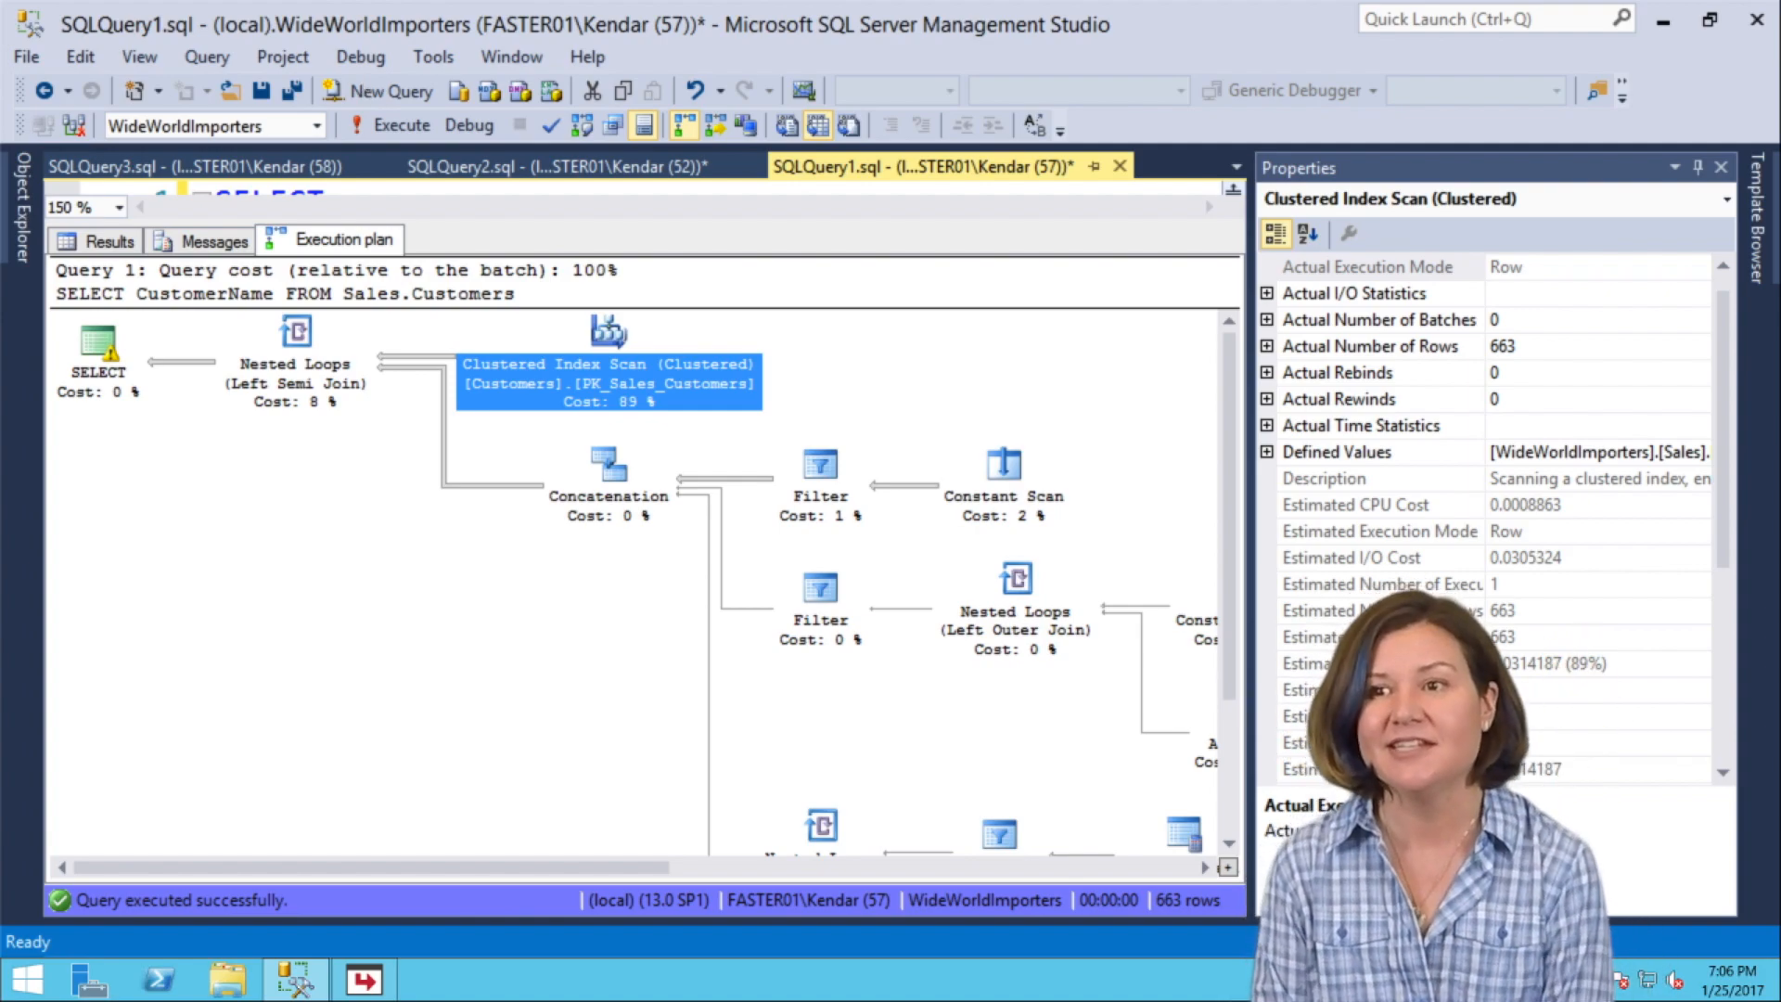
mouse_move(459, 209)
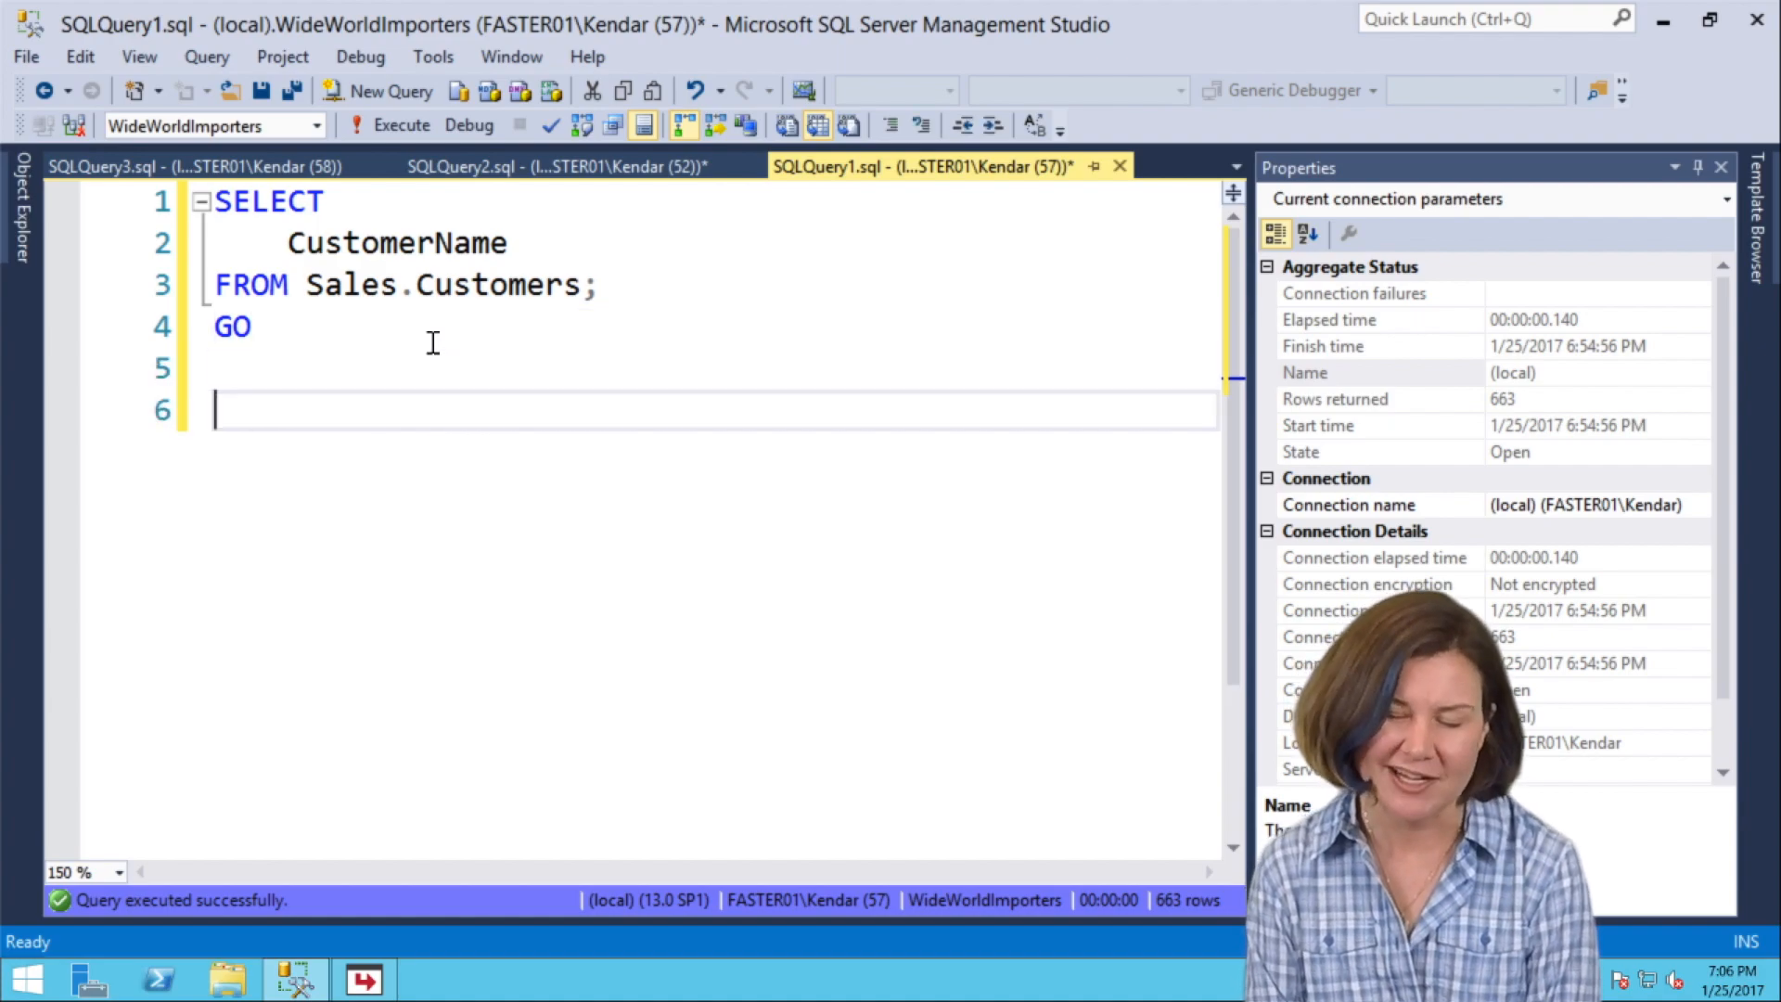
Finish the mssqltips article link and split it onto two lines.
type("itations-performance-and-troubleshooting/")
type("*/")
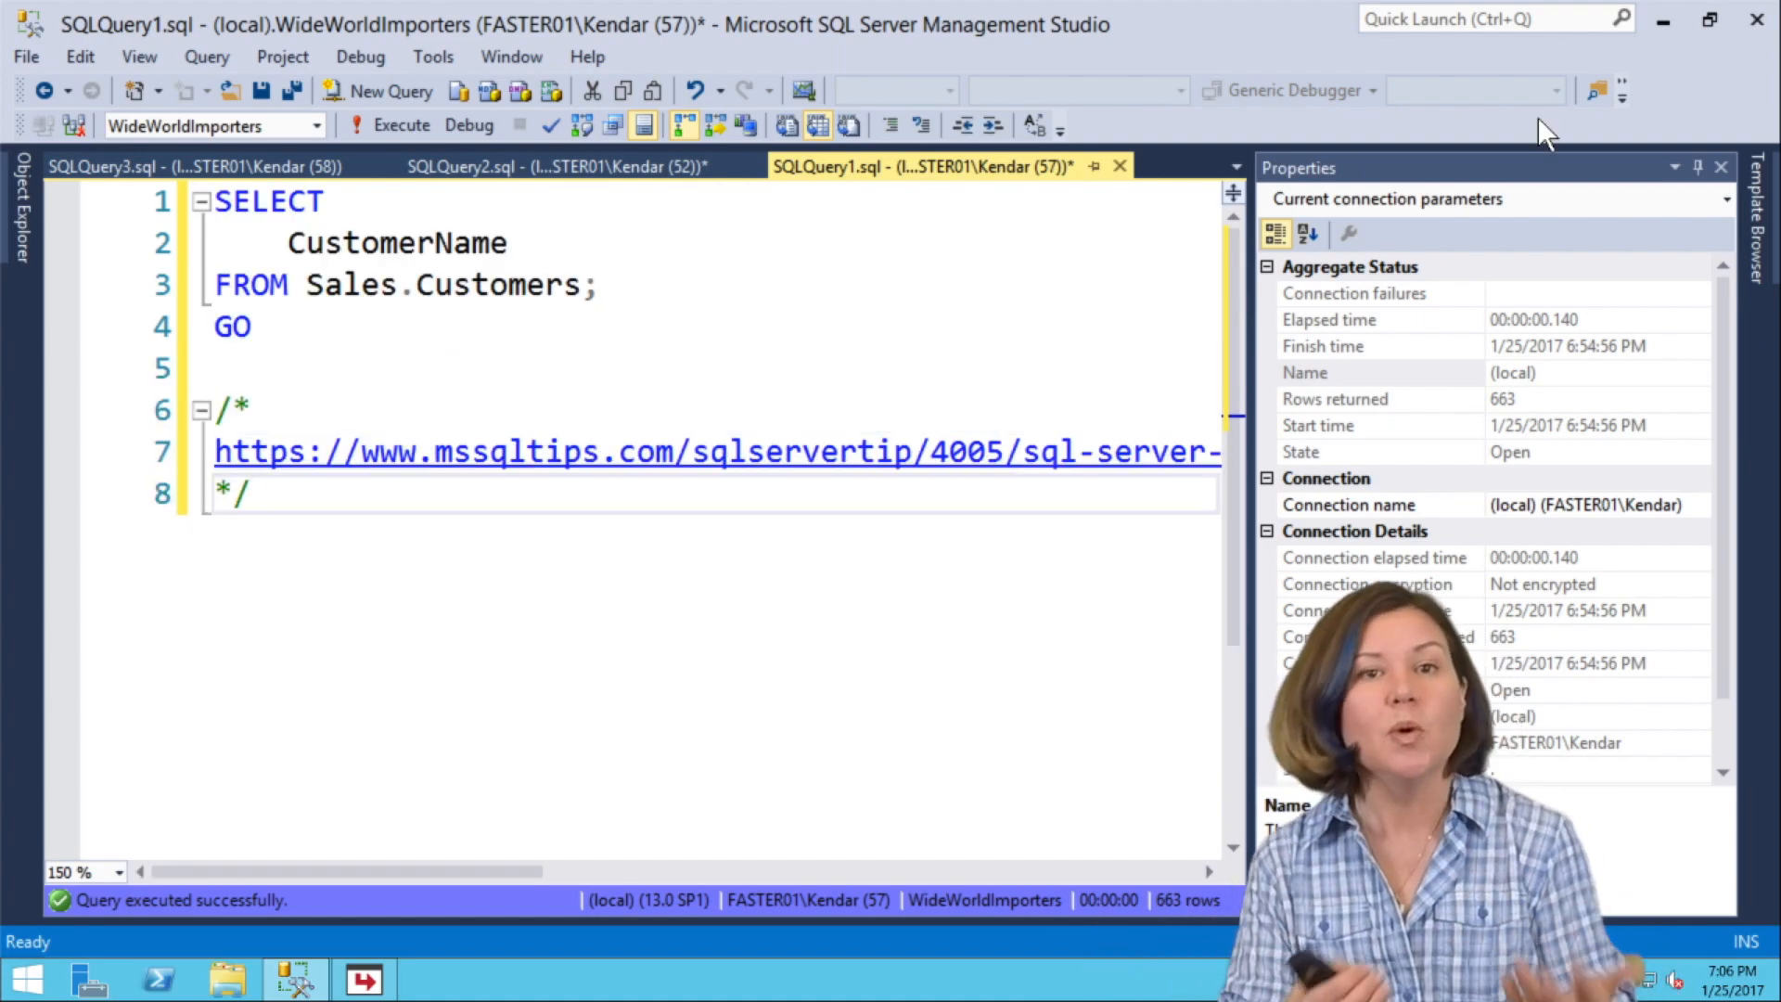
left_click(1696, 167)
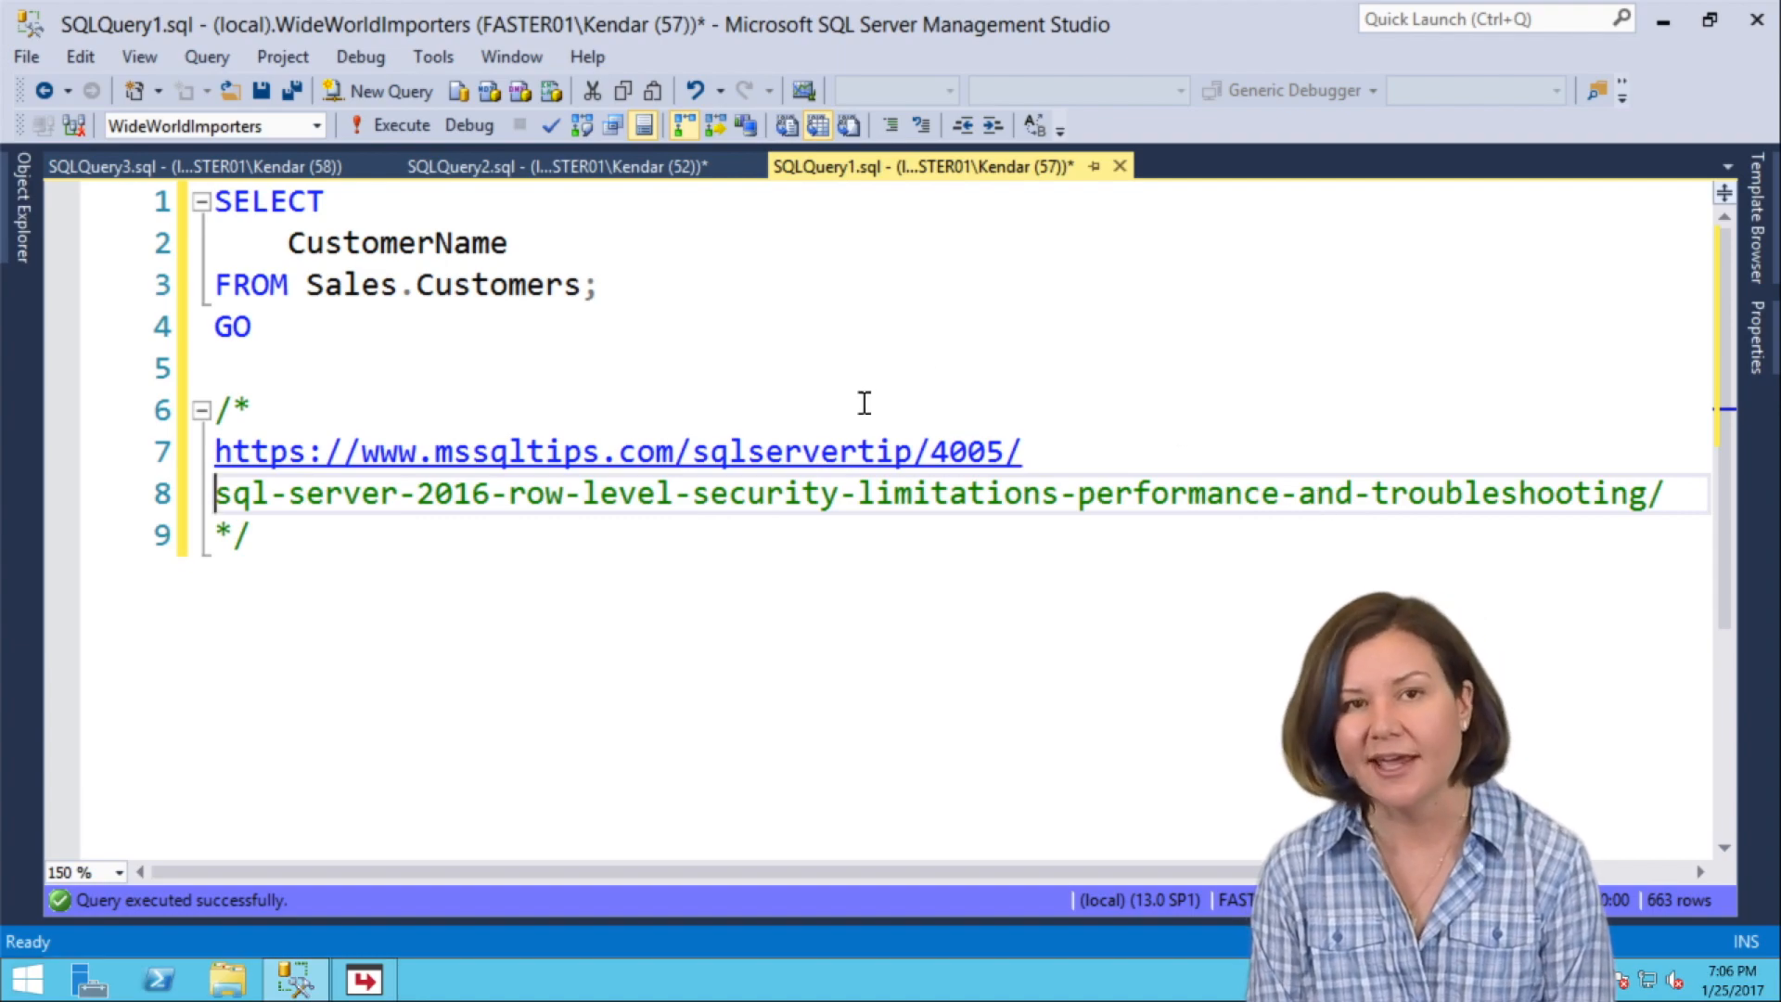
Add the credit 'By Aaron Bertrand:' and the closing line 'Thanks Aaron!' to the comment.
type("By A")
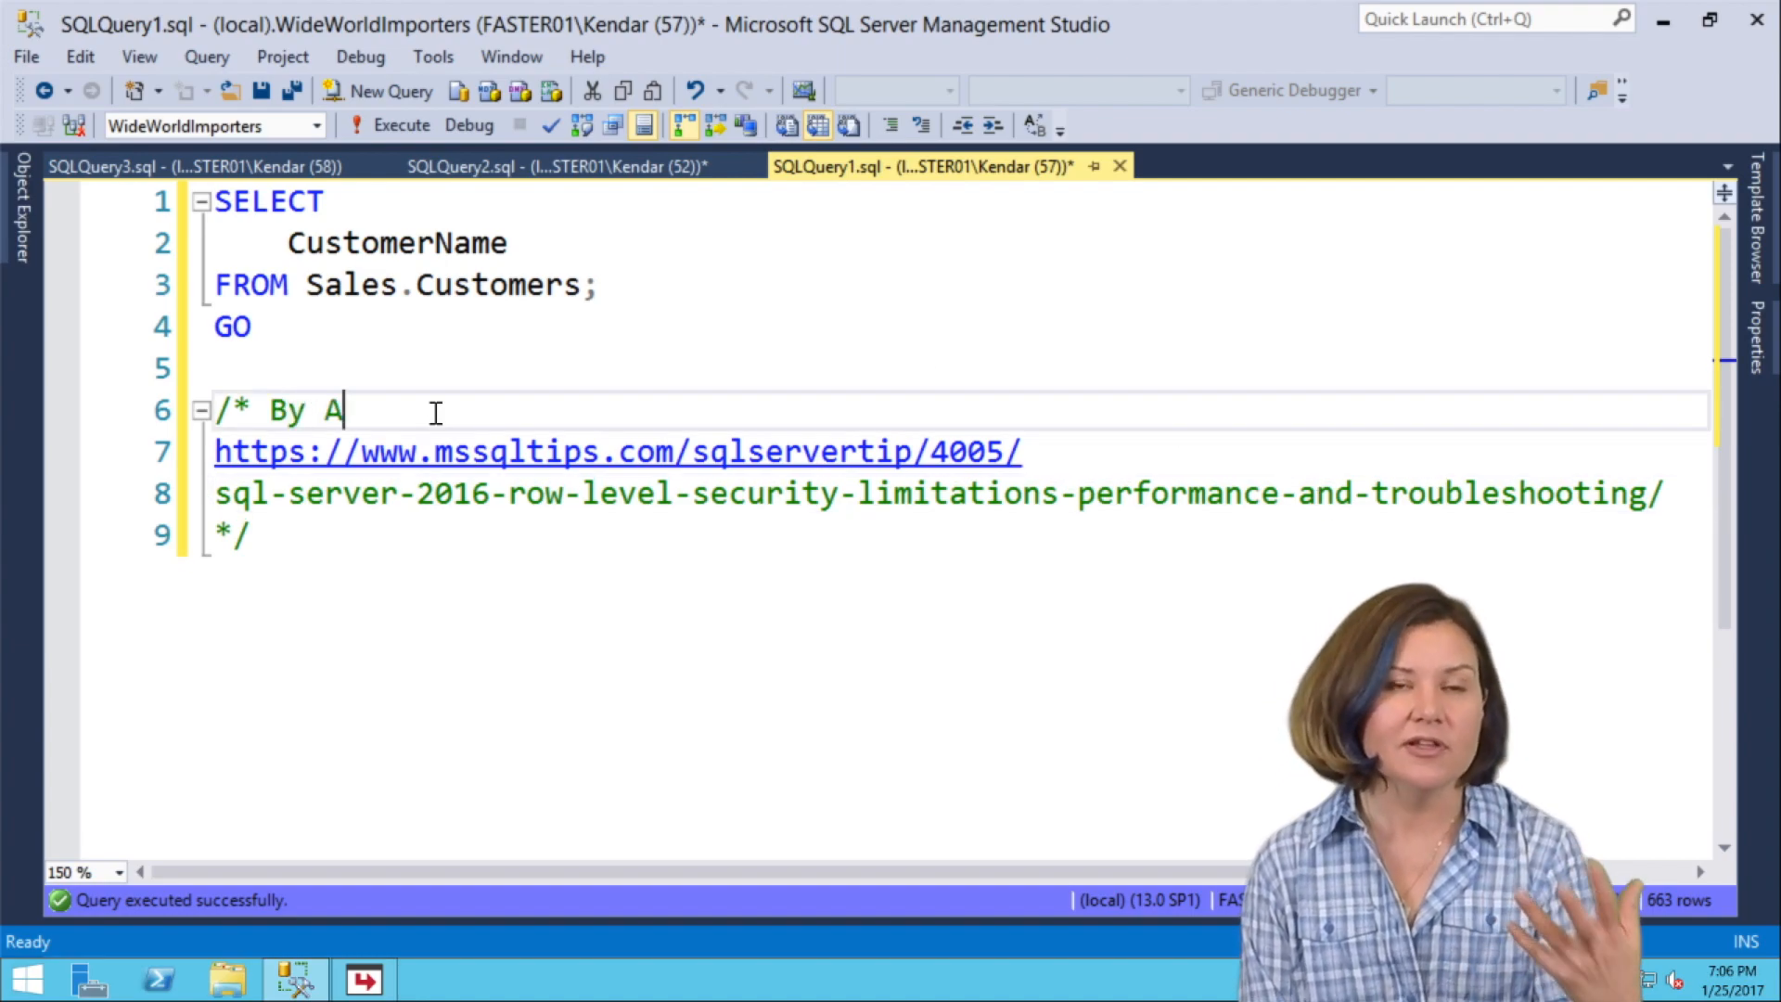
type("aron Bertra")
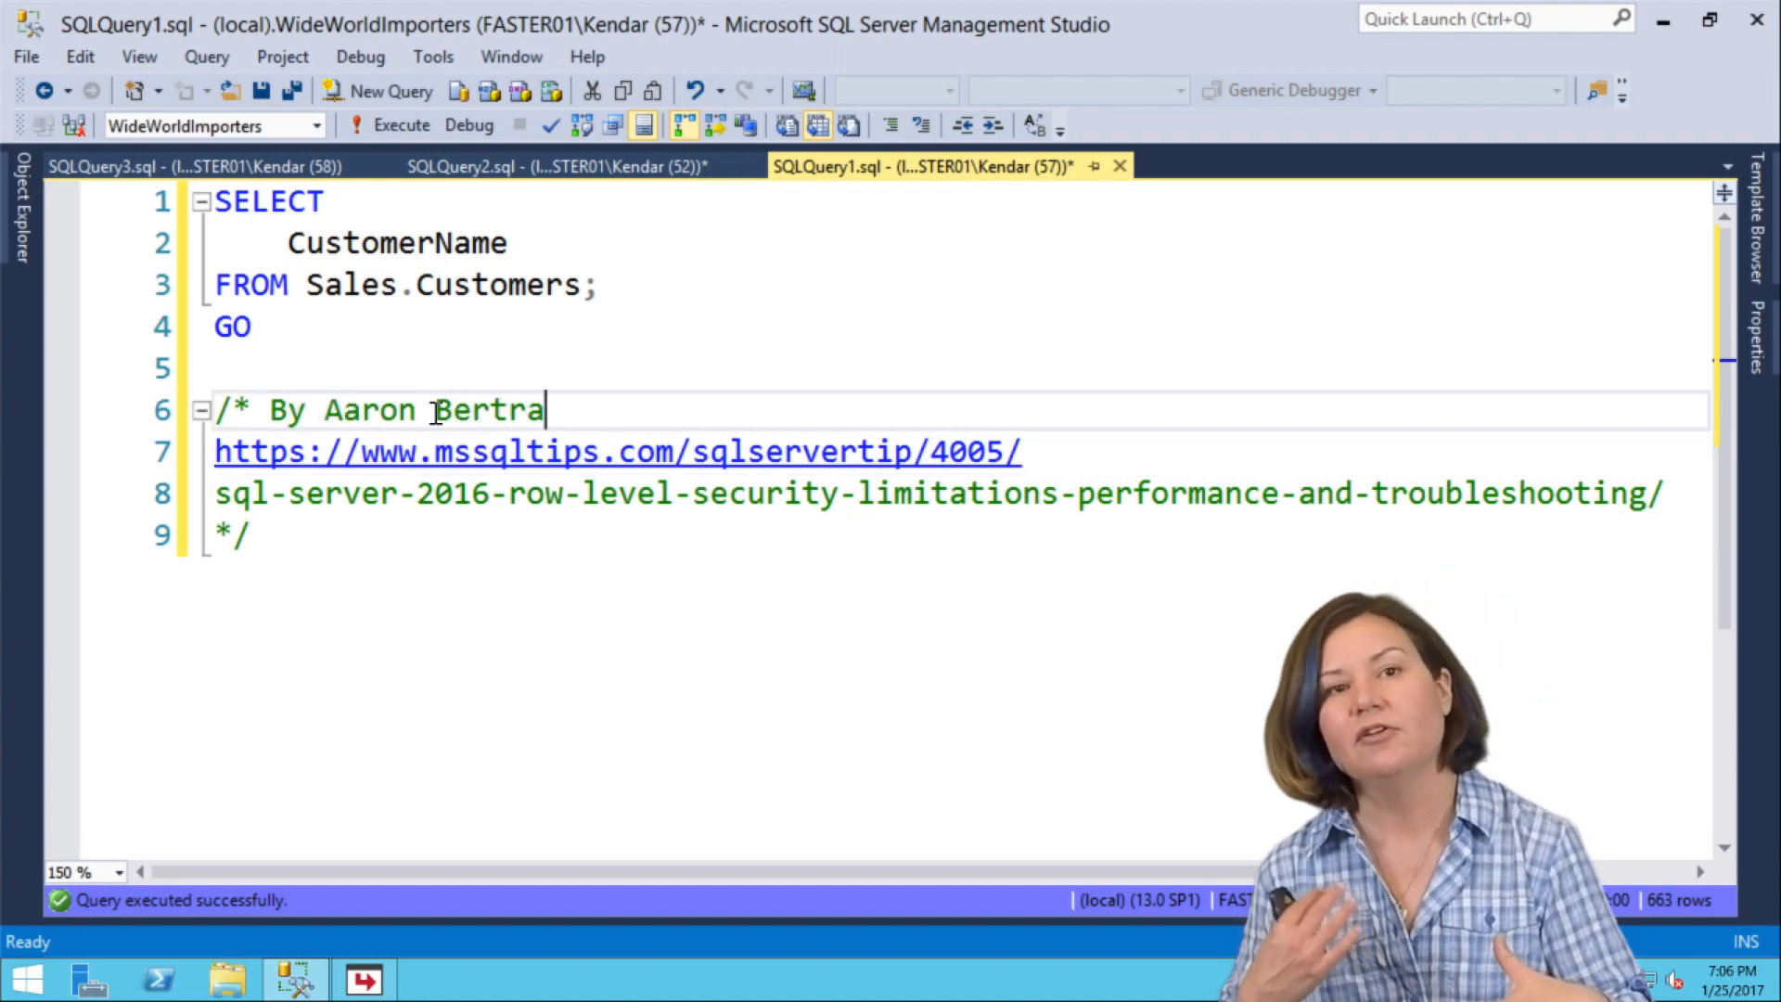
type("nd:")
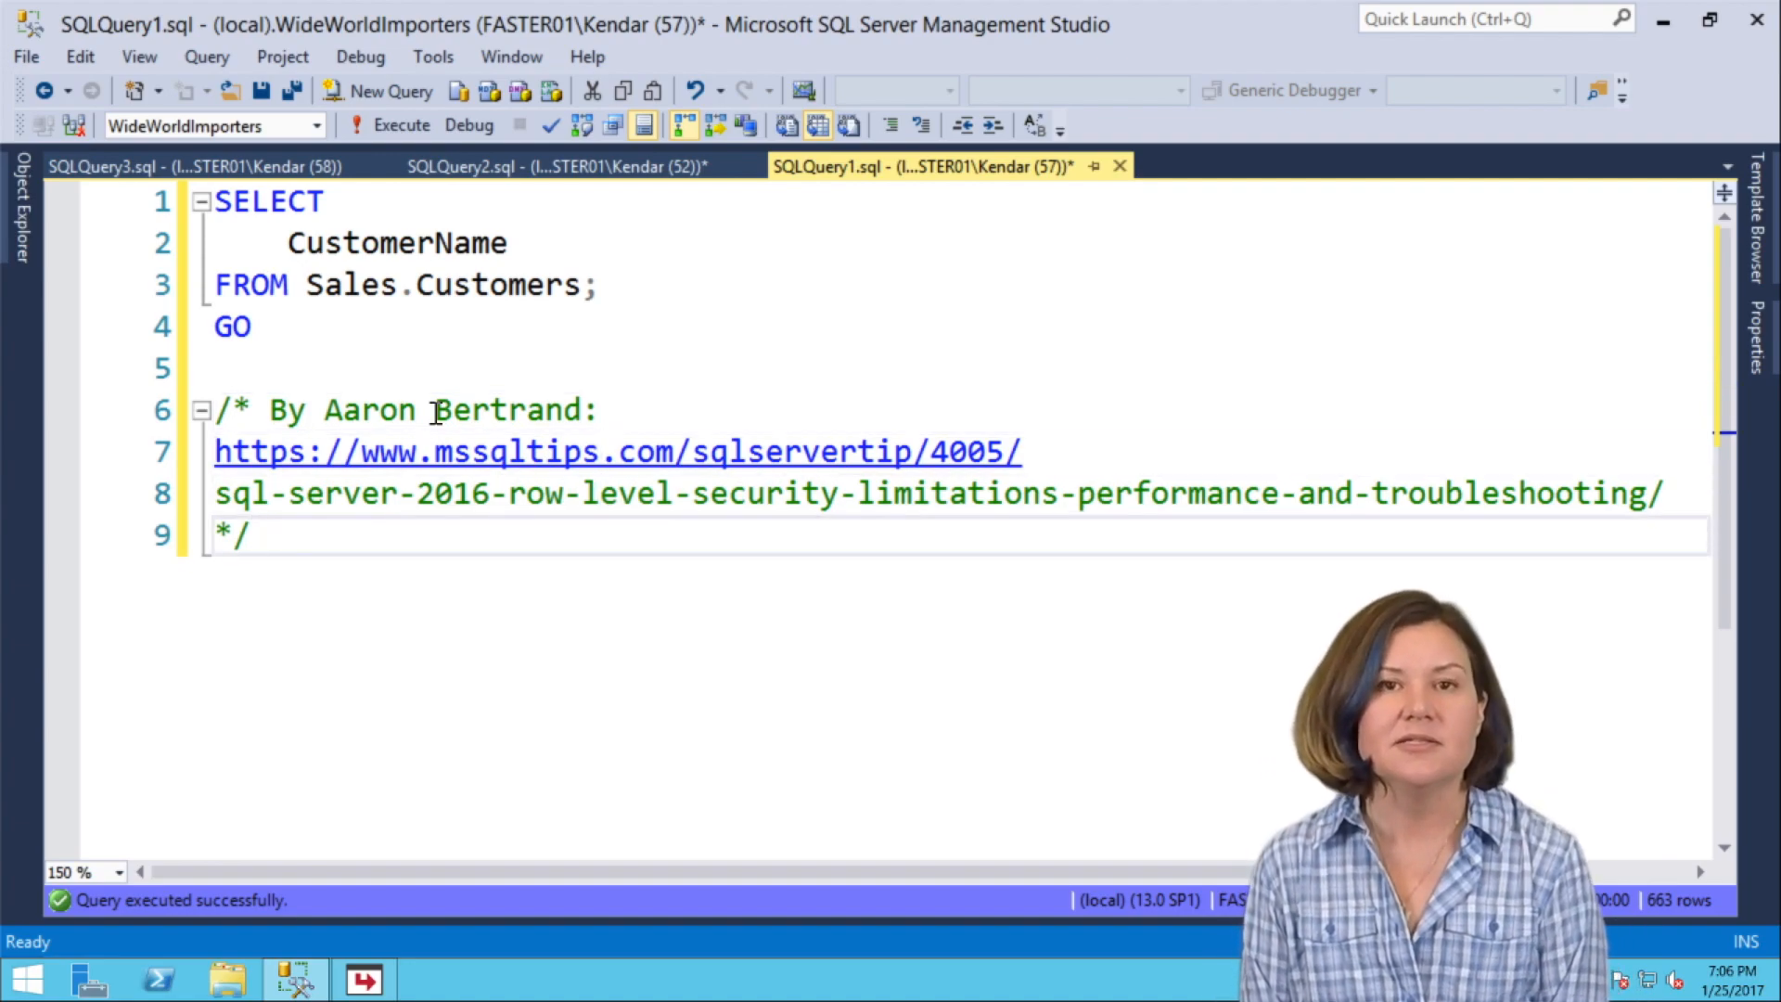
type("Thanks A")
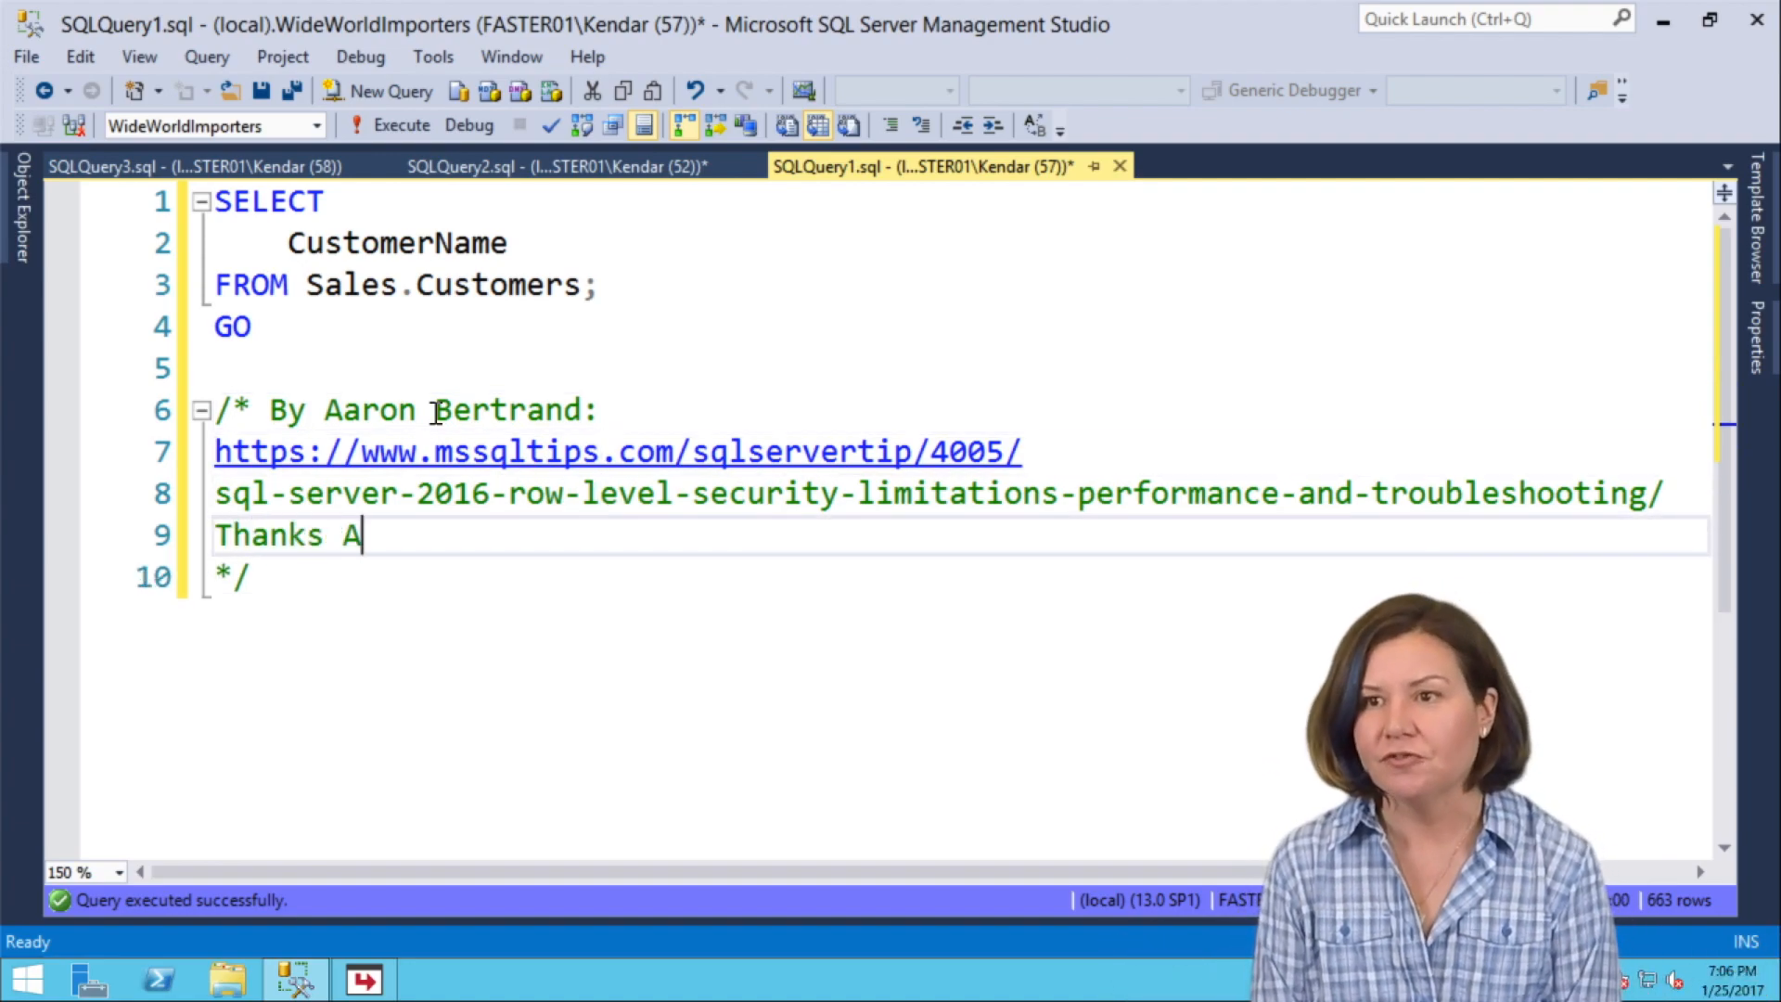
type("aron!")
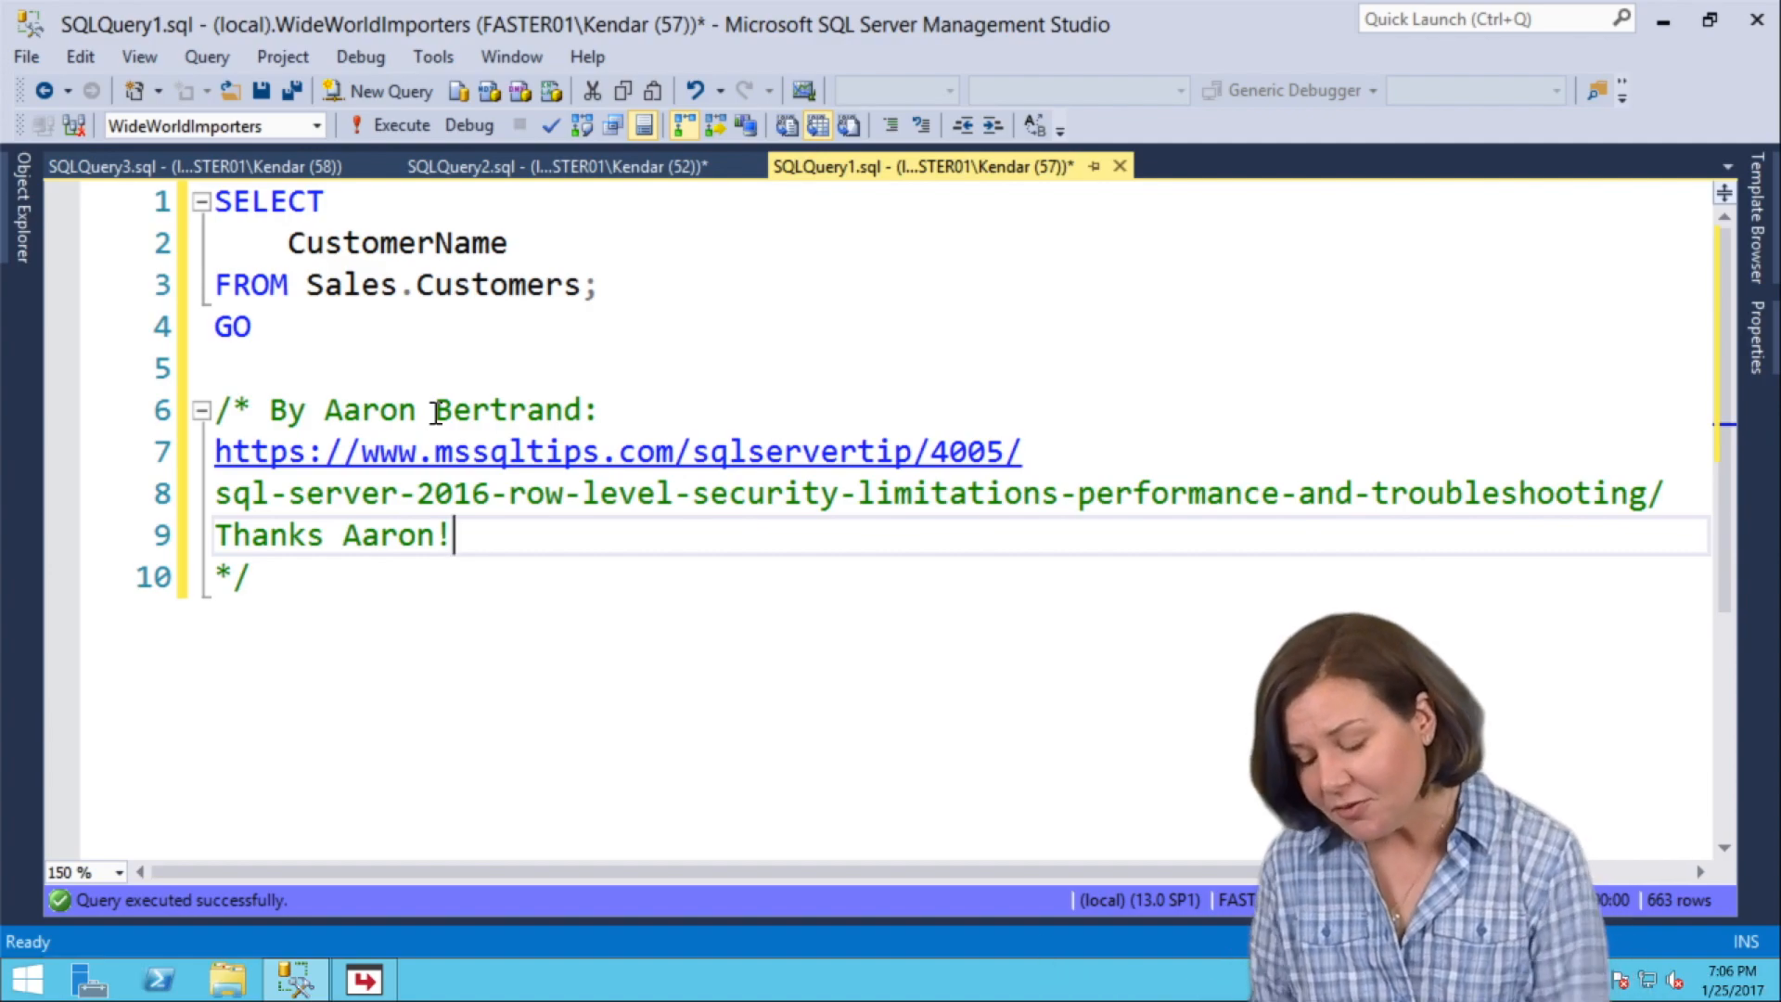